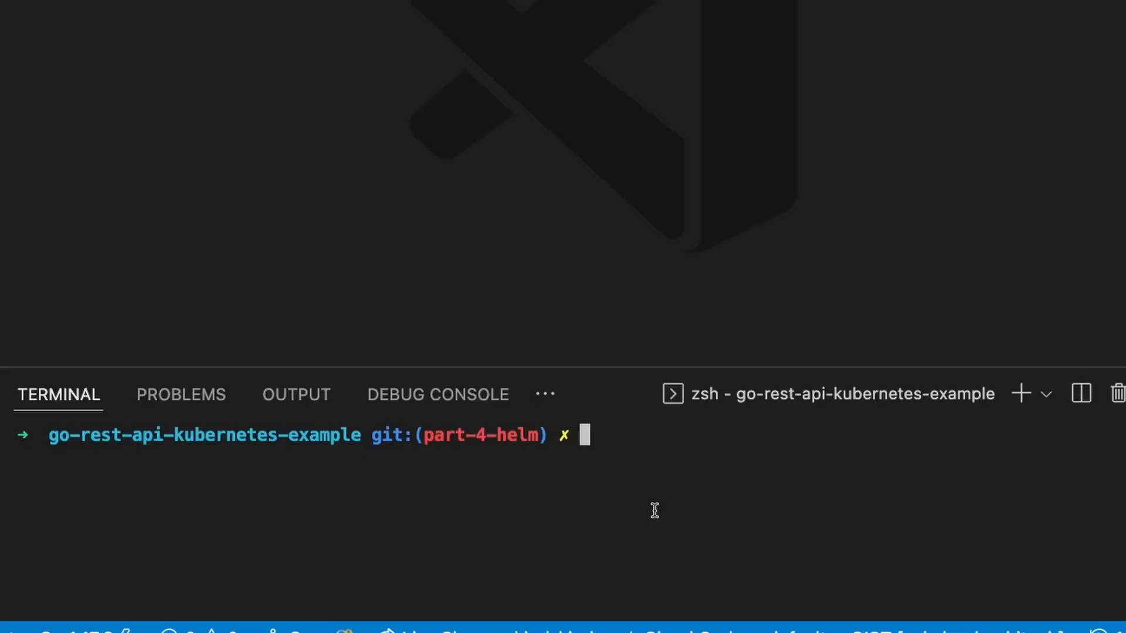
- Run brew install helm to confirm Helm is present, then start a terminal in the project folder
{"action": "type", "text": "brew install helm"}
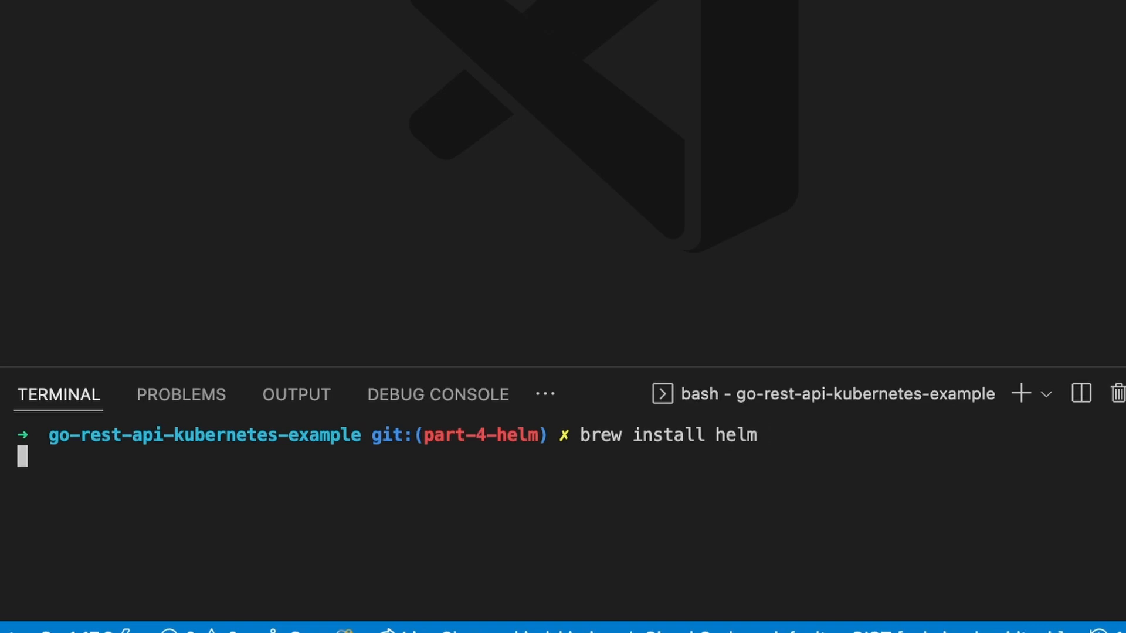
{"action": "key", "text": "Return"}
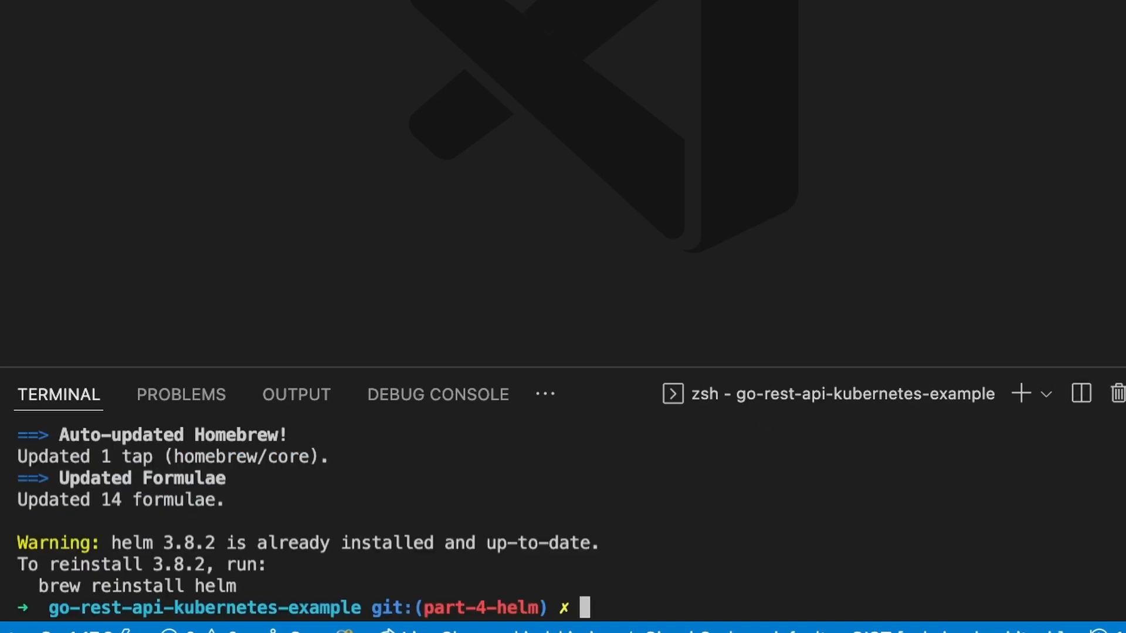
{"action": "left_click", "coordinate": [23, 41]}
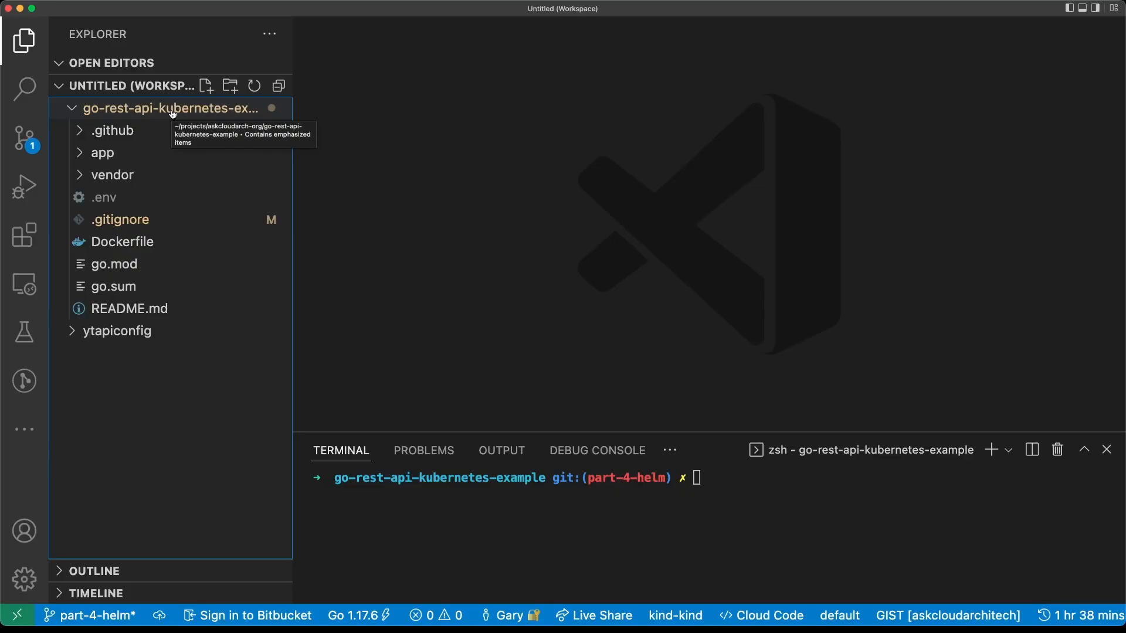
{"action": "right_click", "coordinate": [169, 108]}
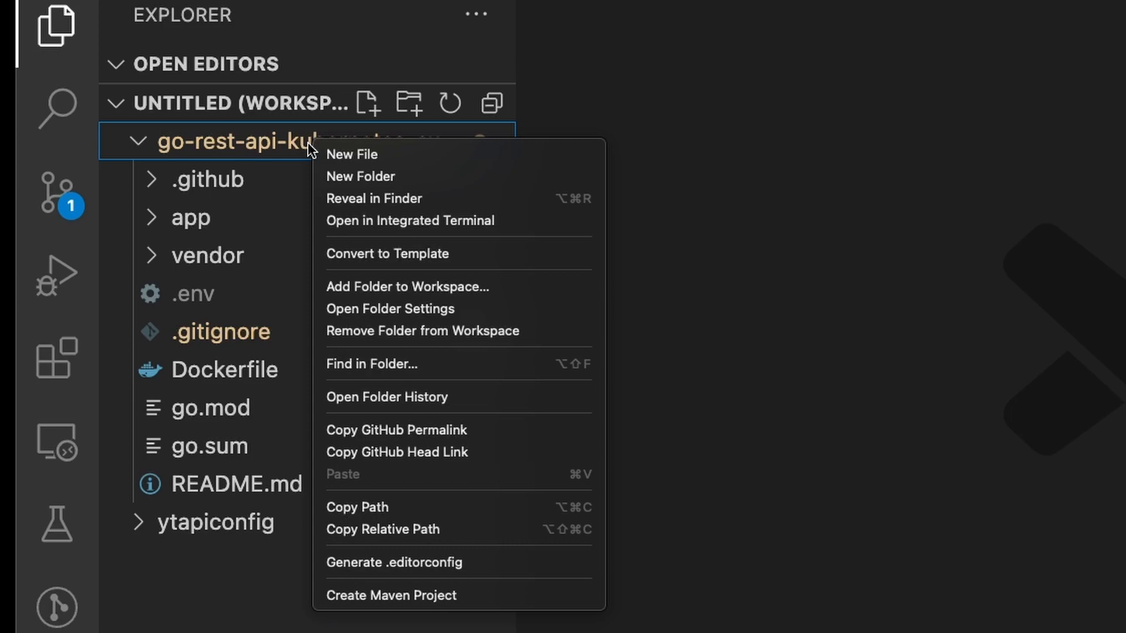
{"action": "left_click", "coordinate": [361, 176]}
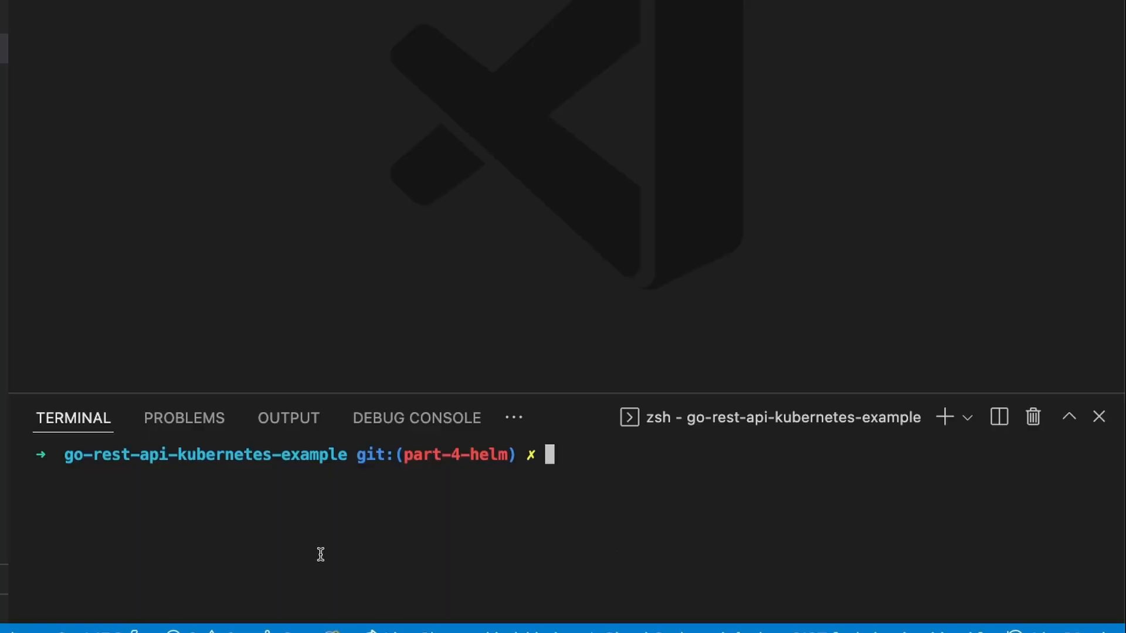
- In the charts folder, run helm create youtube-stats-chart to scaffold the new chart
{"action": "type", "text": "cd charts"}
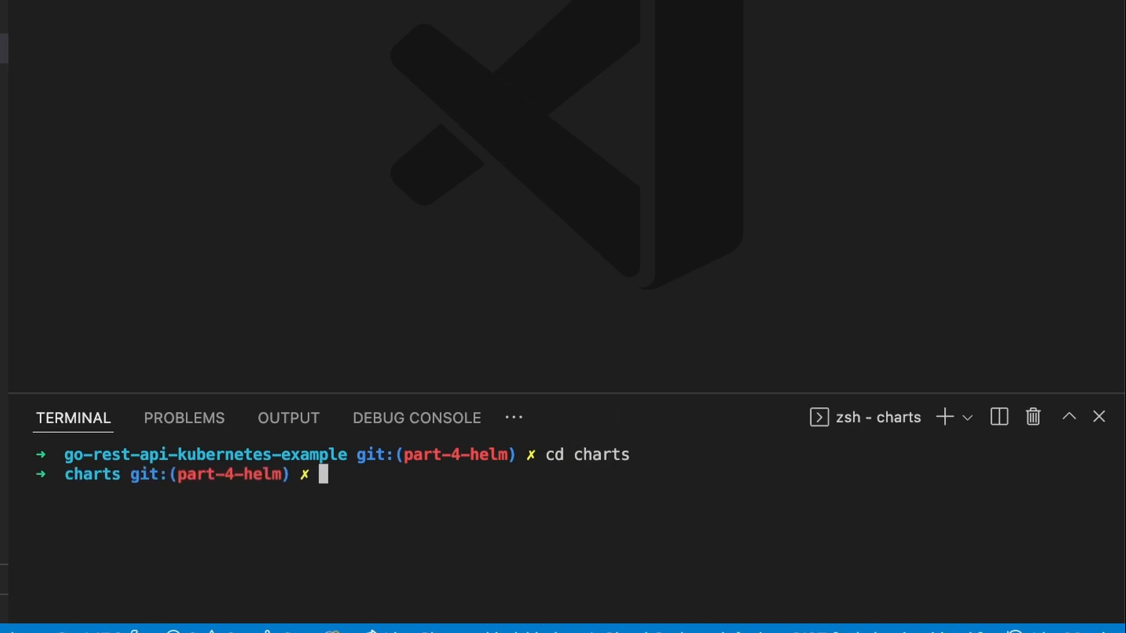
{"action": "type", "text": "helm cr"}
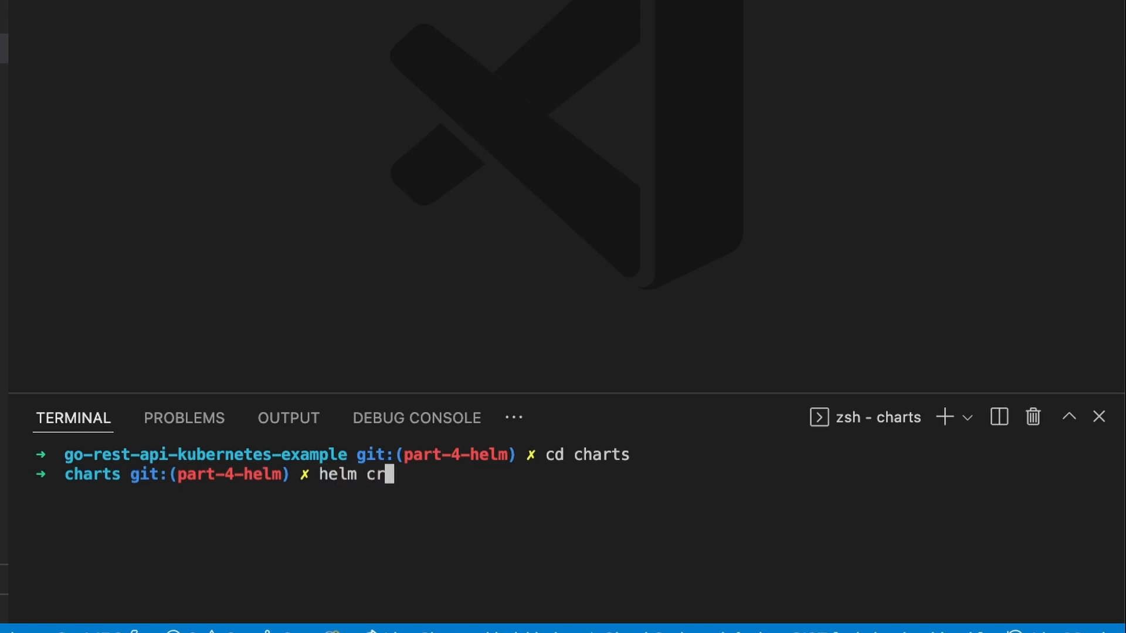
{"action": "type", "text": "eate youtube-sta"}
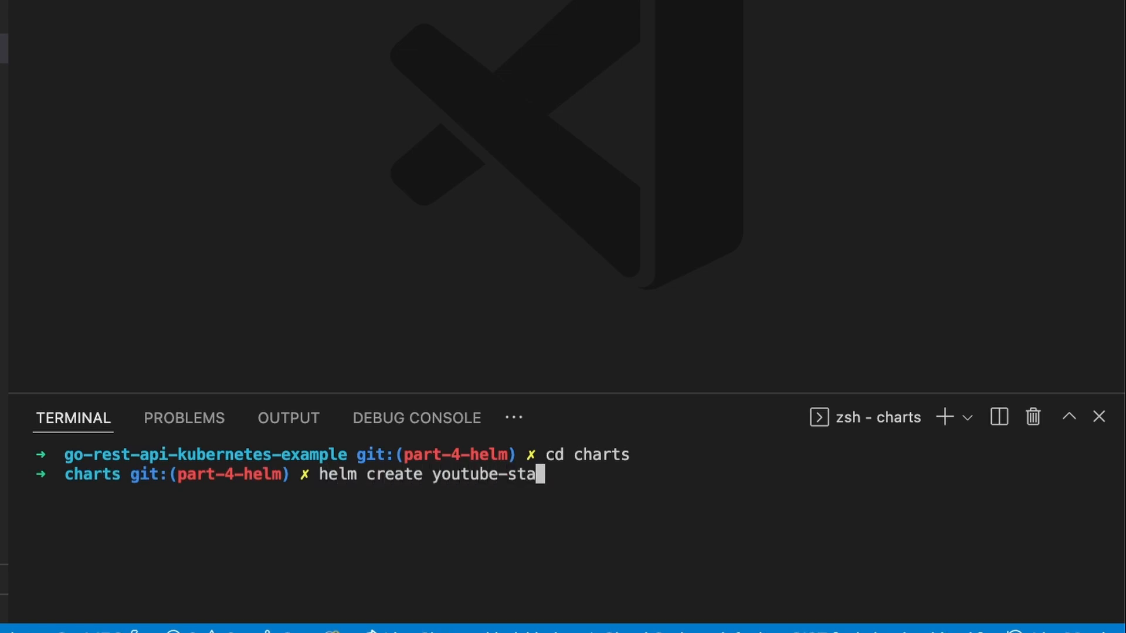
{"action": "type", "text": "ts-chart"}
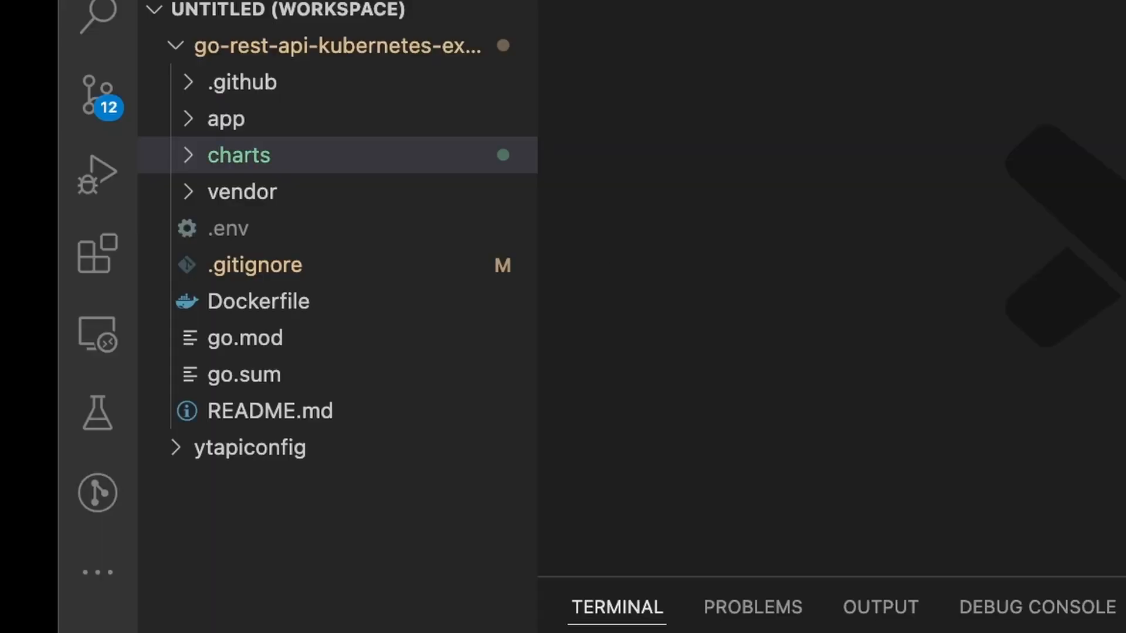
- Expand the generated youtube-stats-chart and scroll through Chart.yaml and the deployment template
{"action": "left_click", "coordinate": [239, 155]}
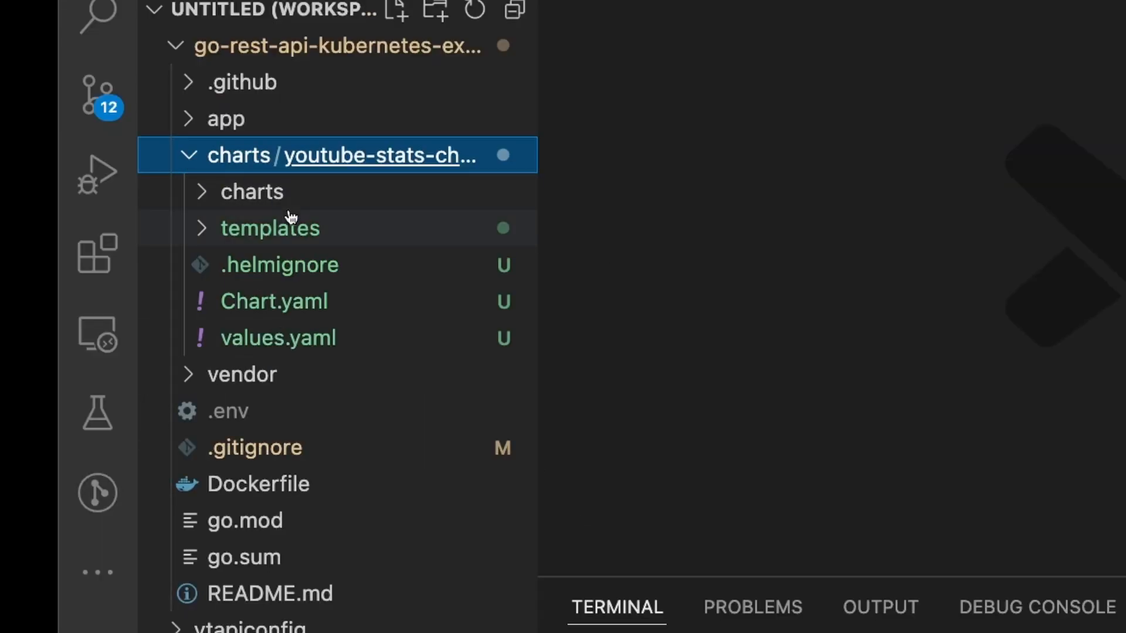
{"action": "mouse_move", "coordinate": [348, 371]}
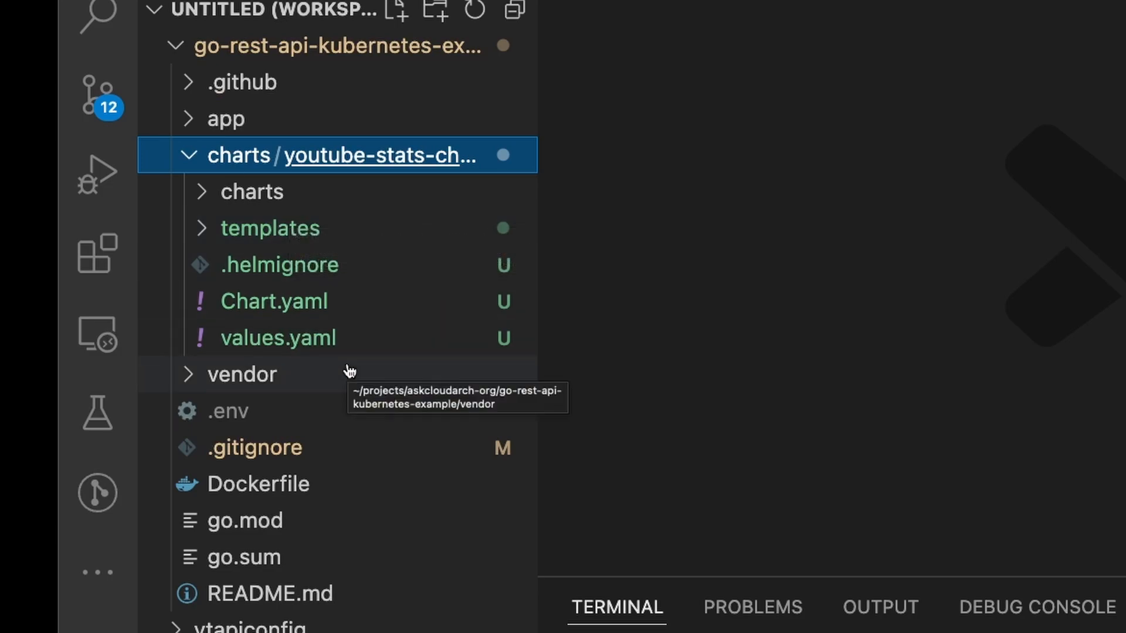
{"action": "mouse_move", "coordinate": [200, 237]}
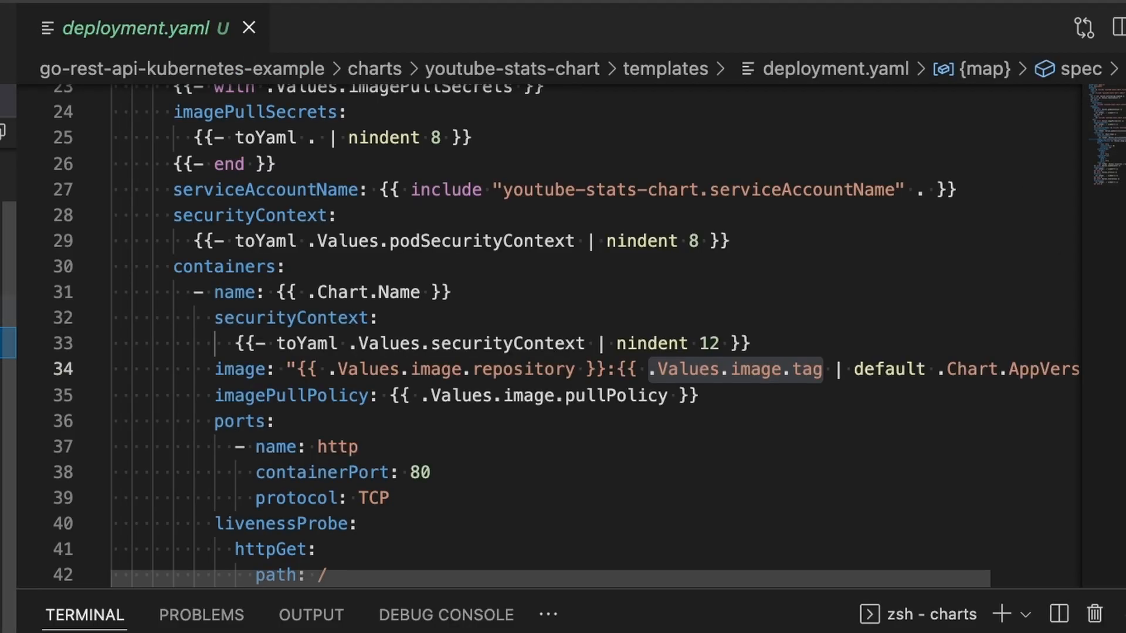
{"action": "scroll", "scroll_direction": "up", "scroll_amount": 3}
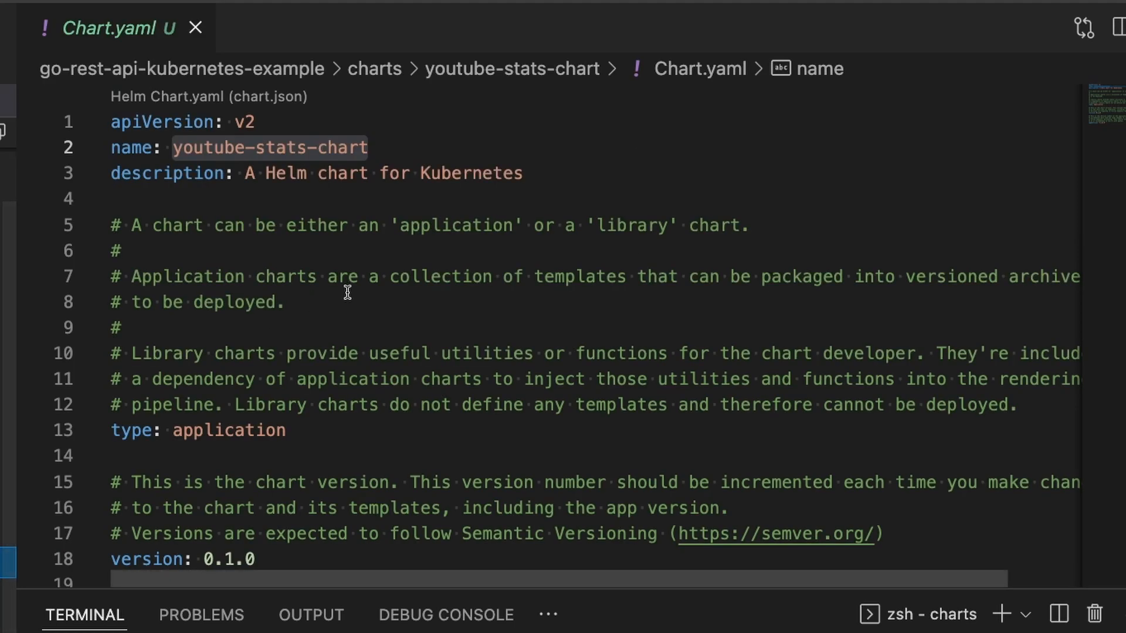
{"action": "scroll", "scroll_direction": "down", "scroll_amount": 3}
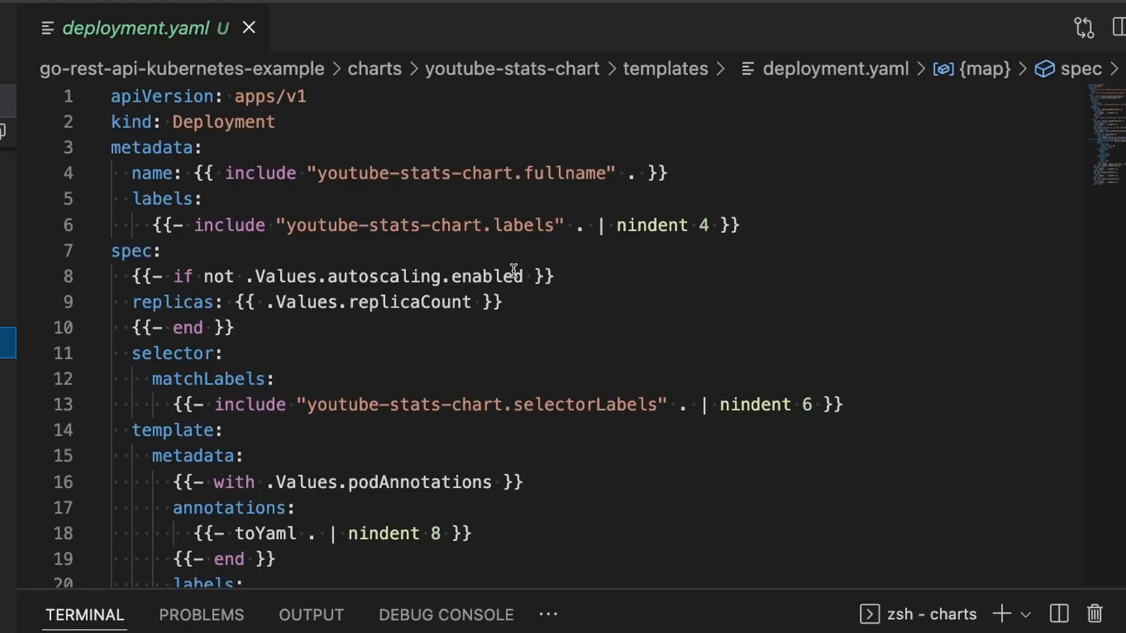
- Locate the container's pull policy in deployment.yaml and add a blank line after it
{"action": "scroll", "scroll_direction": "down", "scroll_amount": 3}
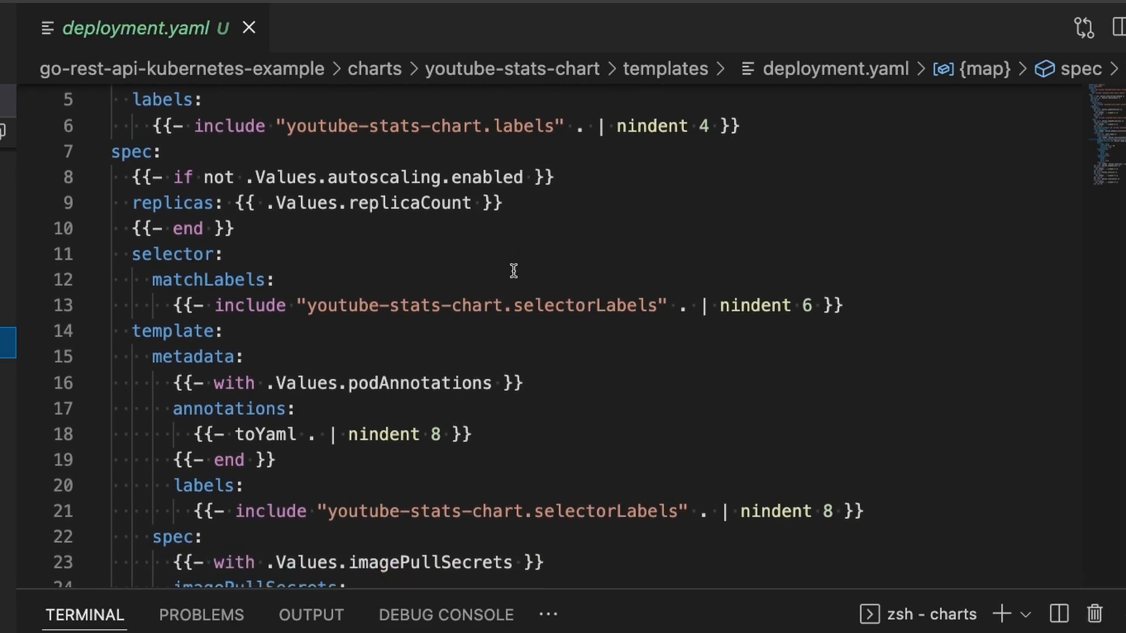
{"action": "scroll", "scroll_direction": "down", "scroll_amount": 3}
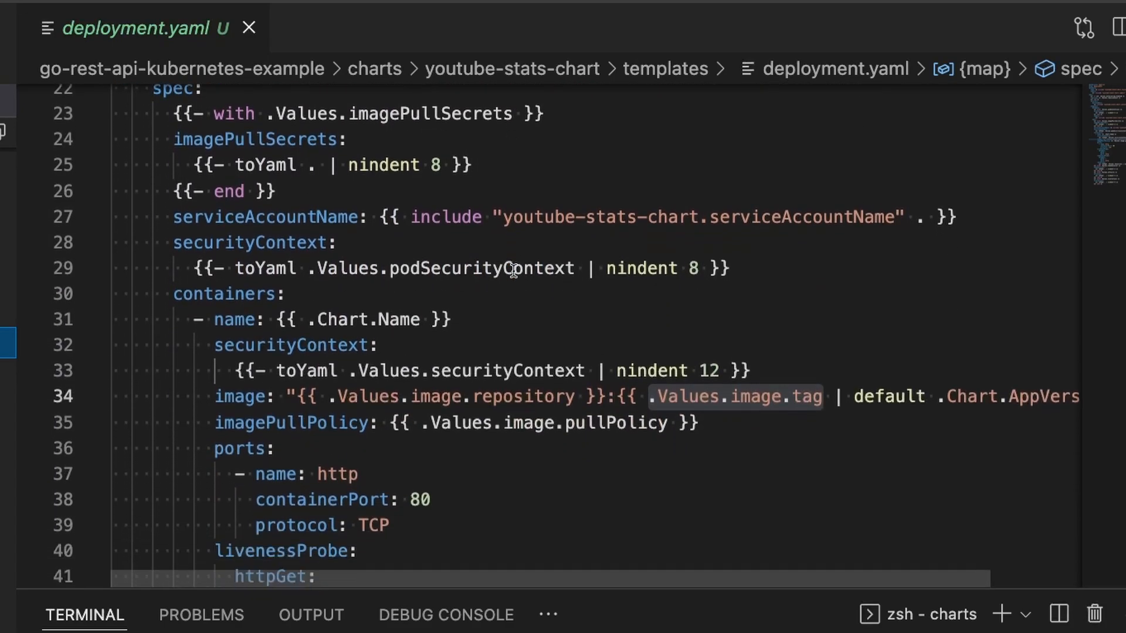
{"action": "scroll", "scroll_direction": "down", "scroll_amount": 3}
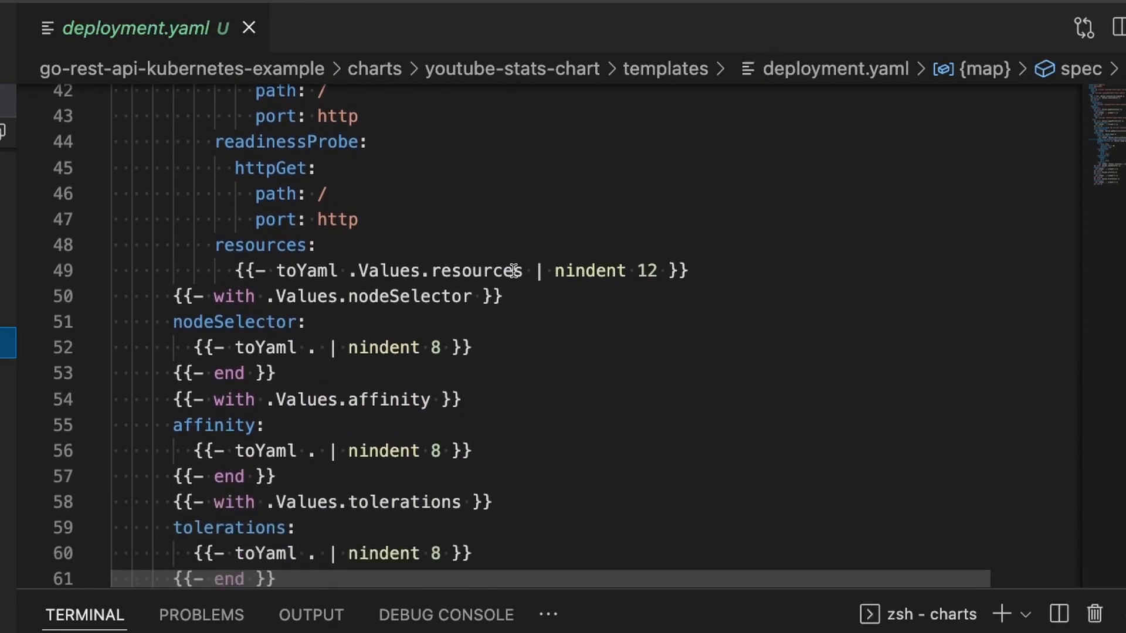
{"action": "scroll", "scroll_direction": "down", "scroll_amount": 3}
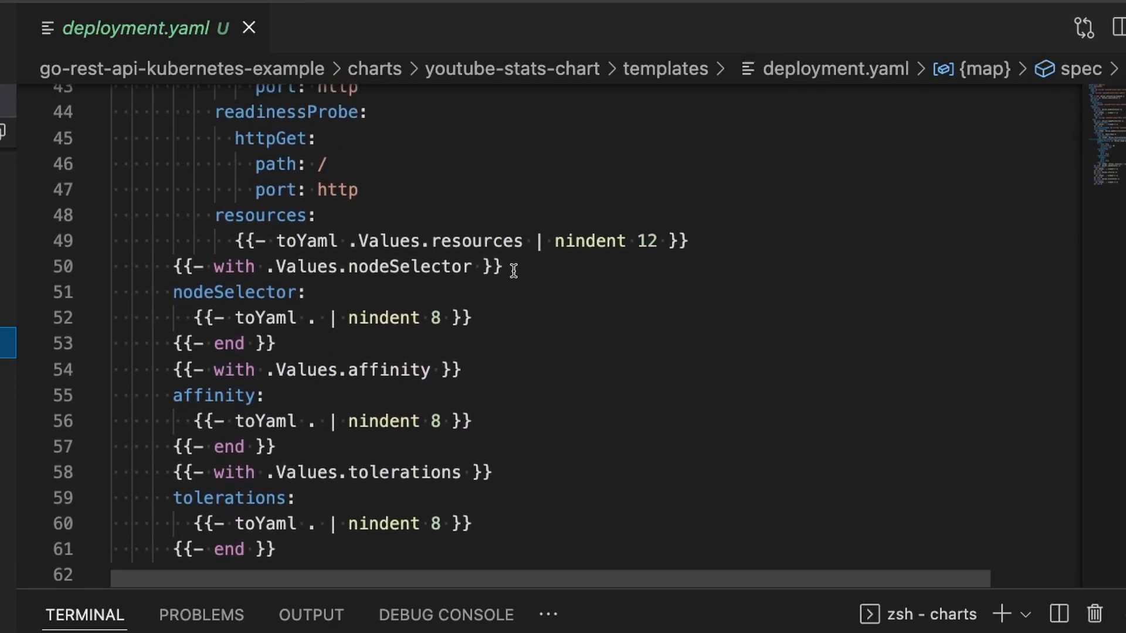
{"action": "scroll", "scroll_direction": "up", "scroll_amount": 3}
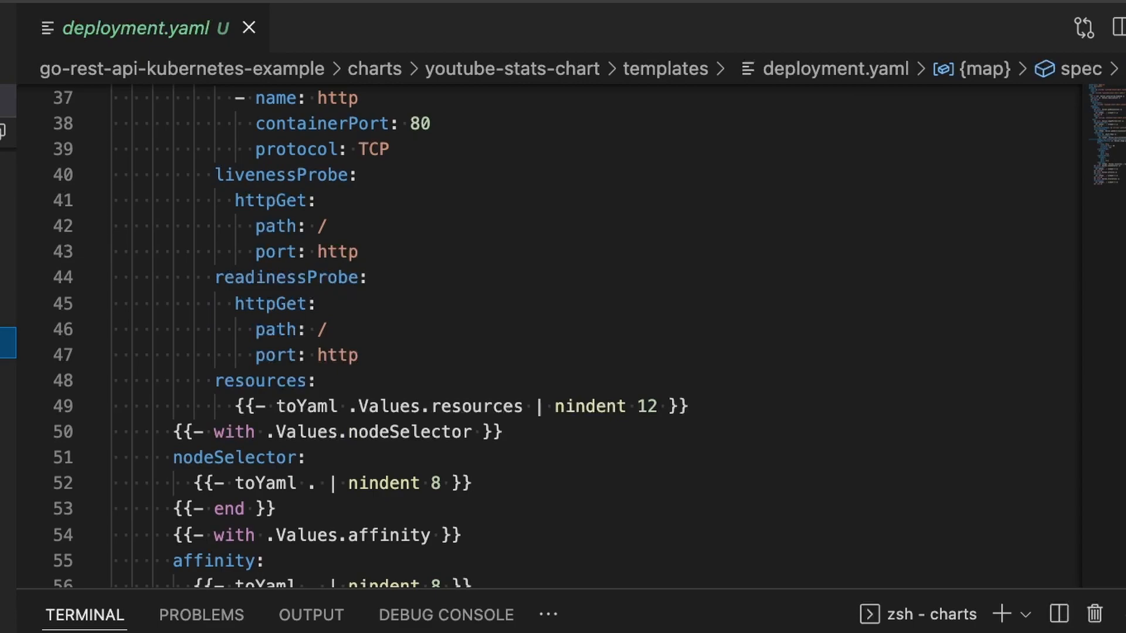
{"action": "scroll", "scroll_direction": "up", "scroll_amount": 3}
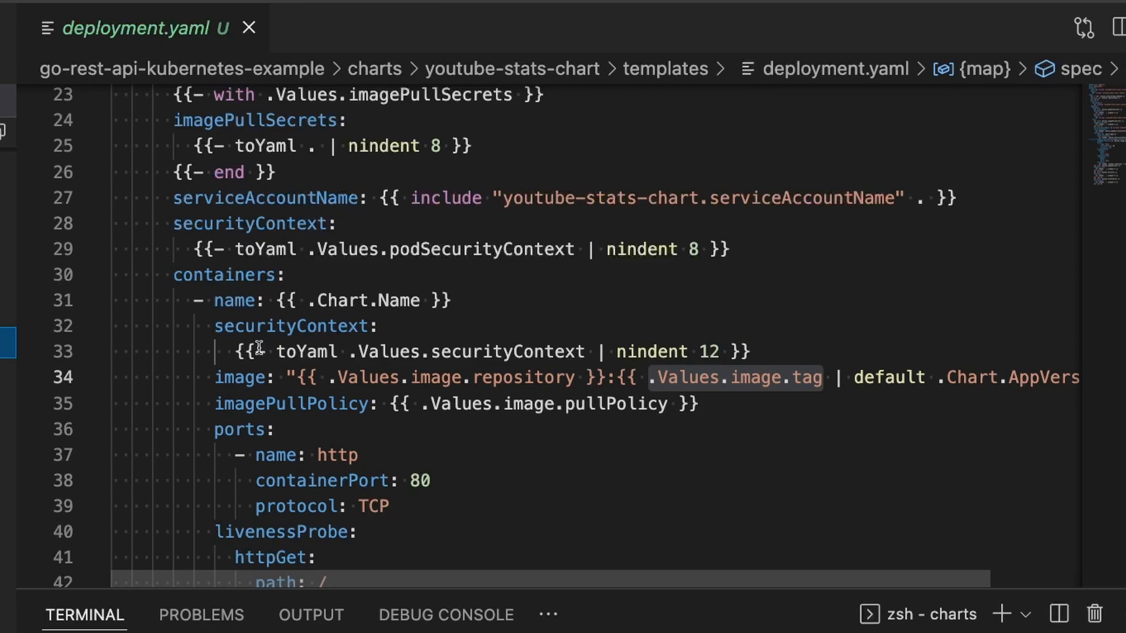
{"action": "mouse_move", "coordinate": [256, 367]}
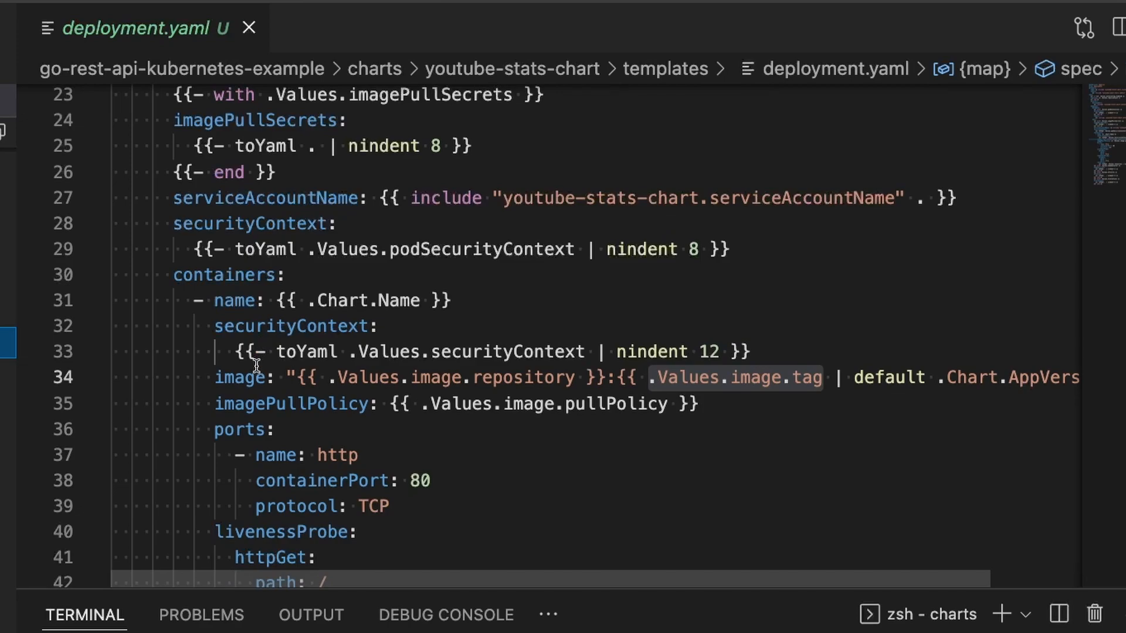
{"action": "key", "text": "Enter"}
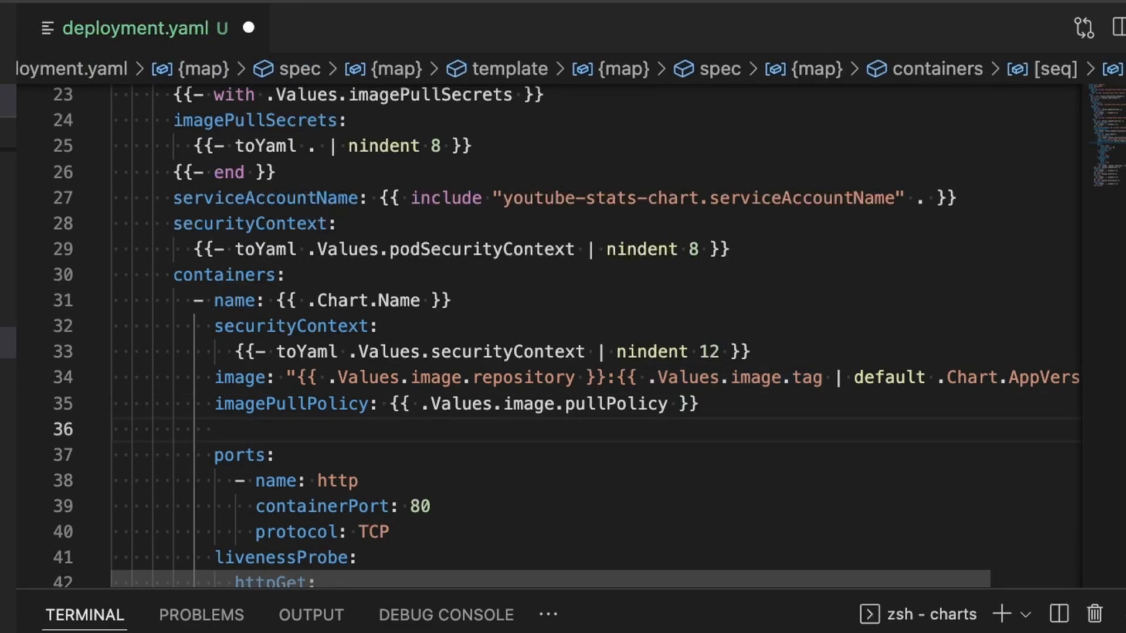
- Add envFrom secretRef named {{ include "youtube-stats-chart.fullname" . }}-secrets to the container
{"action": "type", "text": "envFrom:"}
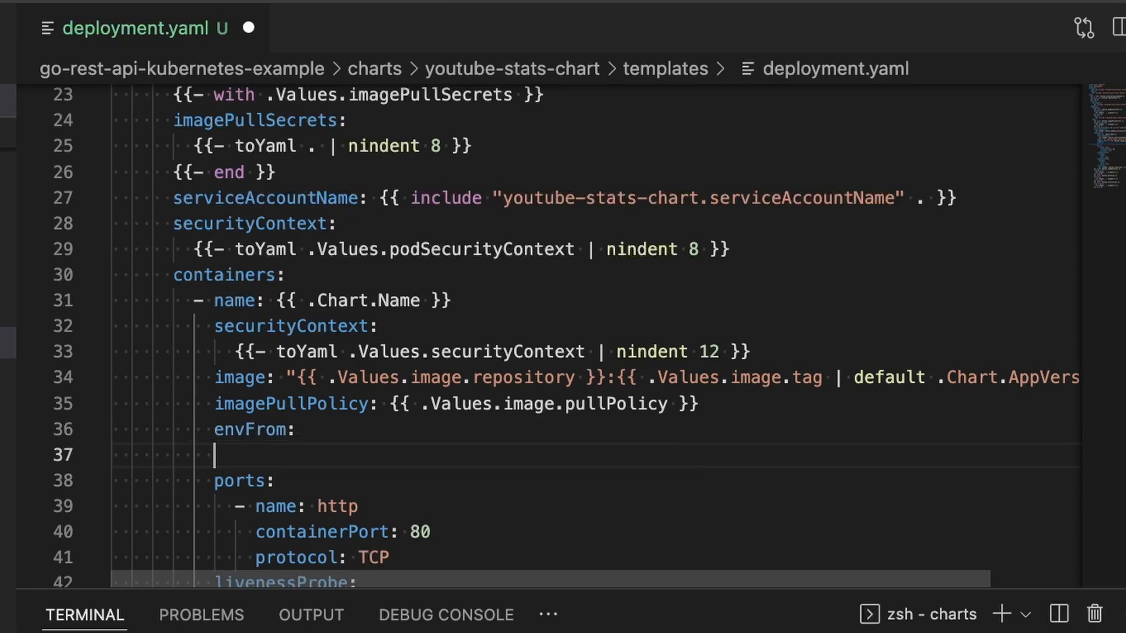
{"action": "type", "text": "-"}
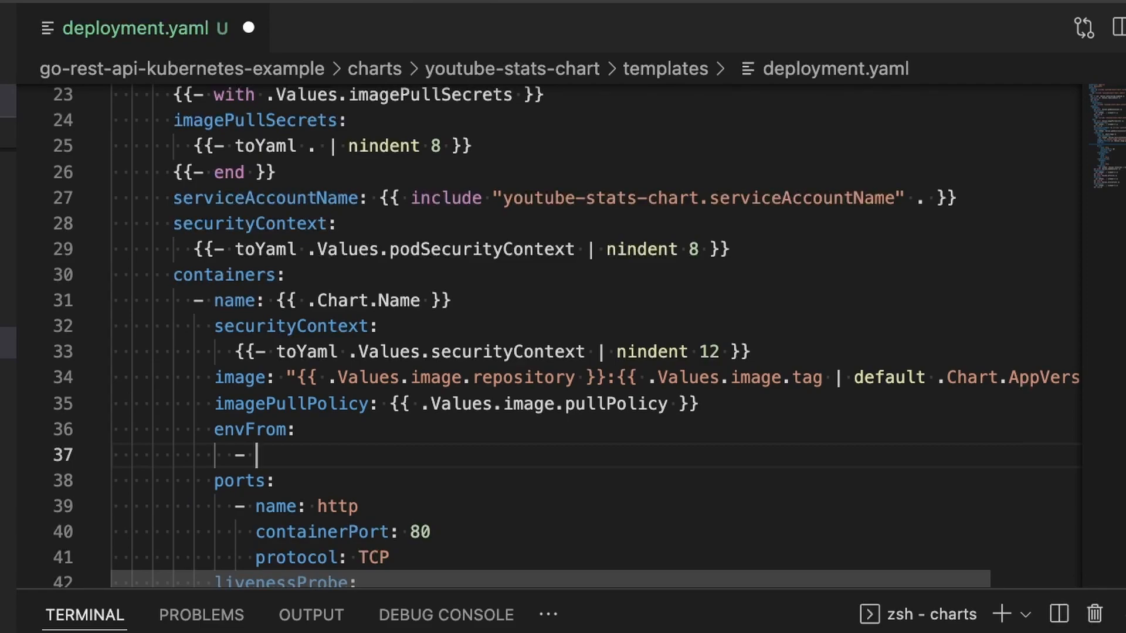
{"action": "type", "text": "secretRef:"}
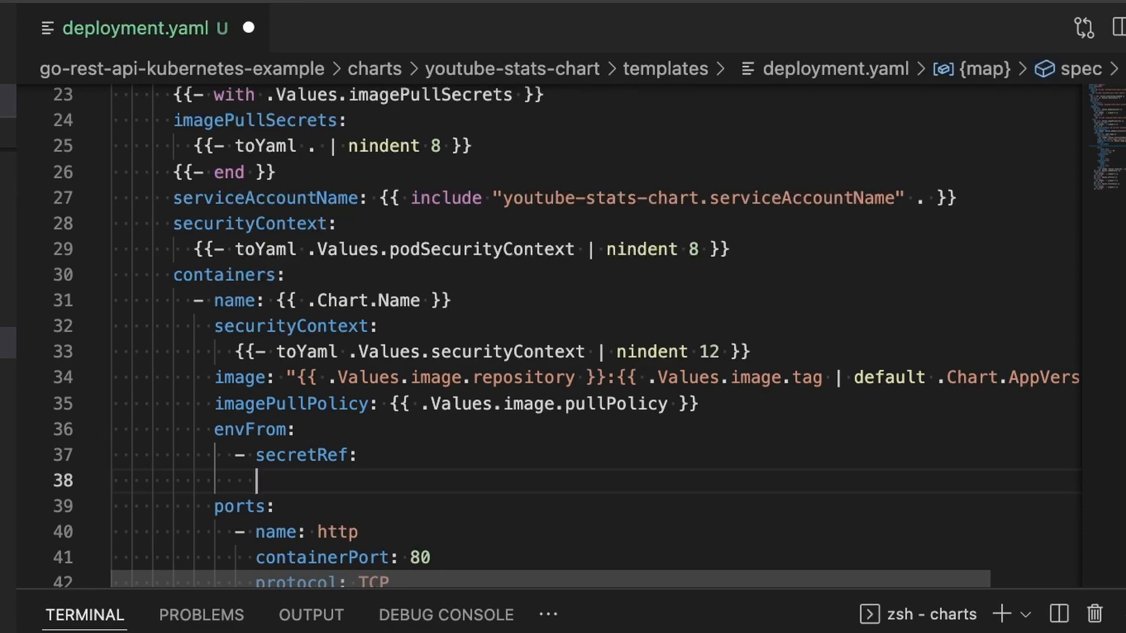
{"action": "type", "text": "name:"}
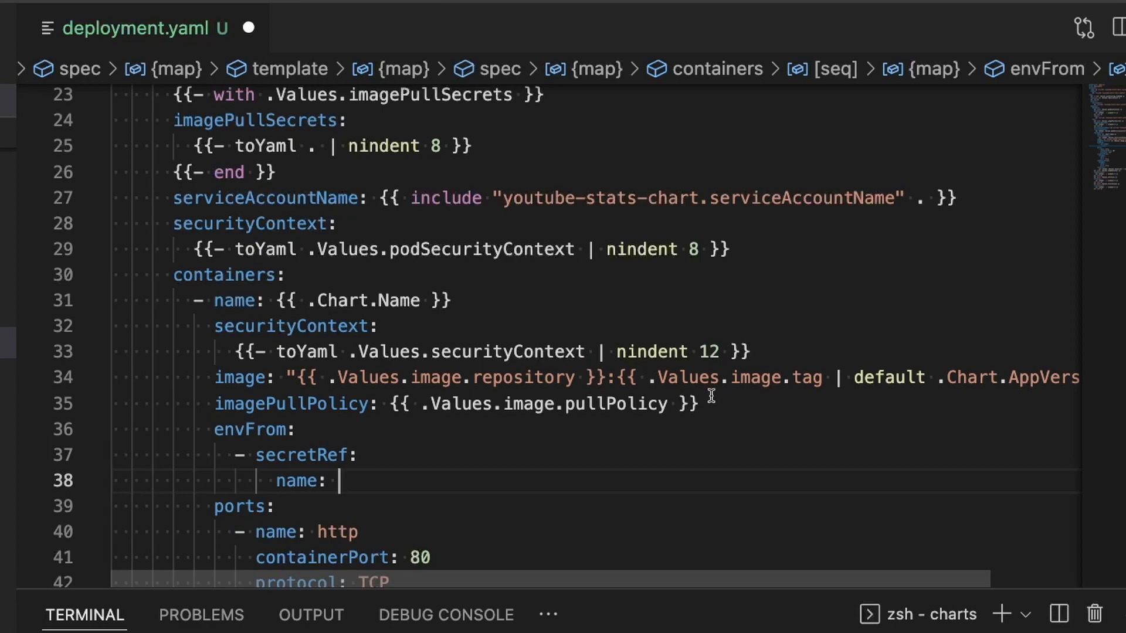
{"action": "type", "text": "{{ include \"youtube-stats-chart.fullname\" . }}-secrets"}
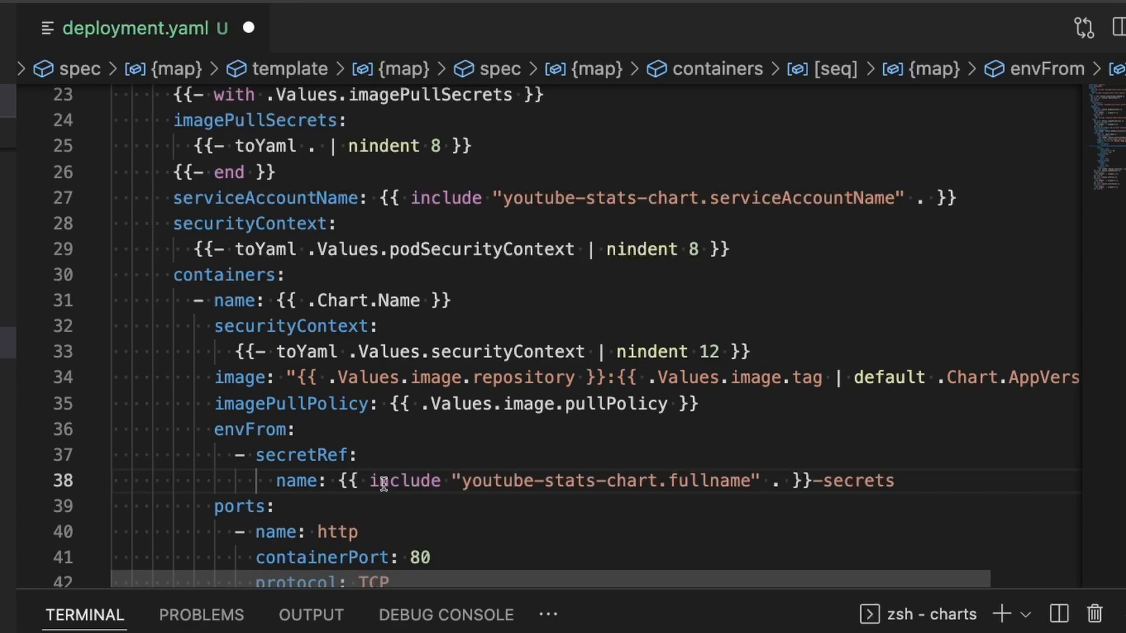
{"action": "left_click", "coordinate": [893, 481]}
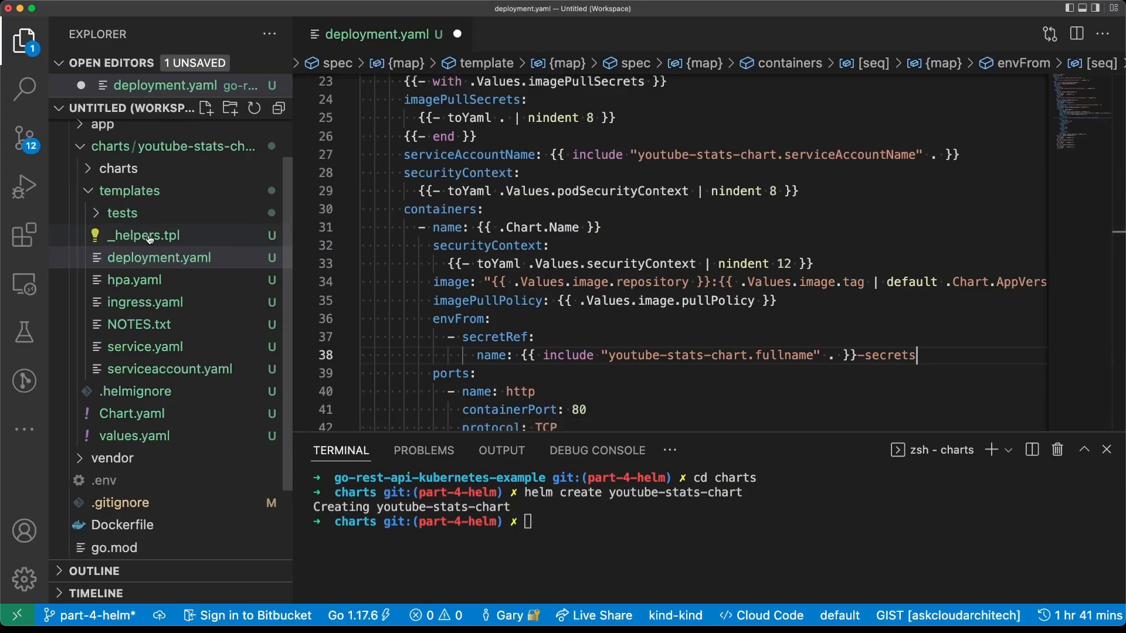
- Review the fullname define in _helpers.tpl, then create secrets.yaml in the templates folder
{"action": "left_click", "coordinate": [144, 234]}
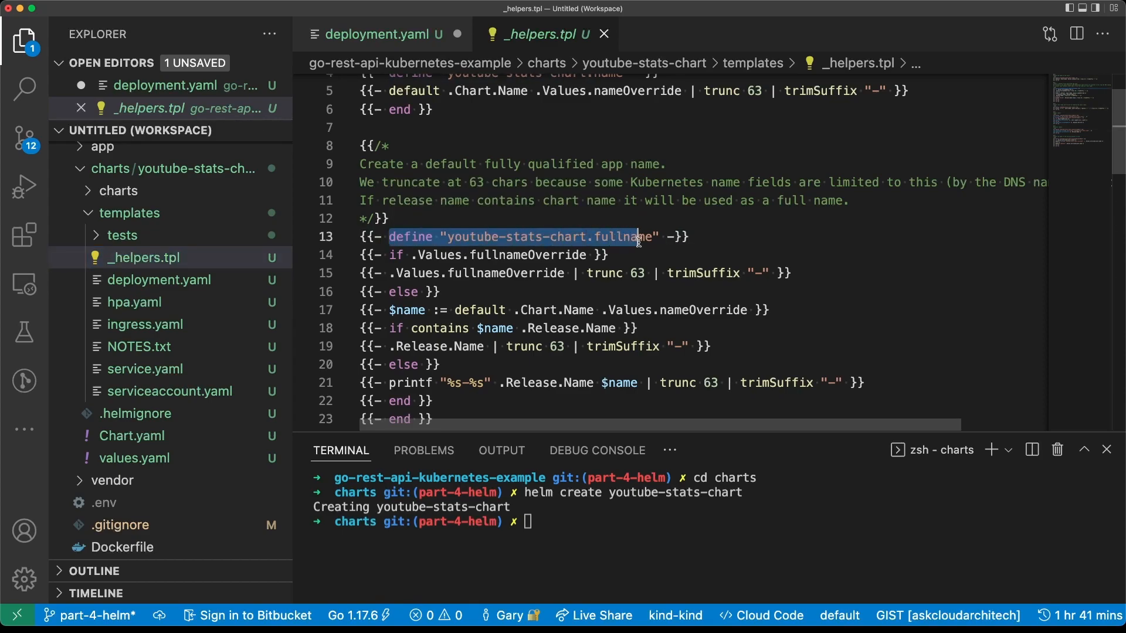
{"action": "scroll", "scroll_direction": "down", "scroll_amount": 3}
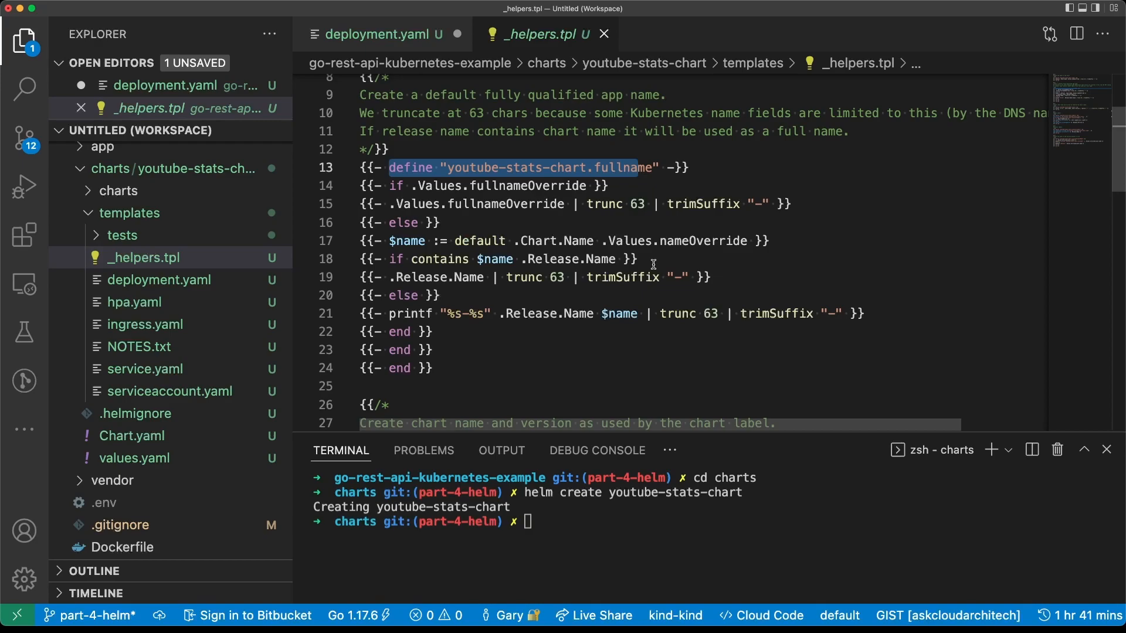
{"action": "mouse_move", "coordinate": [615, 299]}
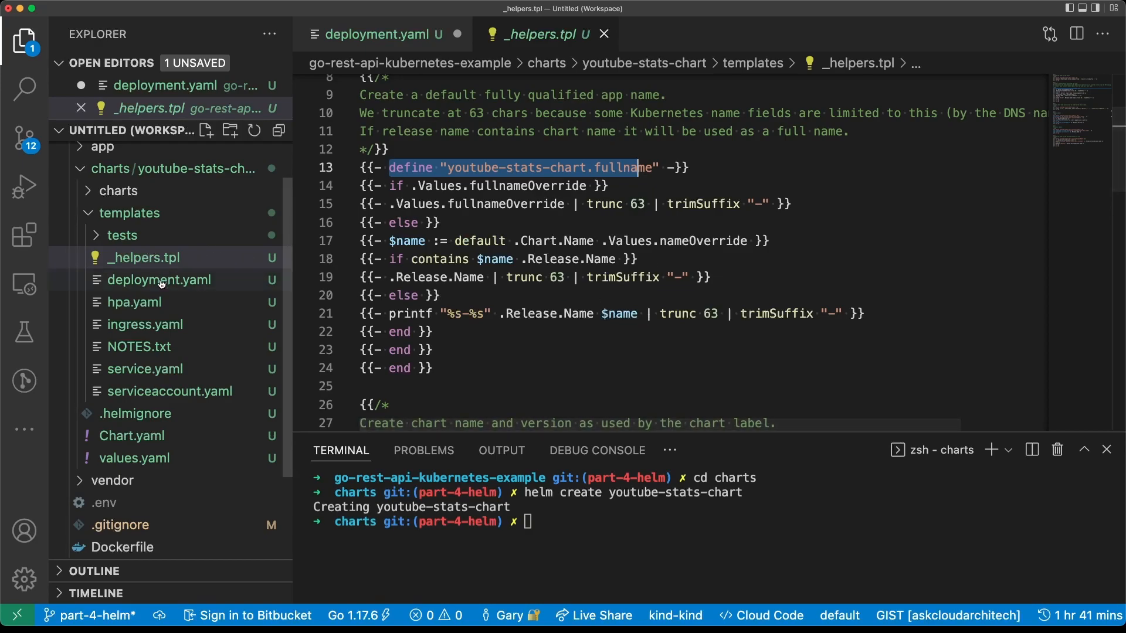
{"action": "left_click", "coordinate": [160, 279]}
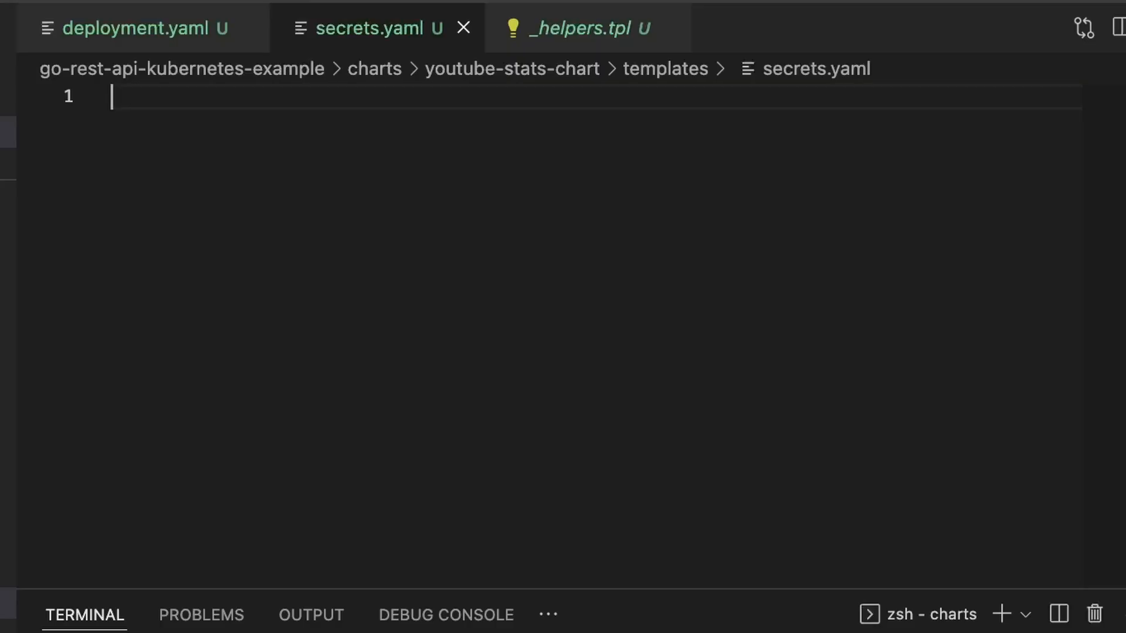
- Start the Secret manifest named {{ include "youtube-stats-chart.fullname" . }}-secrets with type Opaque
{"action": "type", "text": "---"}
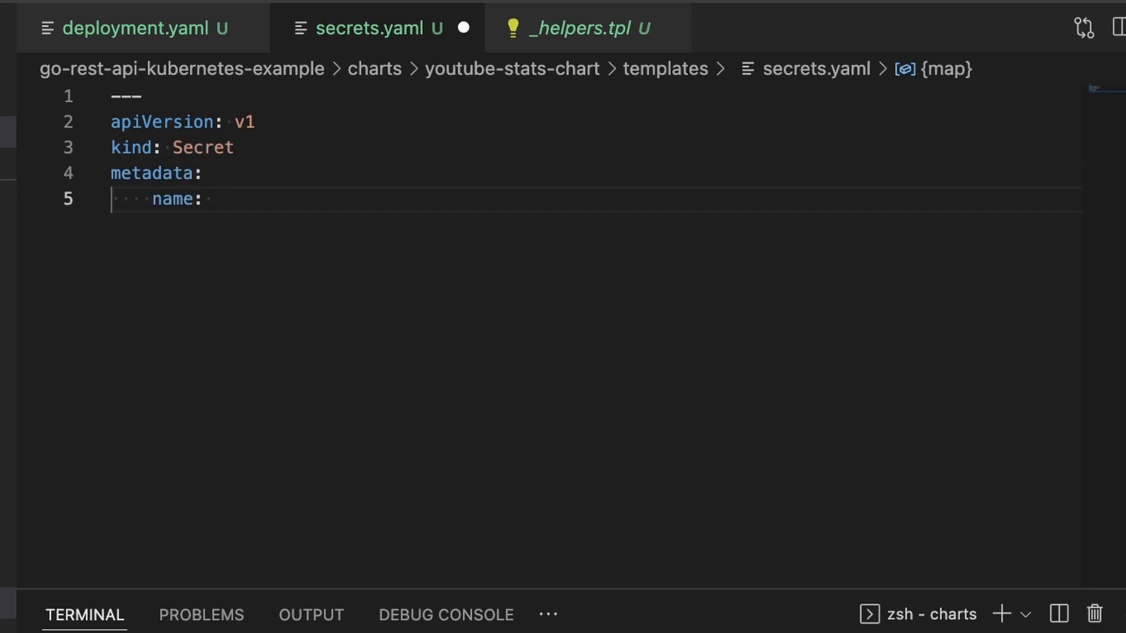
{"action": "type", "text": "{{ include \"youtube-stats-chart.fullname\" . }}-secrets"}
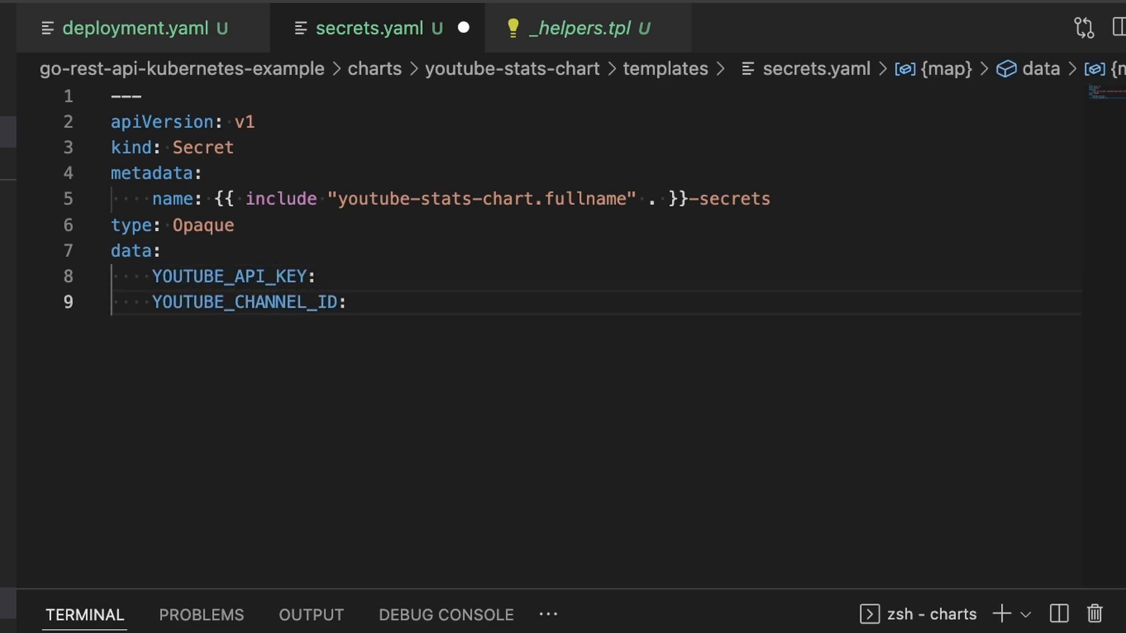
{"action": "type", "text": "\"\""}
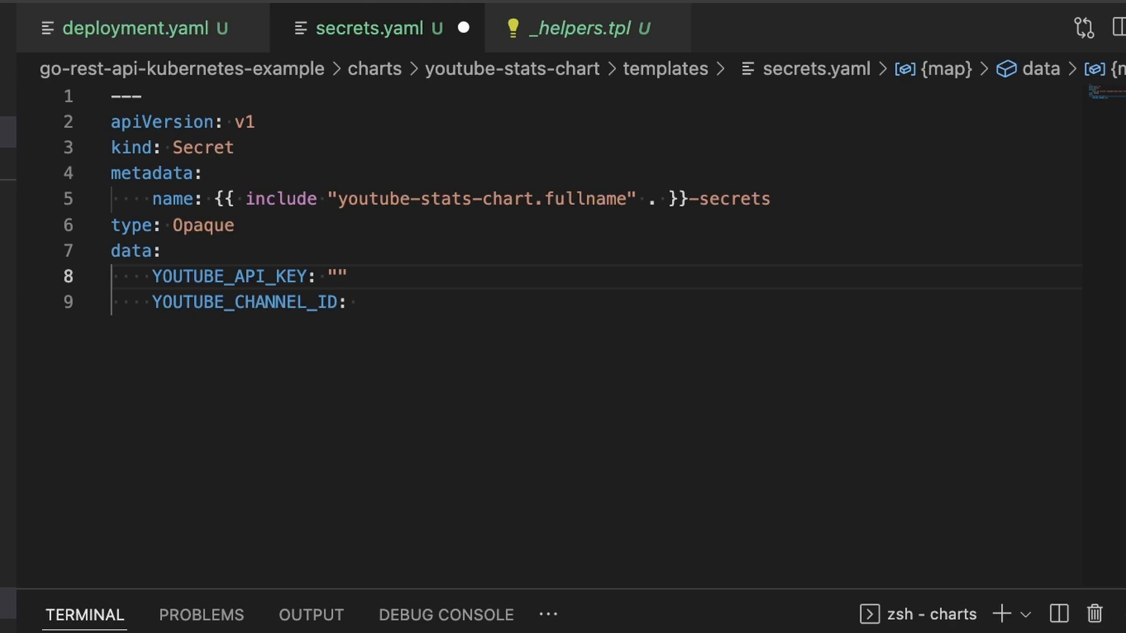
- Add YOUTUBE_API_KEY and YOUTUBE_CHANNEL_ID data from .Values.youtubeStatsSettings | default "" | b64enc
{"action": "left_click", "coordinate": [338, 276]}
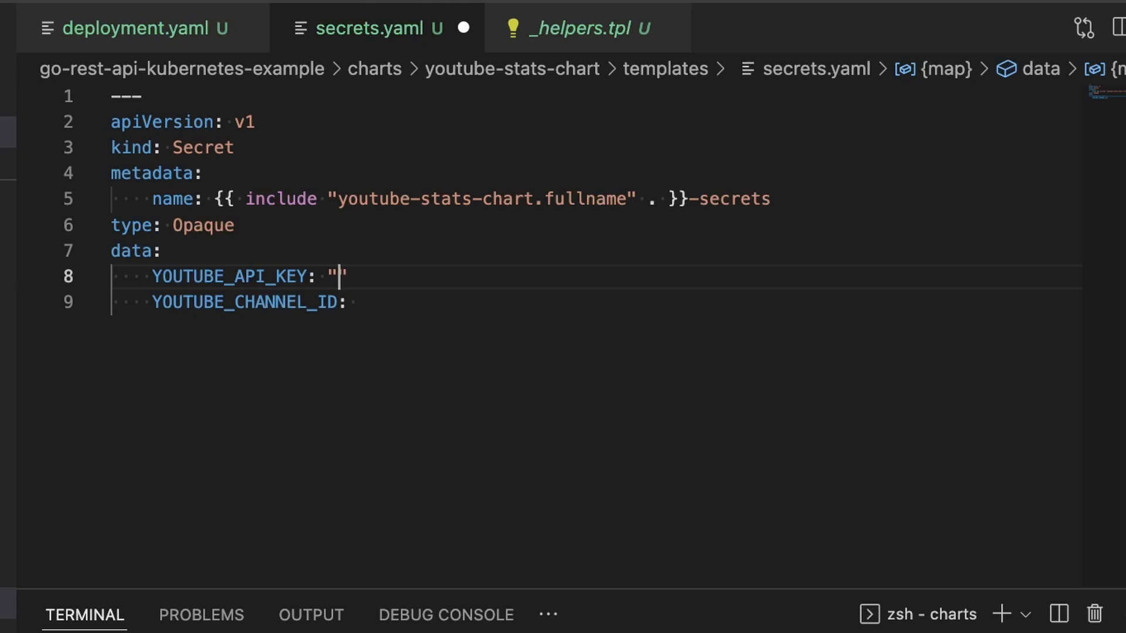
{"action": "type", "text": "l}}"}
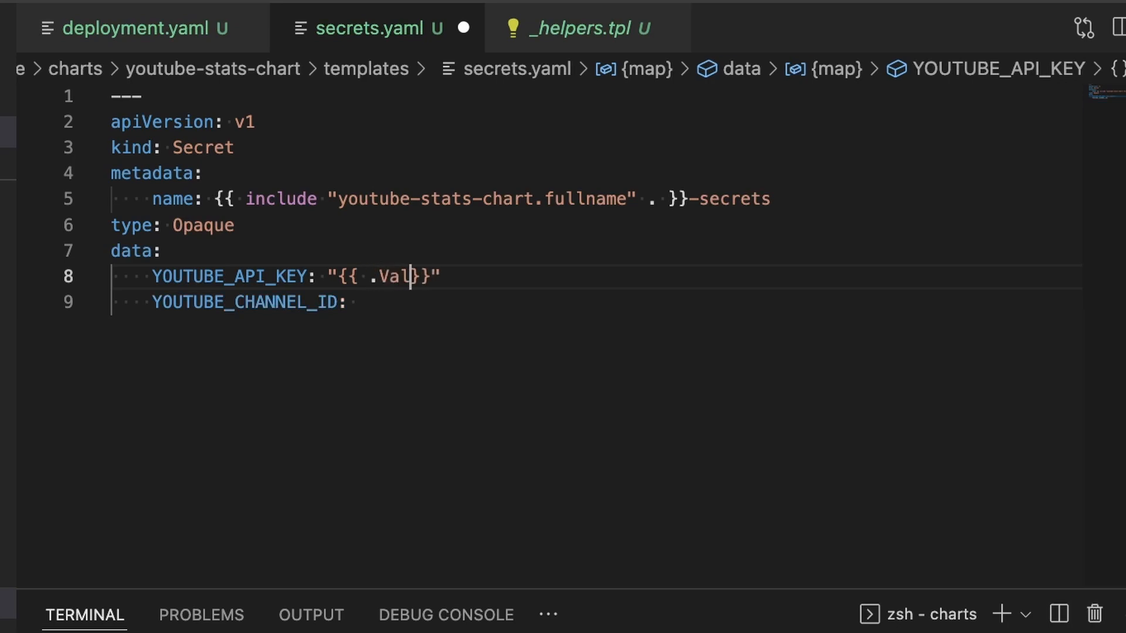
{"action": "type", "text": "ues.youtubeStatsSettings.ytAPIKey"}
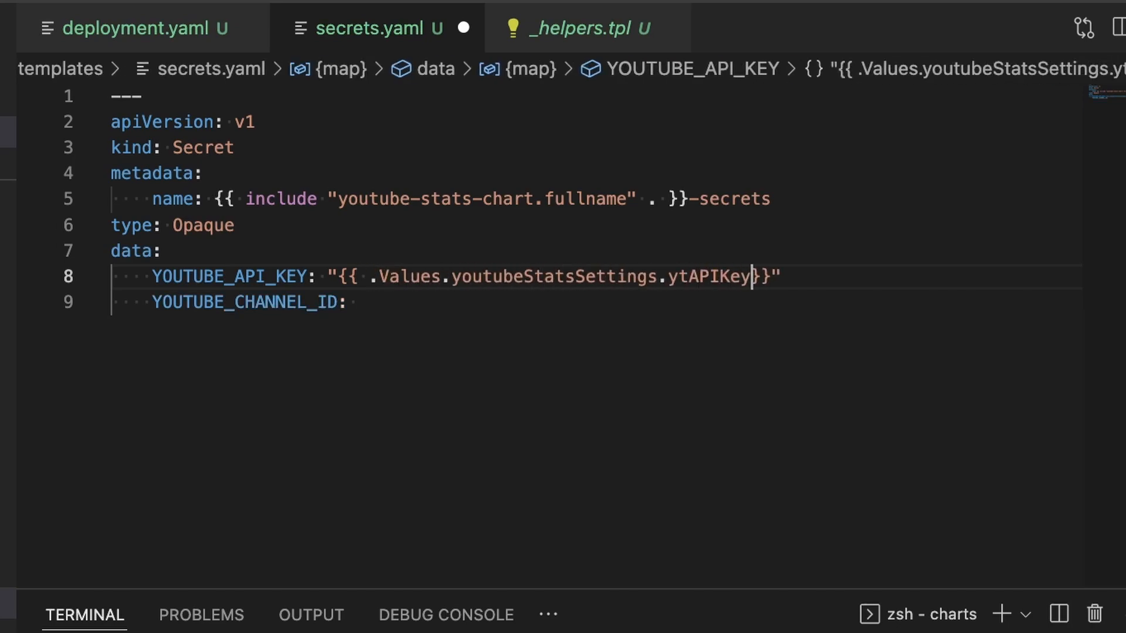
{"action": "type", "text": "| default"}
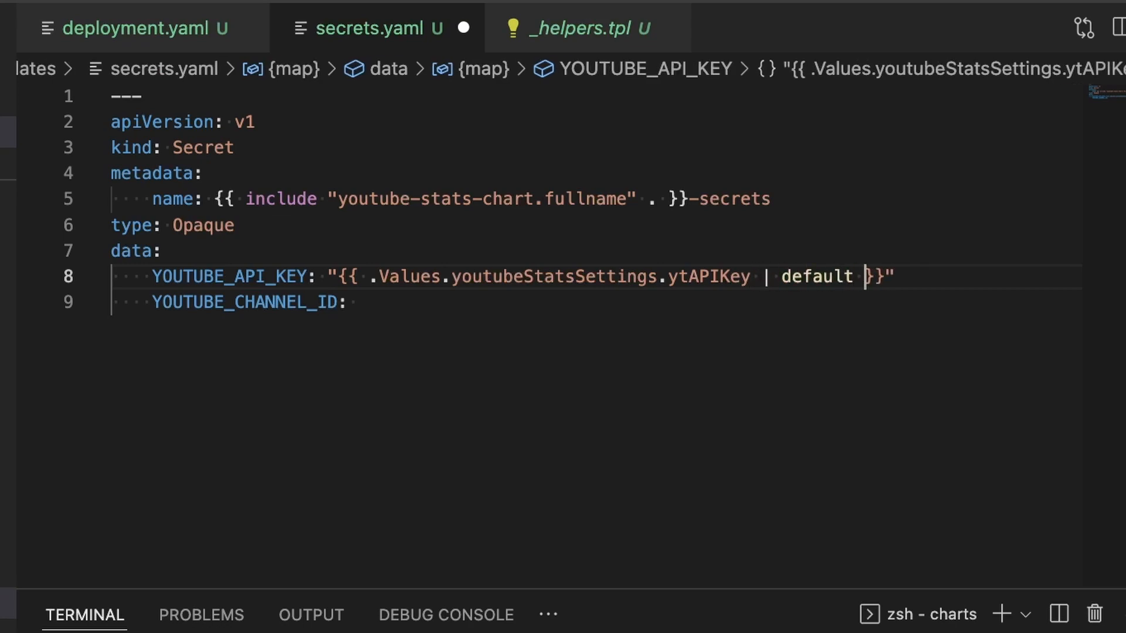
{"action": "type", "text": "\"\" b64enc"}
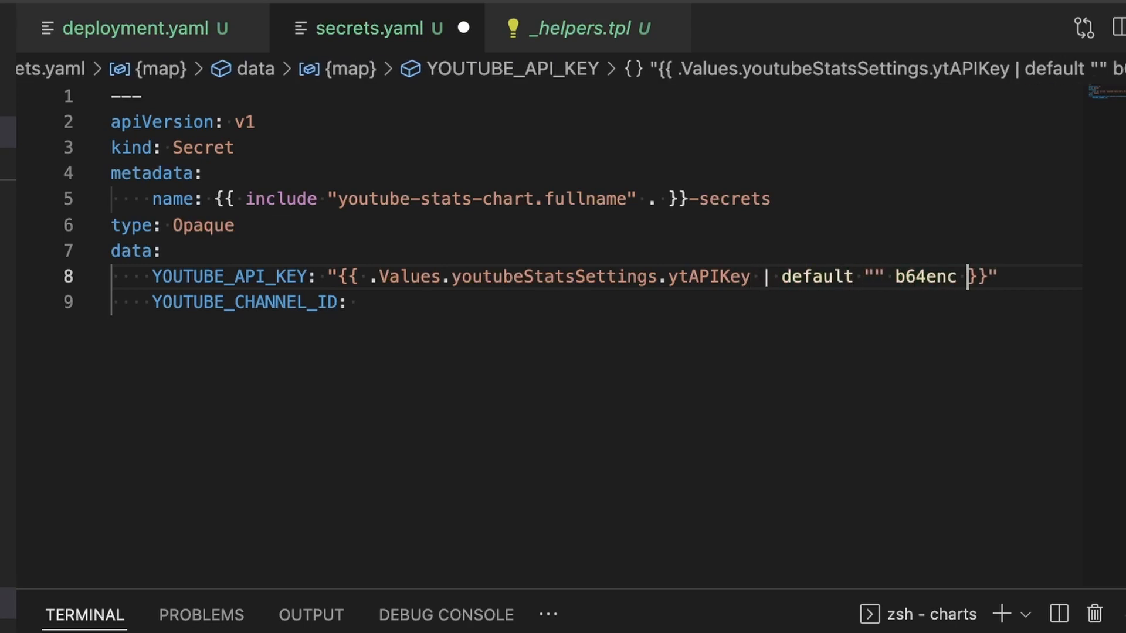
{"action": "type", "text": "|"}
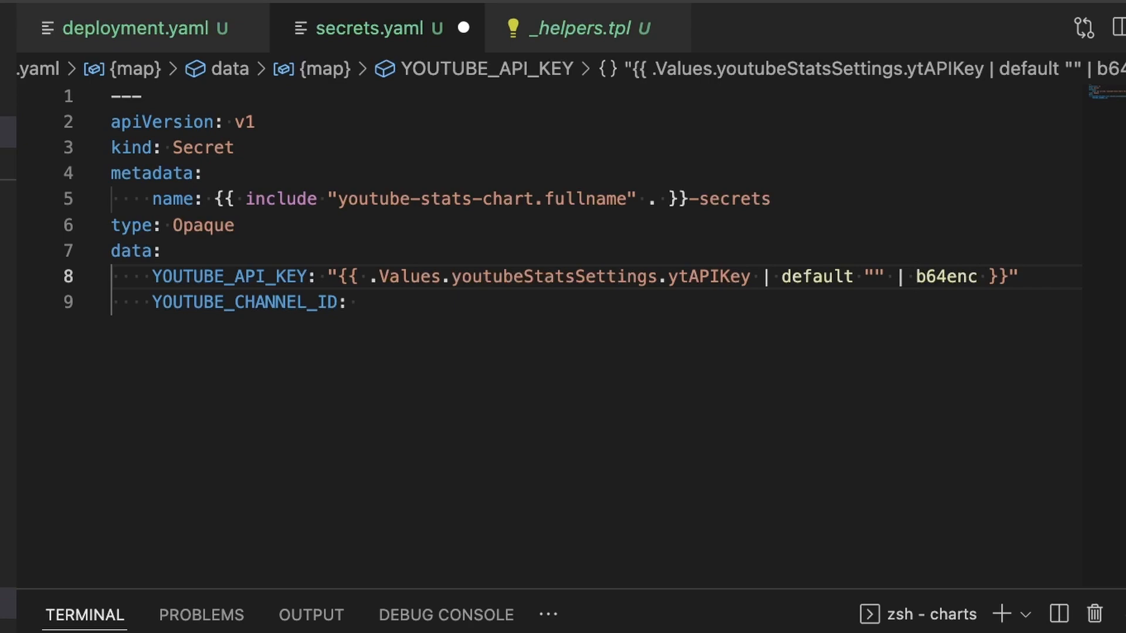
{"action": "left_click", "coordinate": [917, 276]}
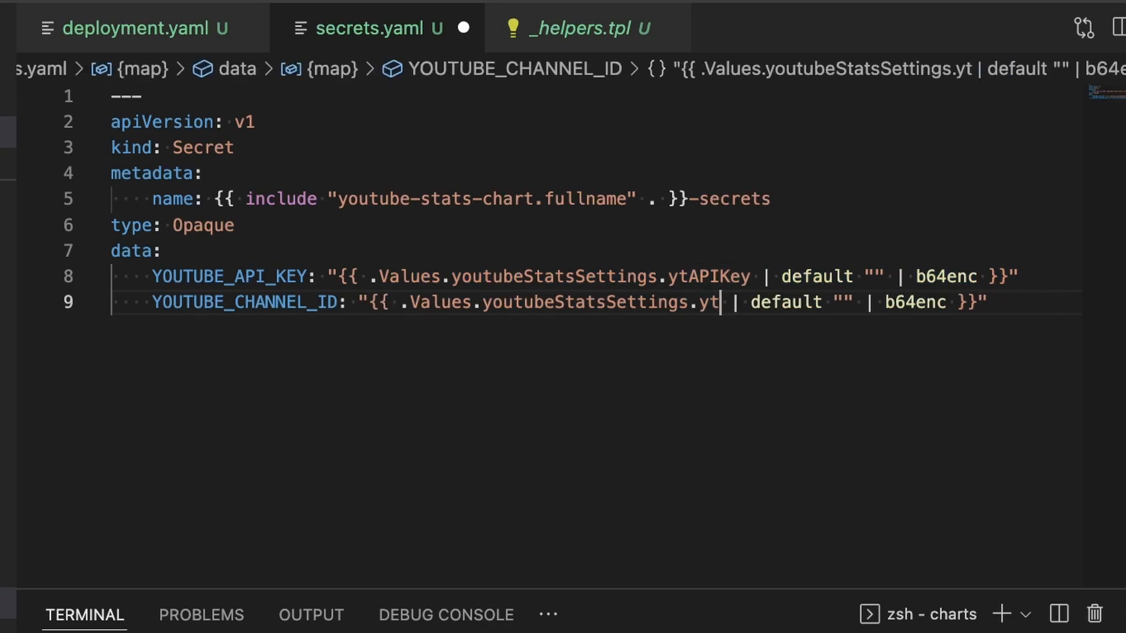
{"action": "type", "text": "Channel"}
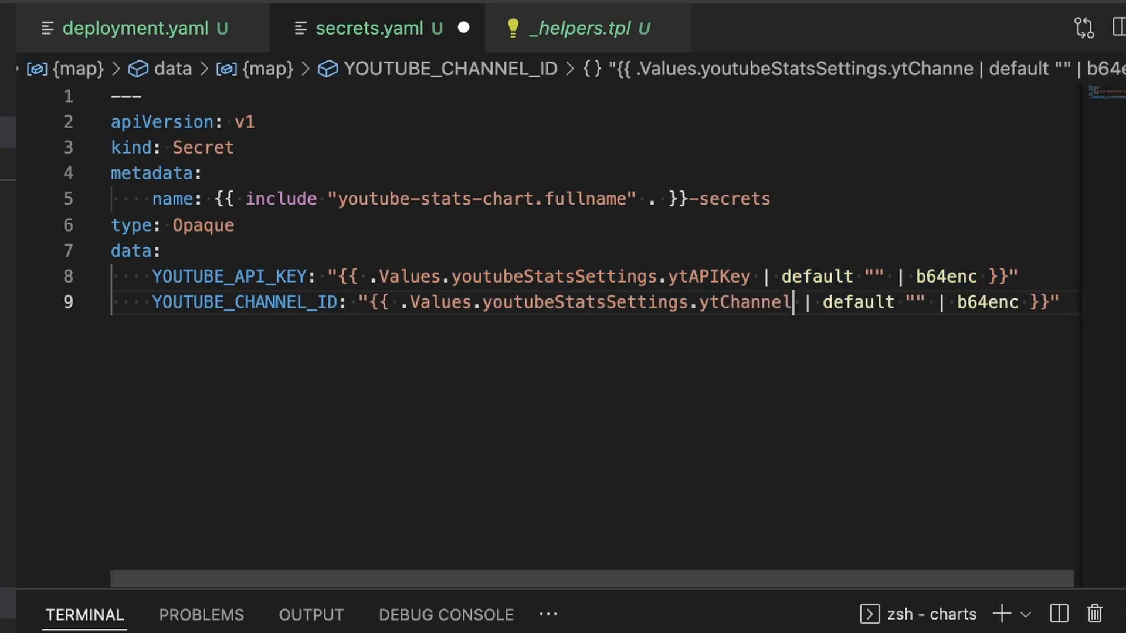
{"action": "type", "text": "ID"}
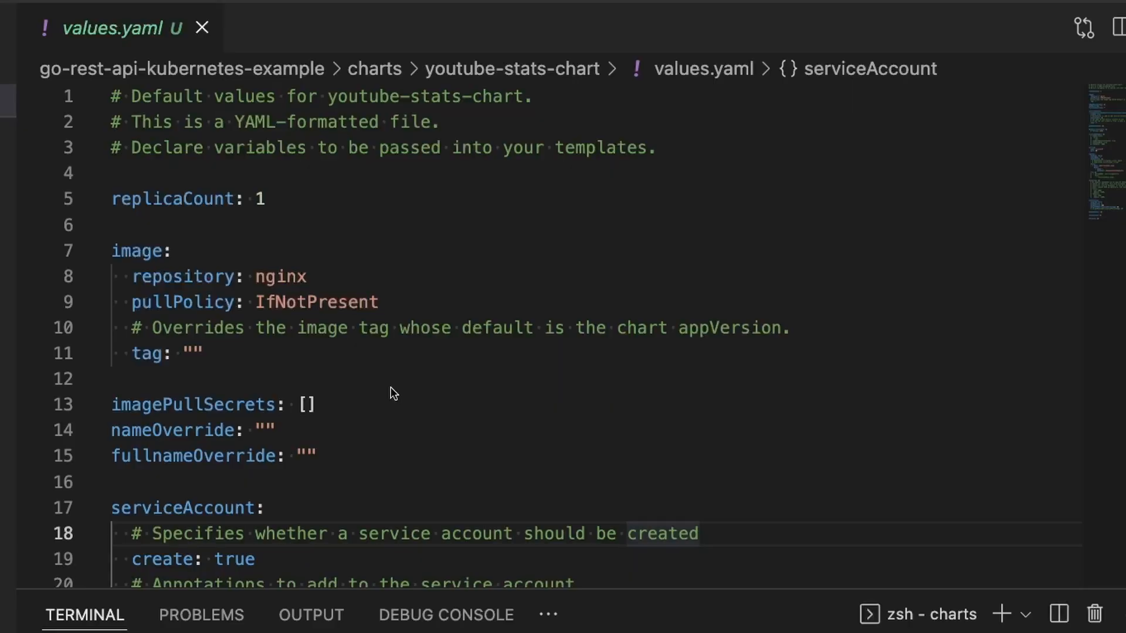
- In values.yaml replace the nginx image repository with gmorse81/go-rest-api-kubernetes-example
{"action": "scroll", "scroll_direction": "down", "scroll_amount": 3}
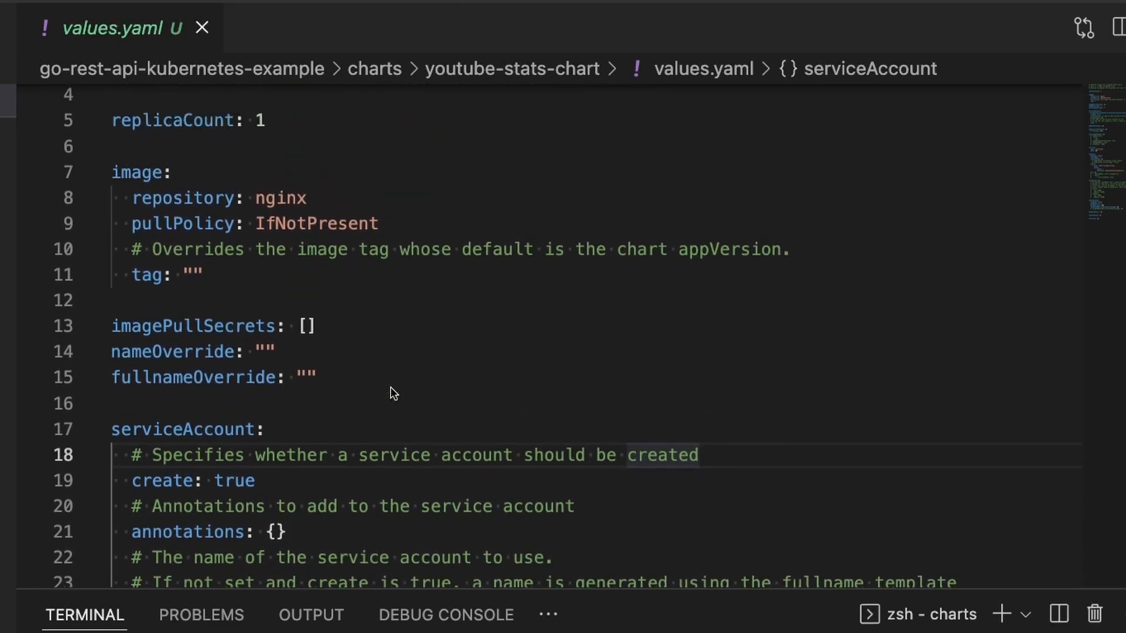
{"action": "scroll", "scroll_direction": "up", "scroll_amount": 3}
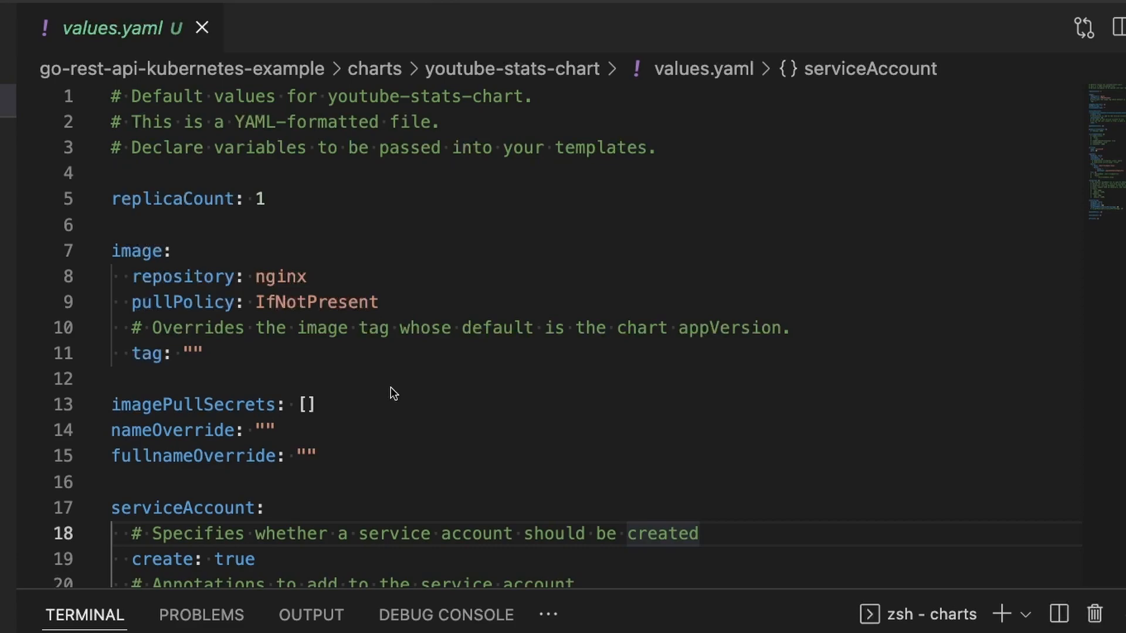
{"action": "mouse_move", "coordinate": [285, 233]}
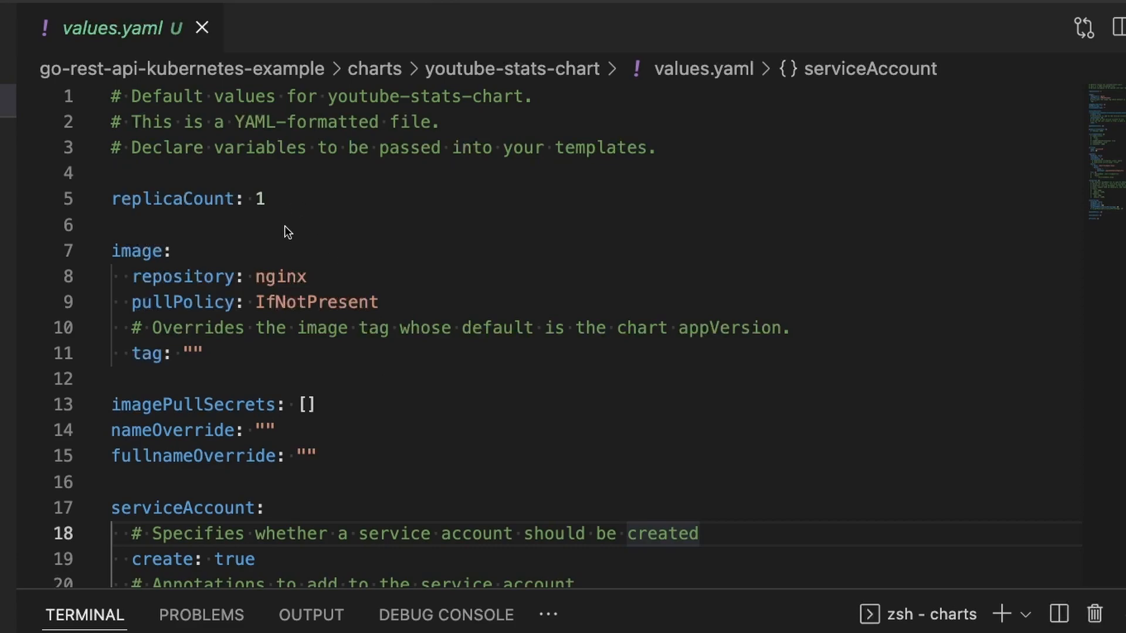
{"action": "mouse_move", "coordinate": [207, 285]}
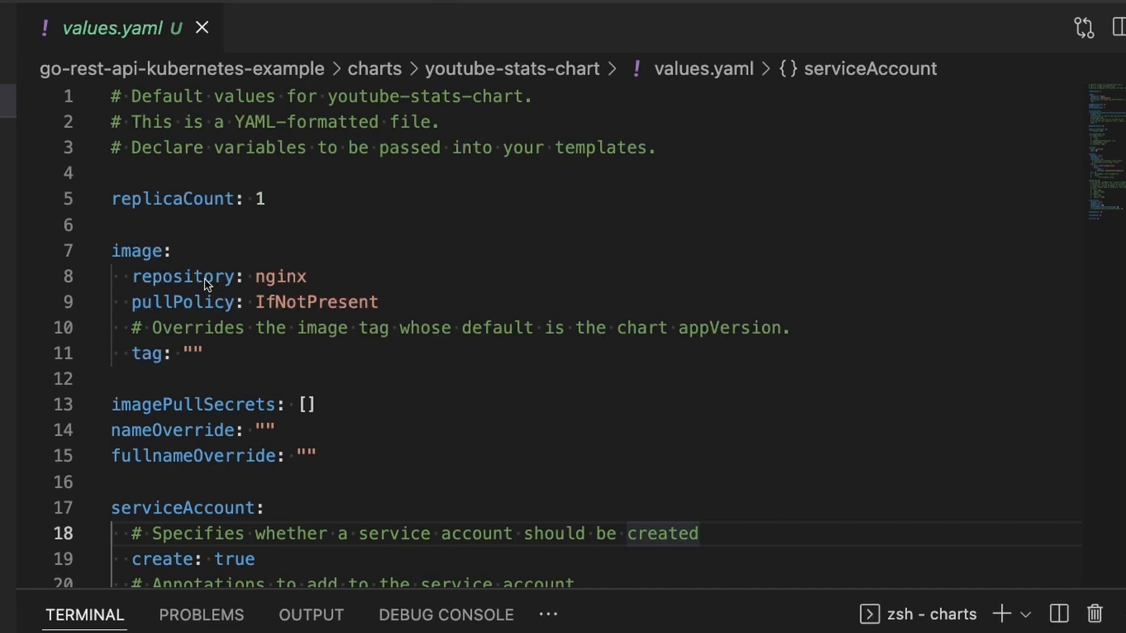
{"action": "mouse_move", "coordinate": [393, 243]}
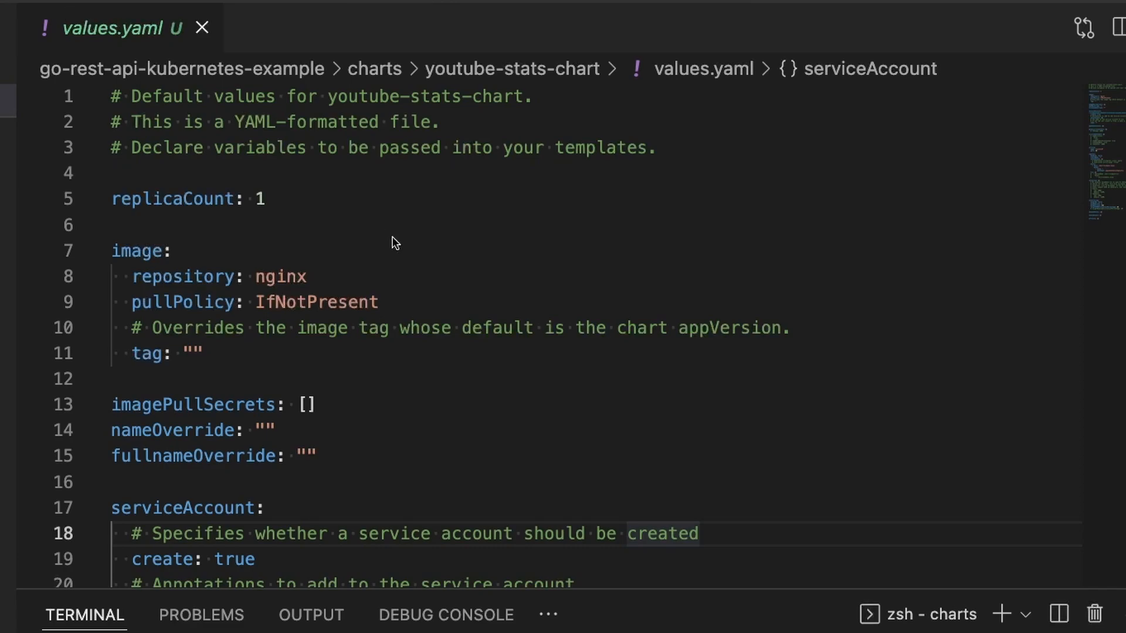
{"action": "left_click", "coordinate": [307, 276]}
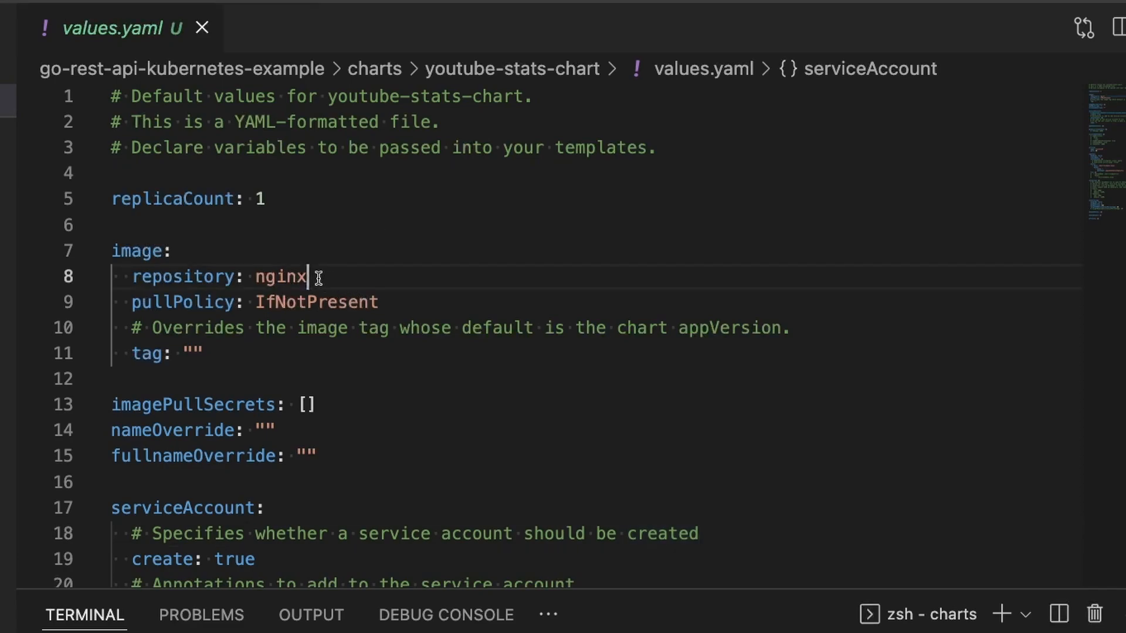
{"action": "double_click", "coordinate": [278, 277]}
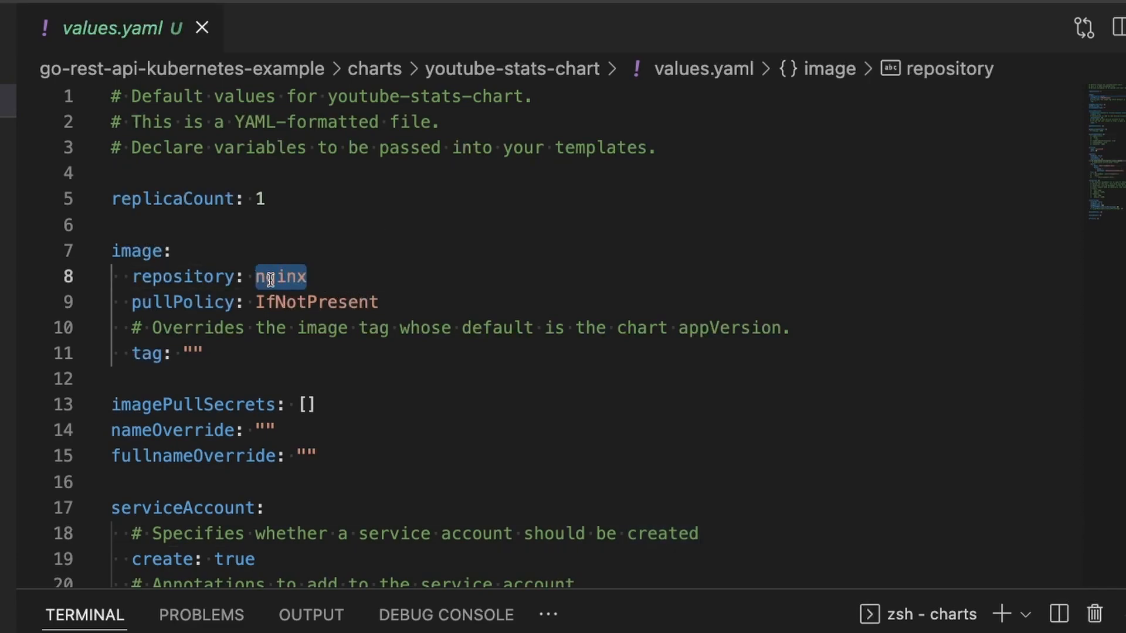
{"action": "mouse_move", "coordinate": [357, 279]}
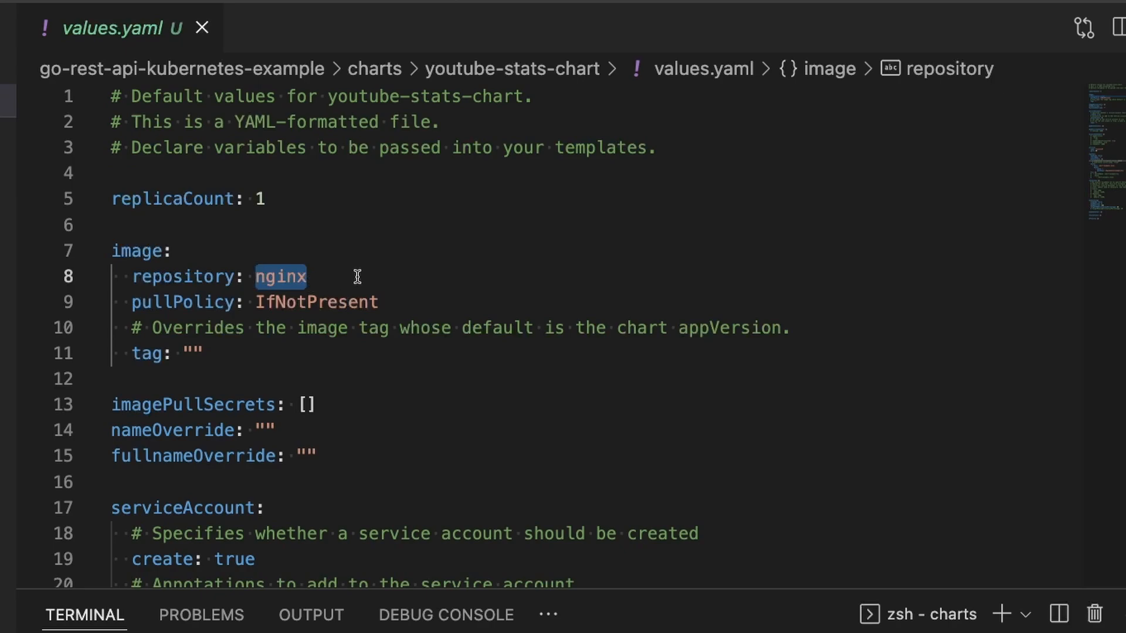
{"action": "type", "text": "gmorse81/go-rest-api-kubernetes-example"}
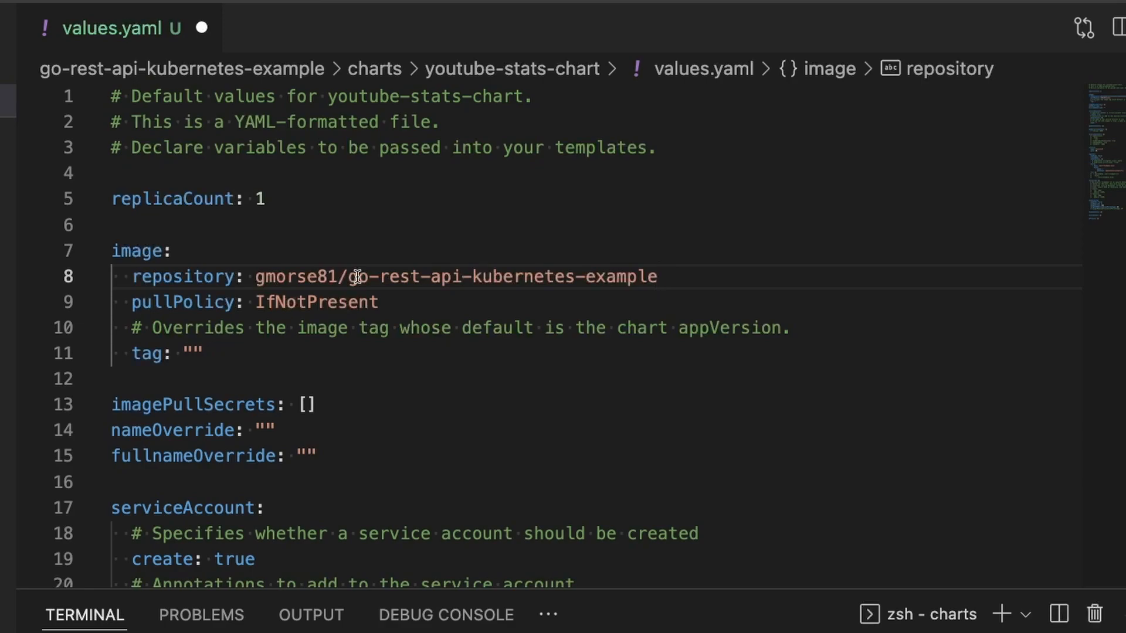
{"action": "mouse_move", "coordinate": [330, 302]}
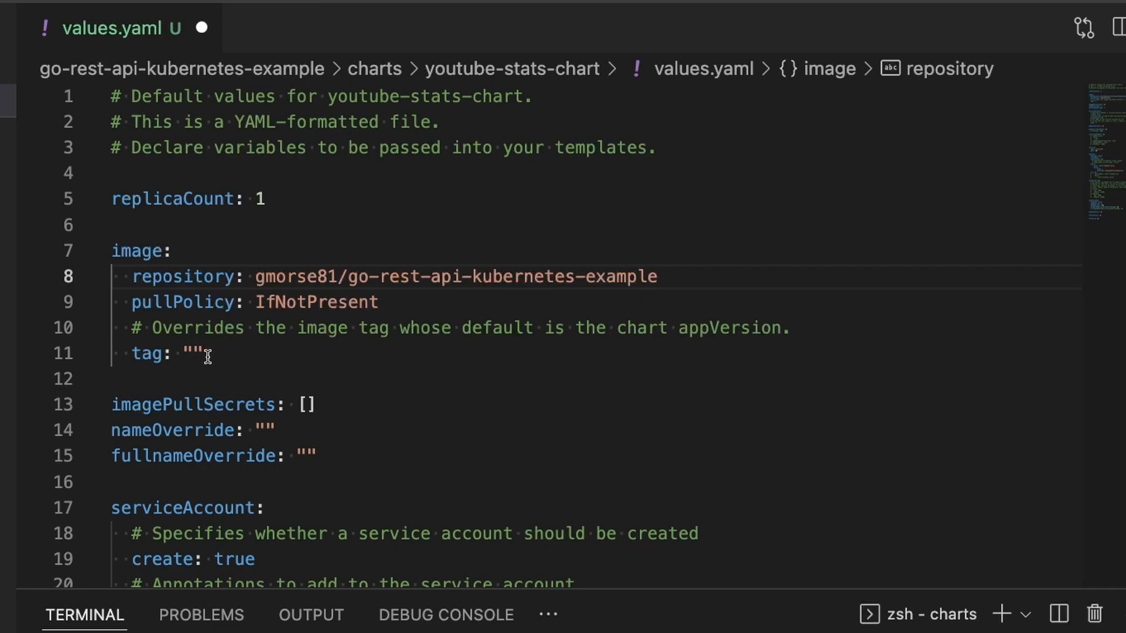
{"action": "mouse_move", "coordinate": [362, 357]}
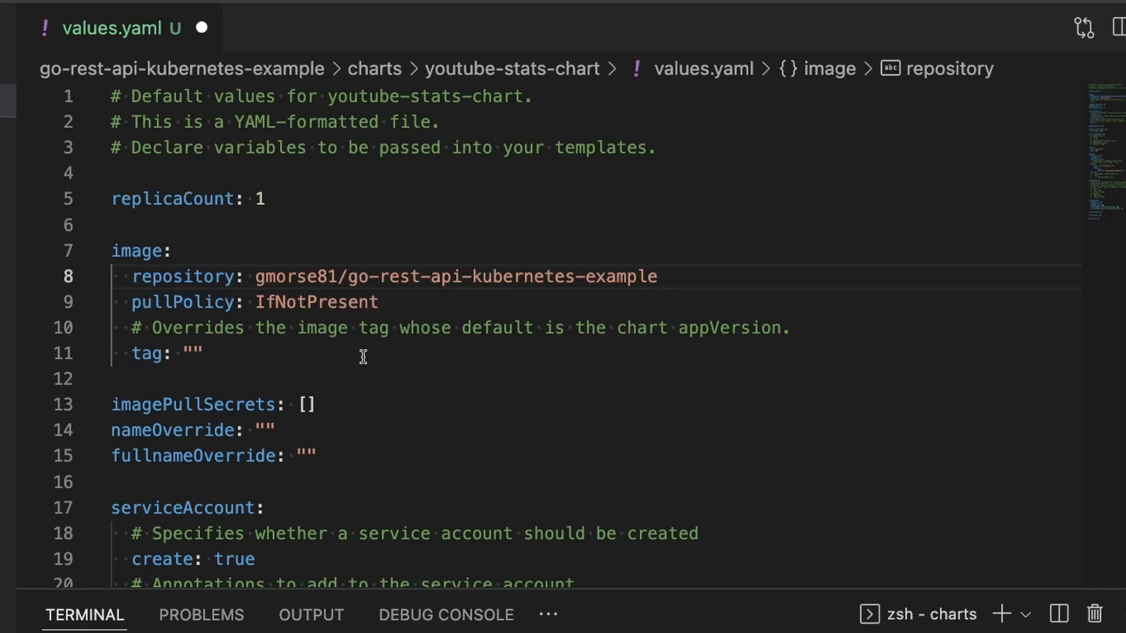
{"action": "scroll", "scroll_direction": "down", "scroll_amount": 3}
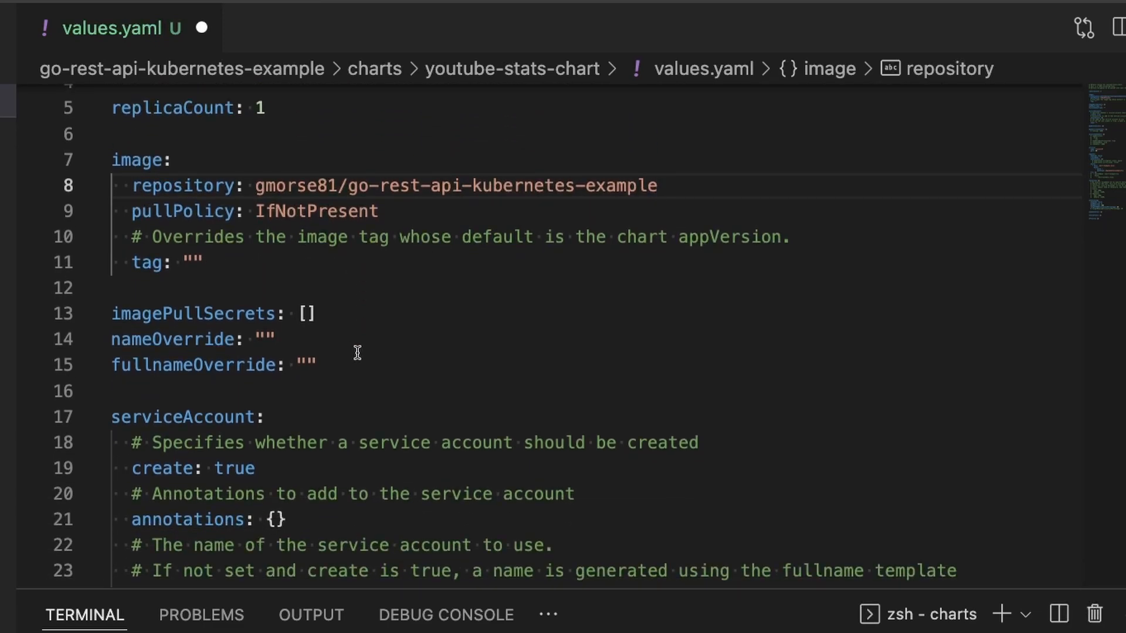
{"action": "scroll", "scroll_direction": "down", "scroll_amount": 3}
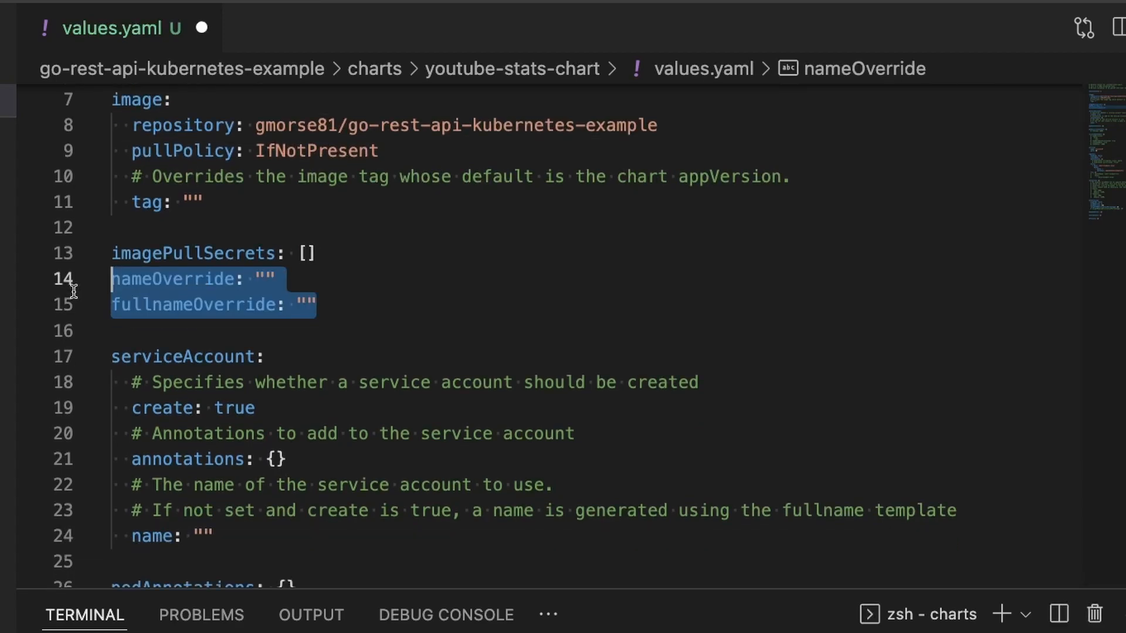
- Delete the nameOverride and fullnameOverride lines and set serviceAccount create to false
{"action": "key", "text": "Delete"}
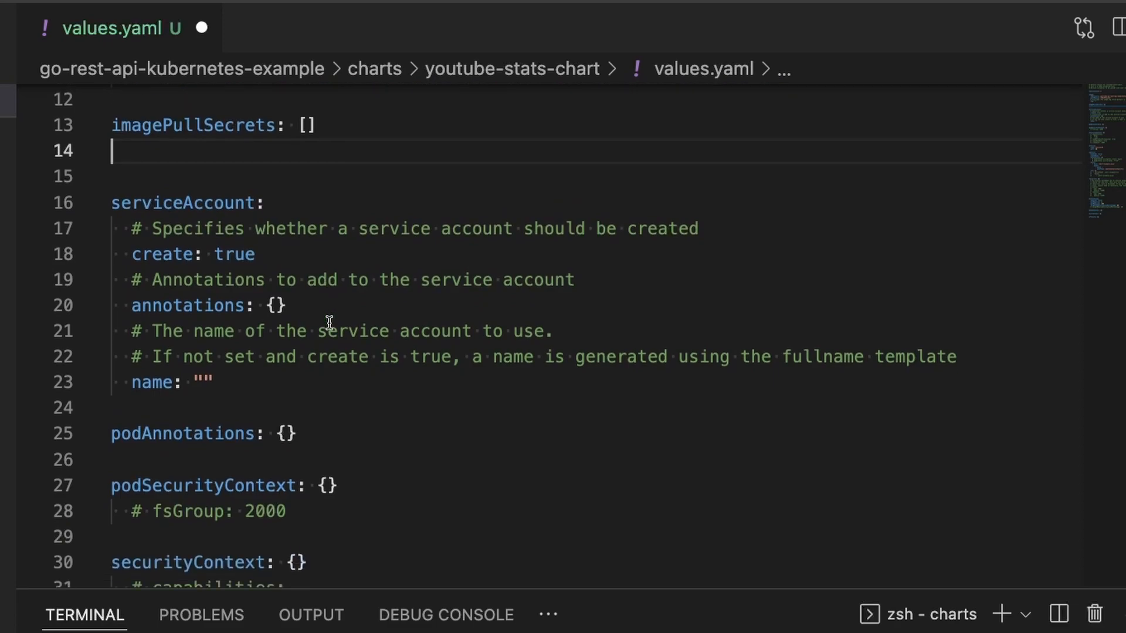
{"action": "left_click", "coordinate": [240, 254]}
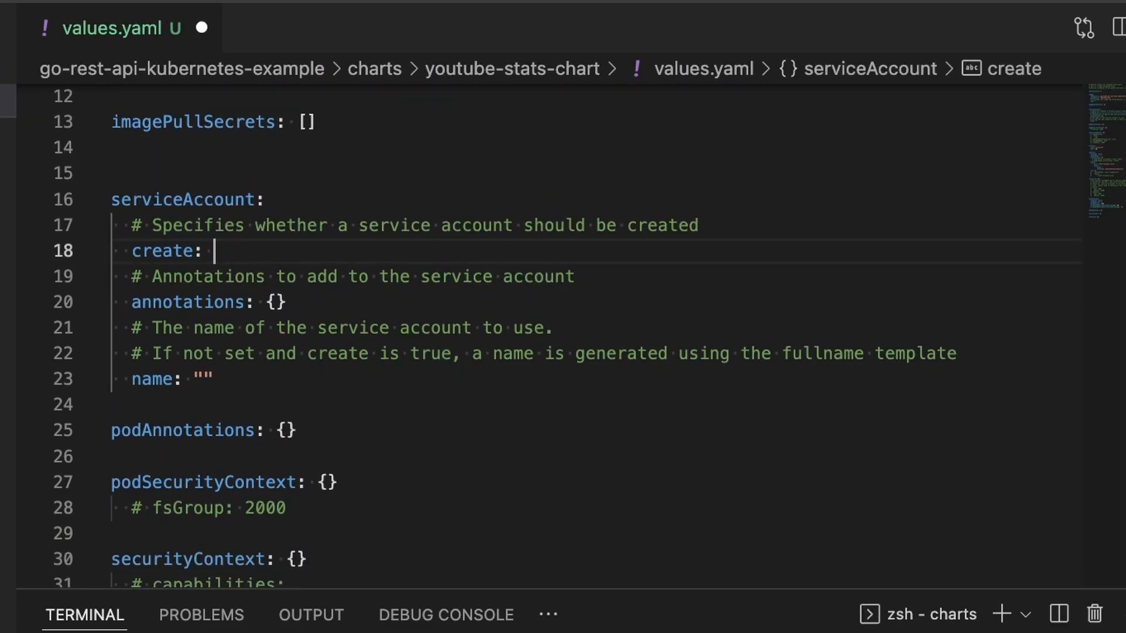
{"action": "type", "text": "false"}
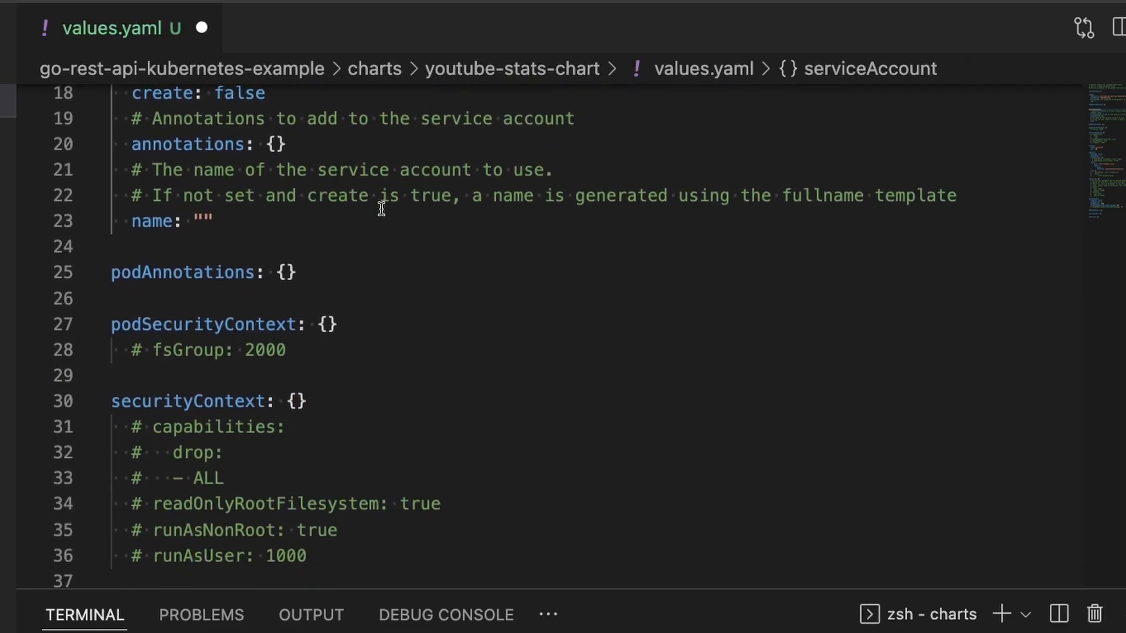
{"action": "scroll", "scroll_direction": "down", "scroll_amount": 3}
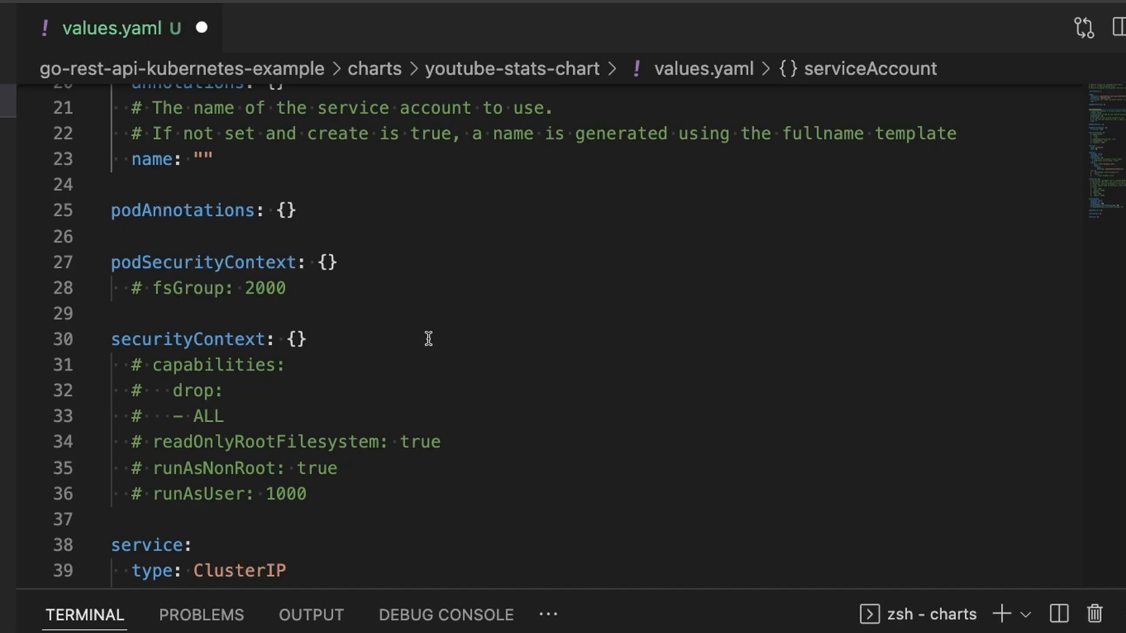
{"action": "mouse_move", "coordinate": [238, 307]}
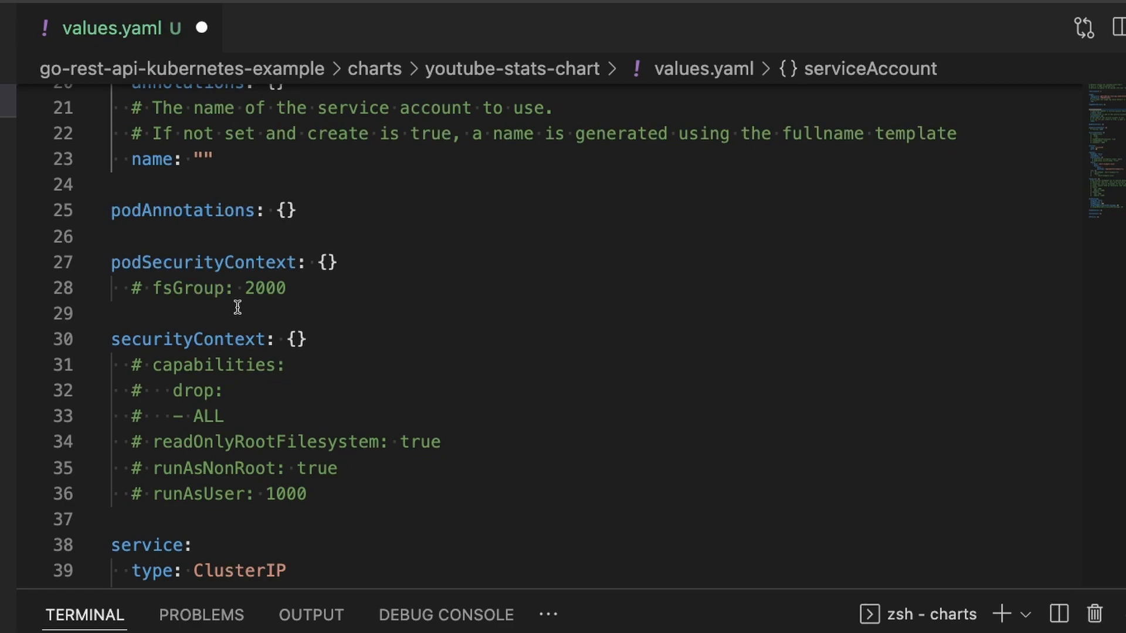
{"action": "mouse_move", "coordinate": [151, 288]}
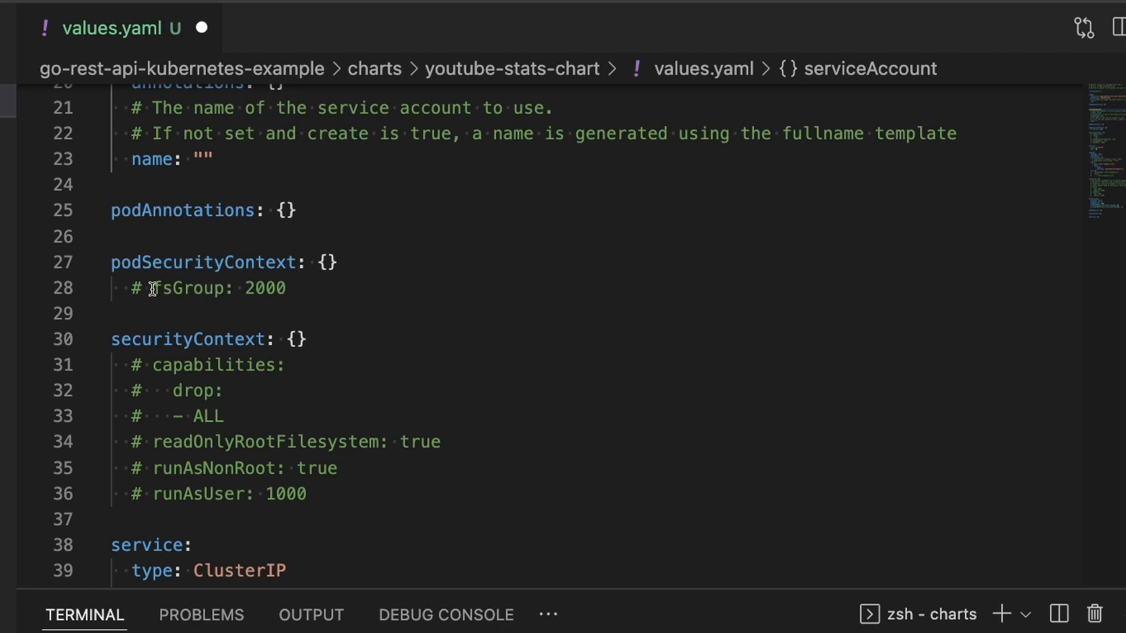
- Uncomment podSecurityContext fsGroup and set it to 1001, with runAsUser/runAsGroup 1001 non-root
{"action": "left_click", "coordinate": [316, 262]}
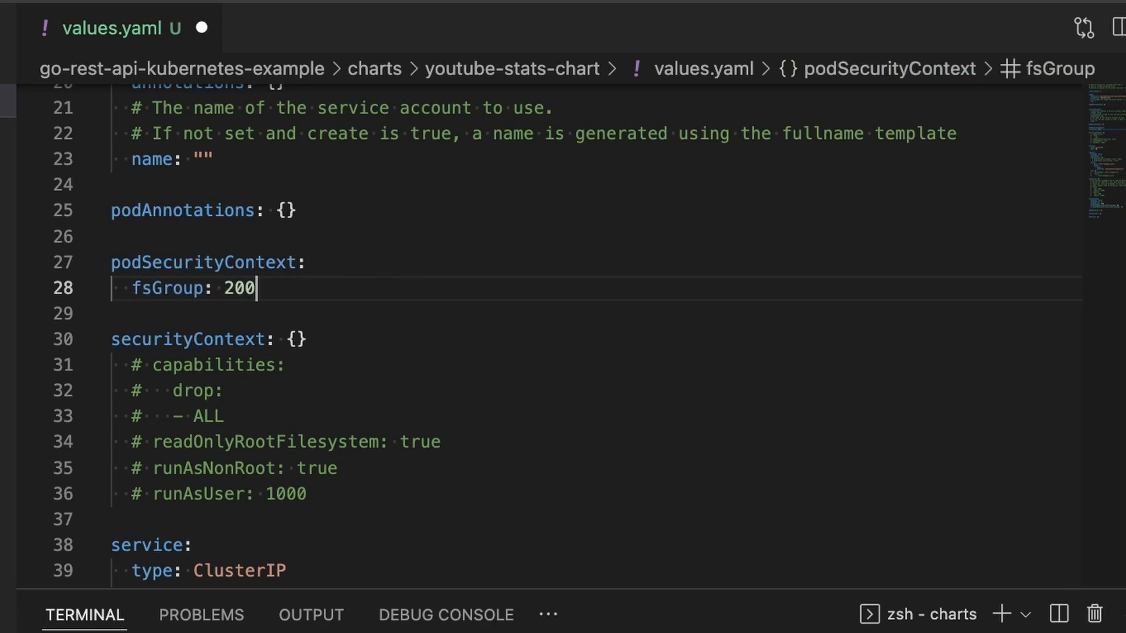
{"action": "type", "text": "1001"}
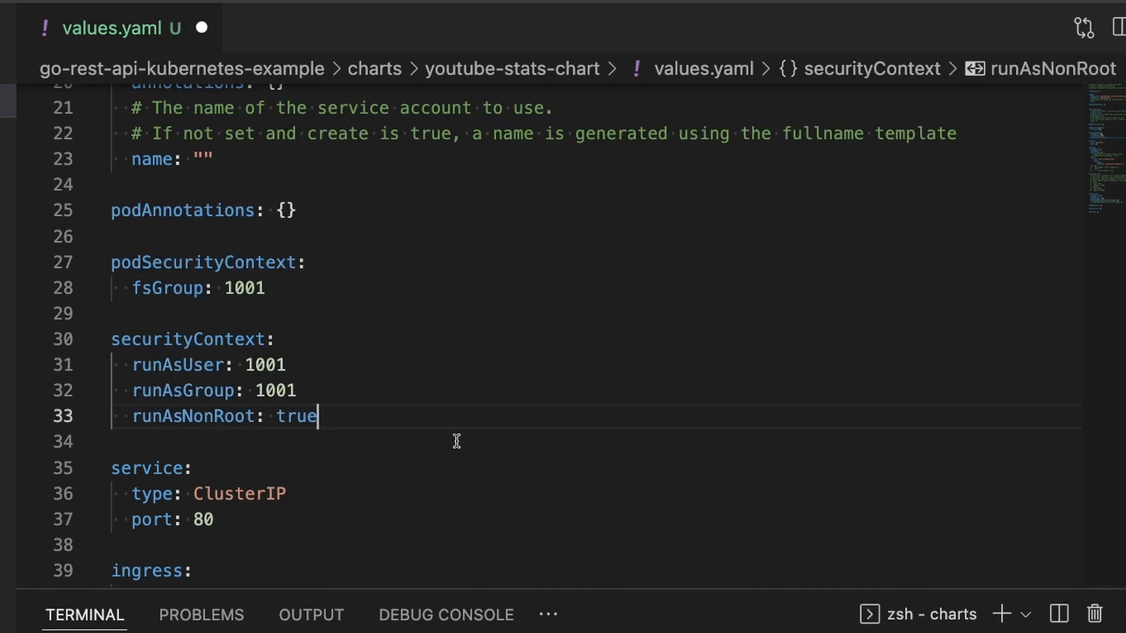
{"action": "scroll", "scroll_direction": "down", "scroll_amount": 3}
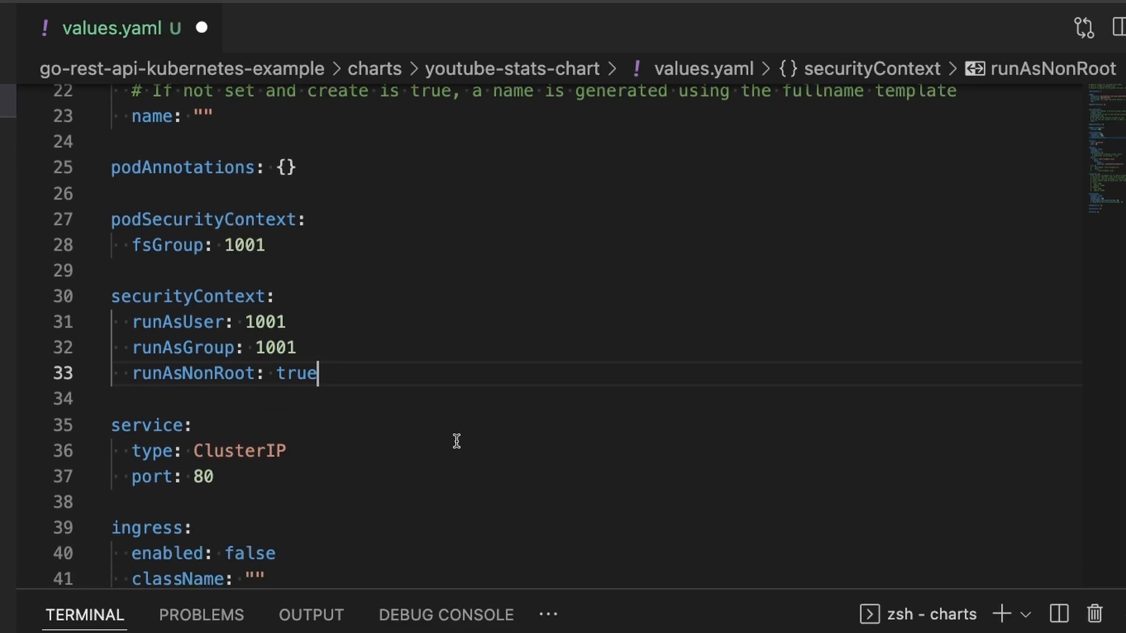
{"action": "scroll", "scroll_direction": "down", "scroll_amount": 3}
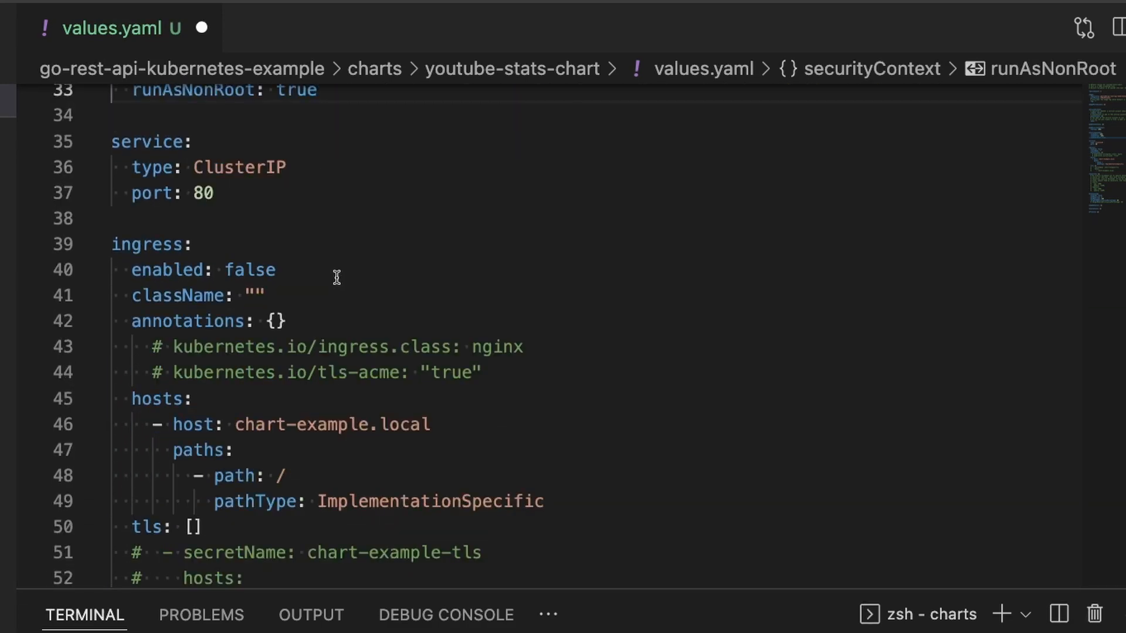
- Set ingress enabled true, host localhost instead of chart-example.local, and path /
{"action": "left_click", "coordinate": [316, 90]}
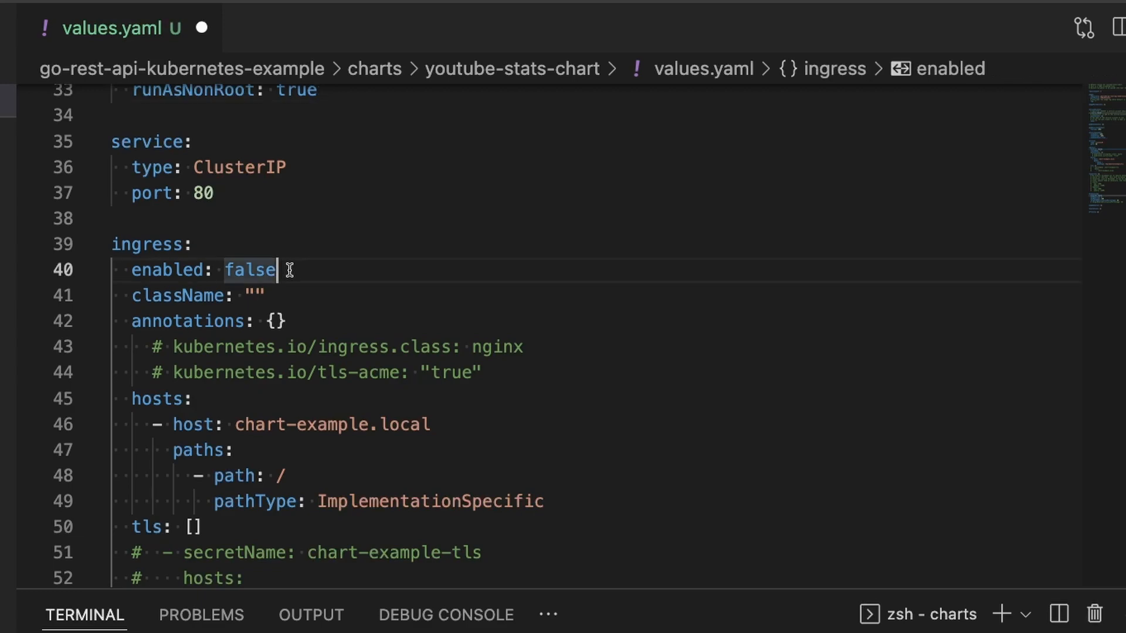
{"action": "type", "text": "true"}
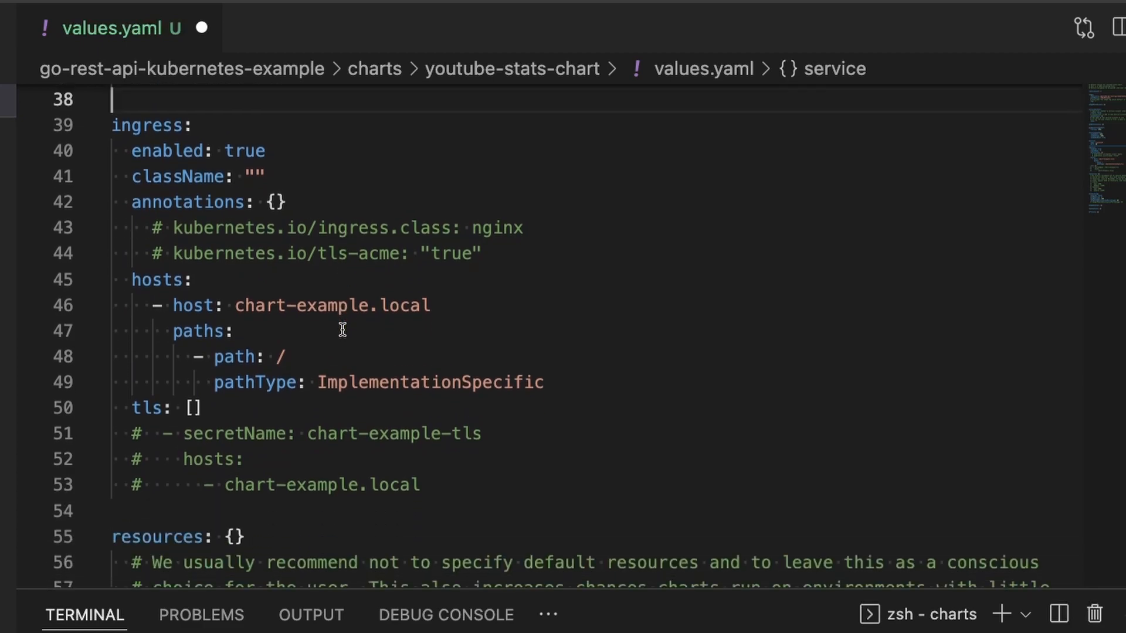
{"action": "scroll", "scroll_direction": "up", "scroll_amount": 3}
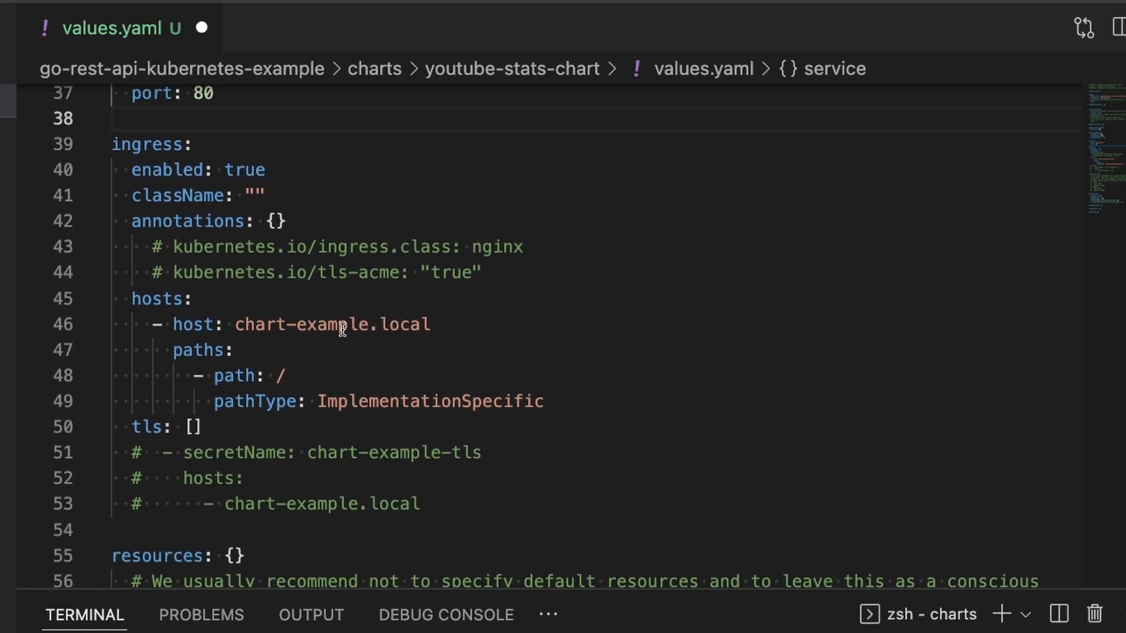
{"action": "mouse_move", "coordinate": [343, 274]}
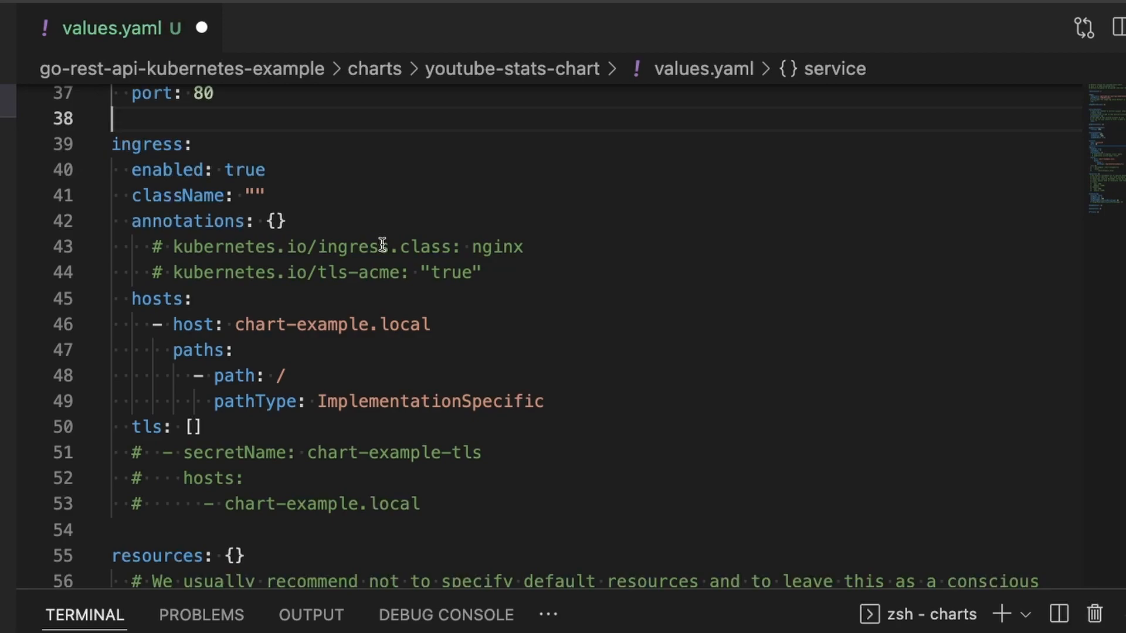
{"action": "mouse_move", "coordinate": [303, 366]}
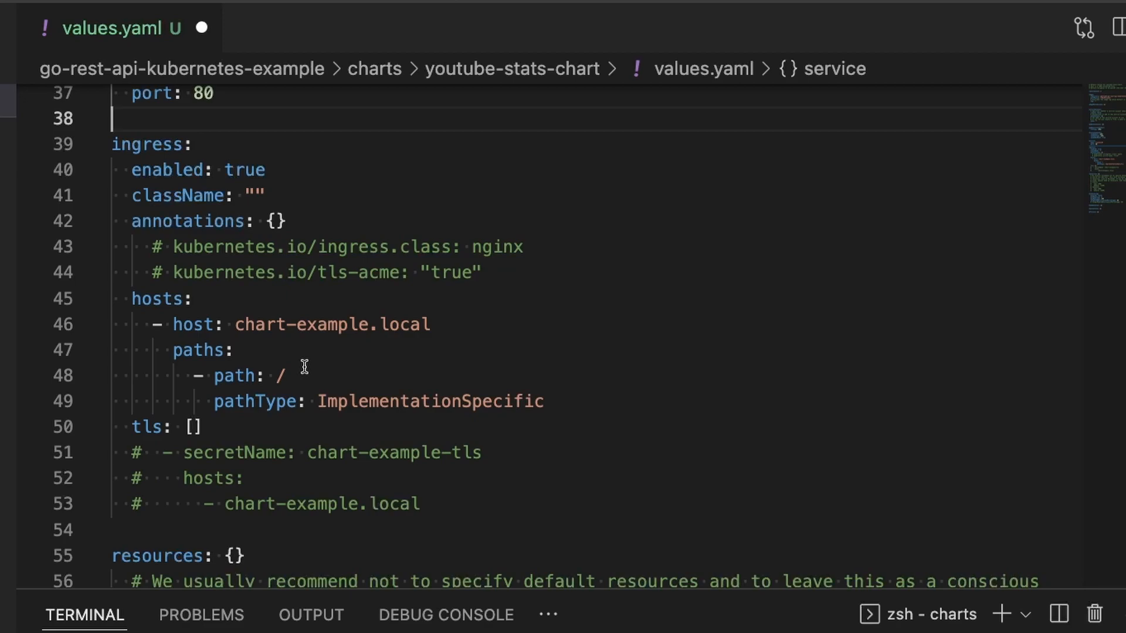
{"action": "mouse_move", "coordinate": [456, 323]}
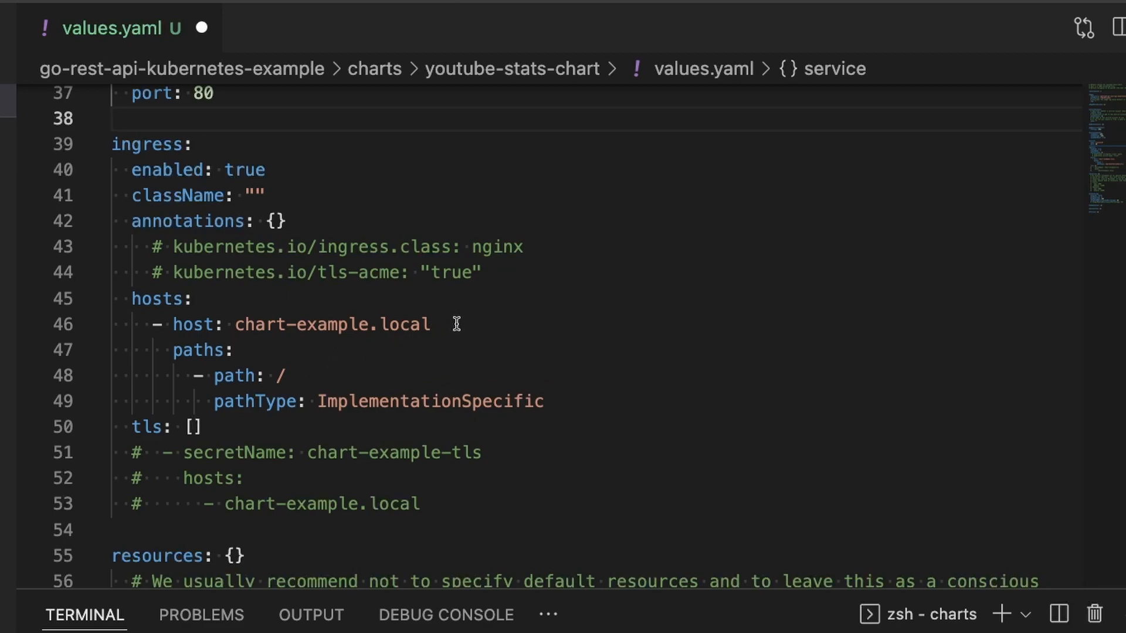
{"action": "double_click", "coordinate": [331, 324]}
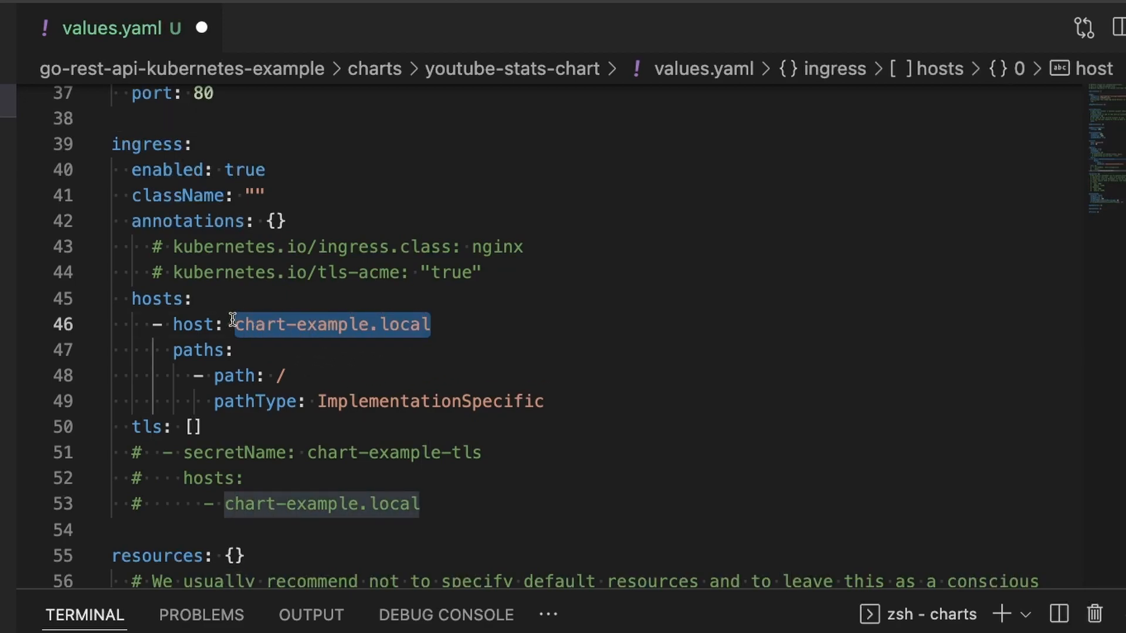
{"action": "type", "text": "localhost"}
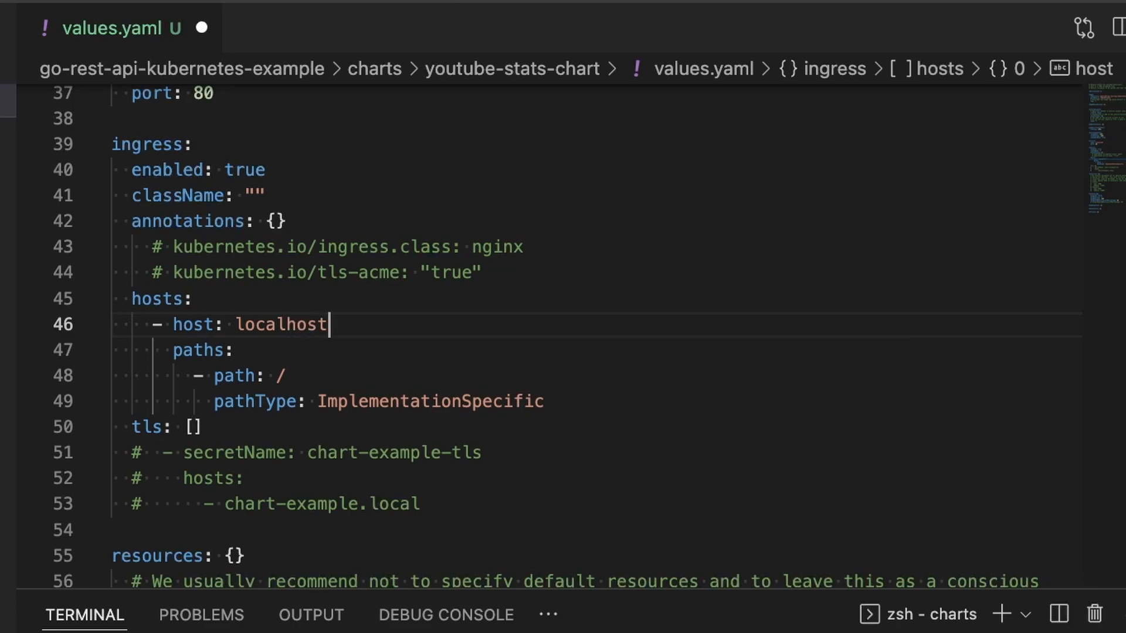
{"action": "left_click", "coordinate": [307, 375]}
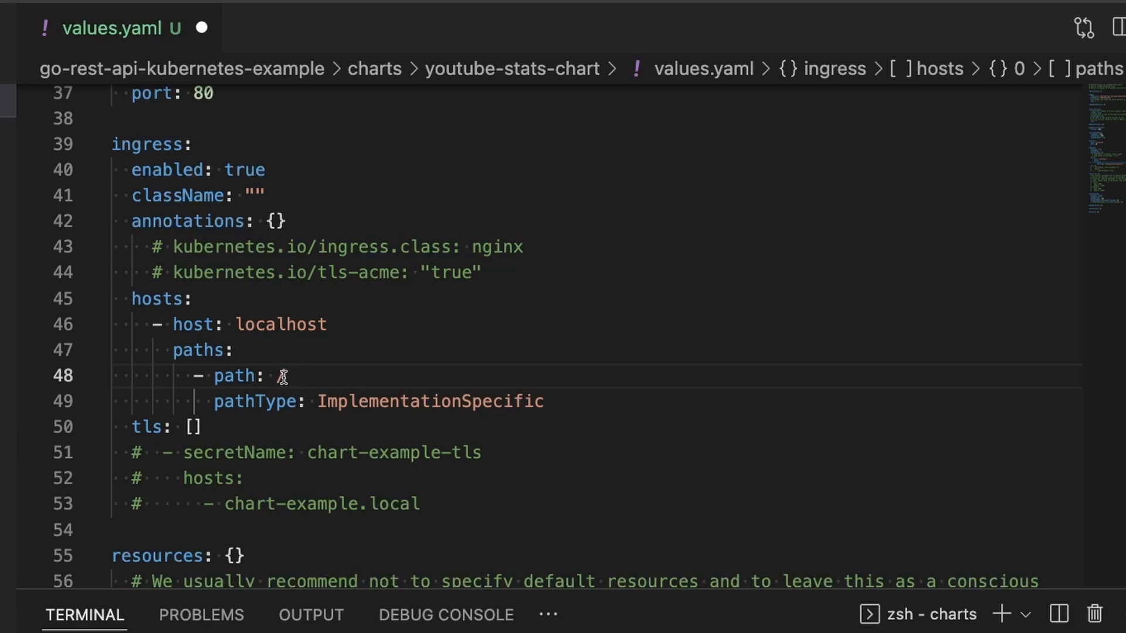
{"action": "type", "text": "/"}
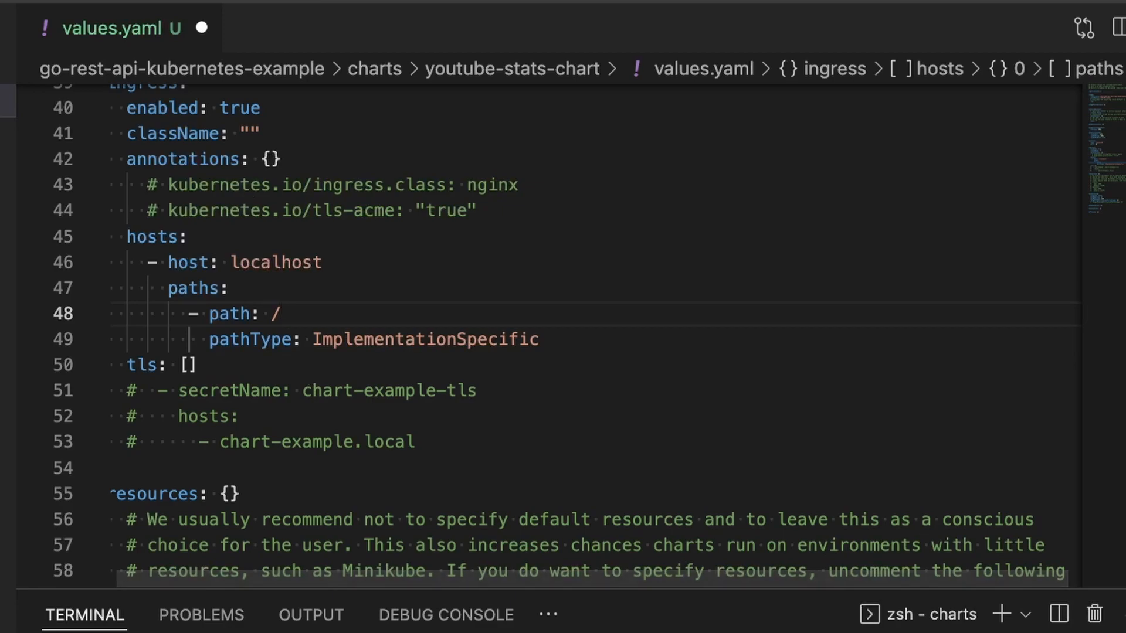
{"action": "mouse_move", "coordinate": [398, 408]}
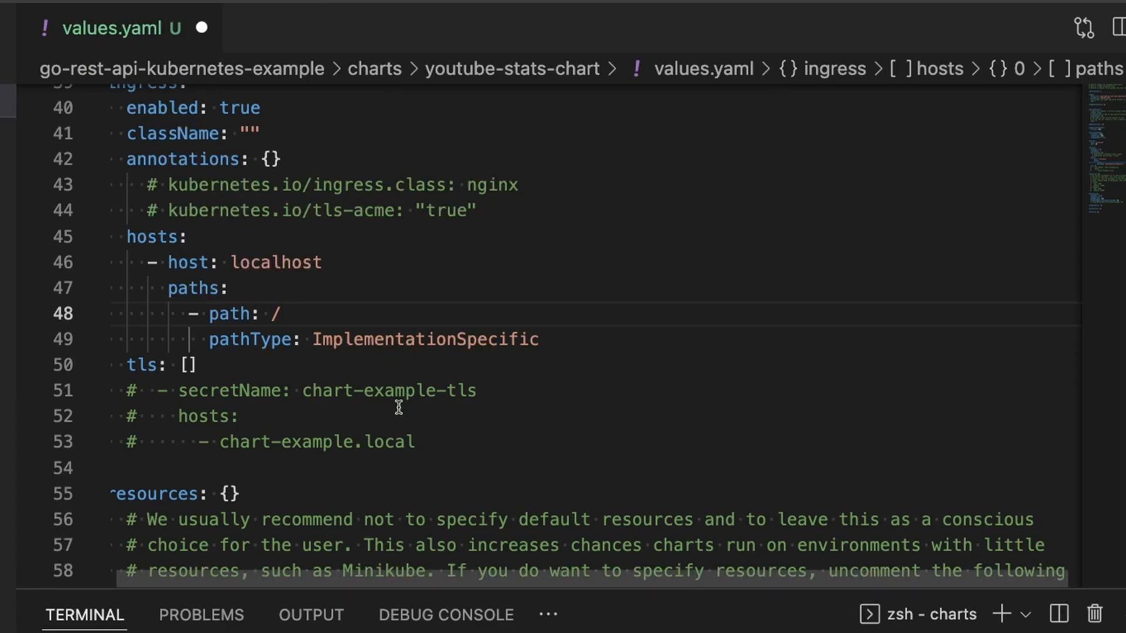
{"action": "scroll", "scroll_direction": "down", "scroll_amount": 3}
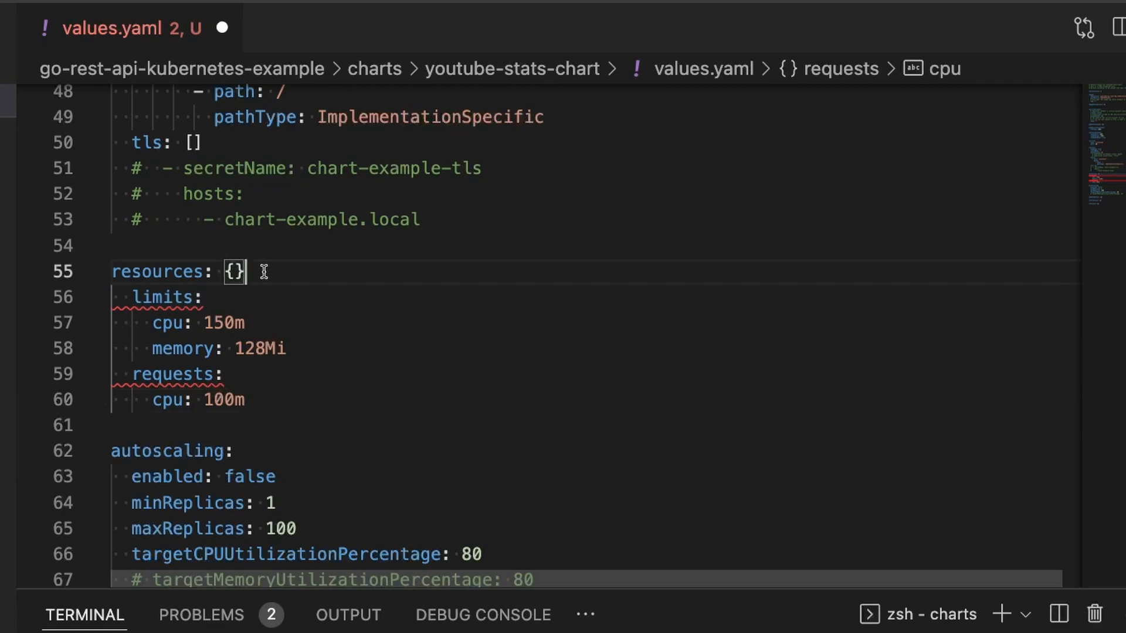
- Remove the stray {} after resources (limits 150m CPU, 128Mi, request 100m) and save values.yaml
{"action": "key", "text": "Backspace"}
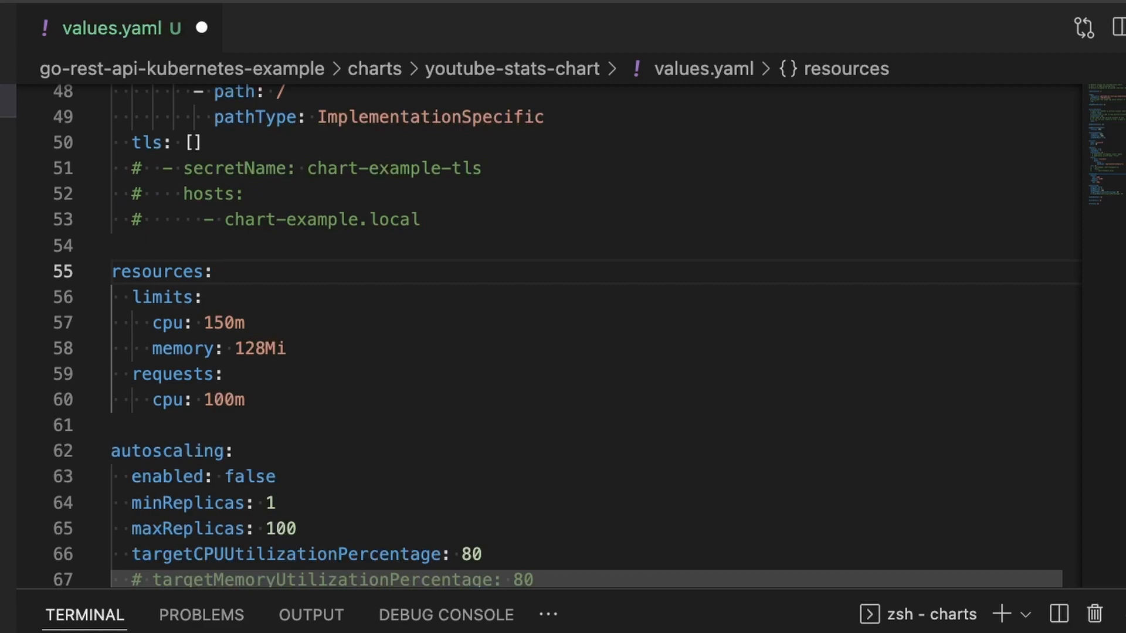
{"action": "left_click", "coordinate": [212, 271]}
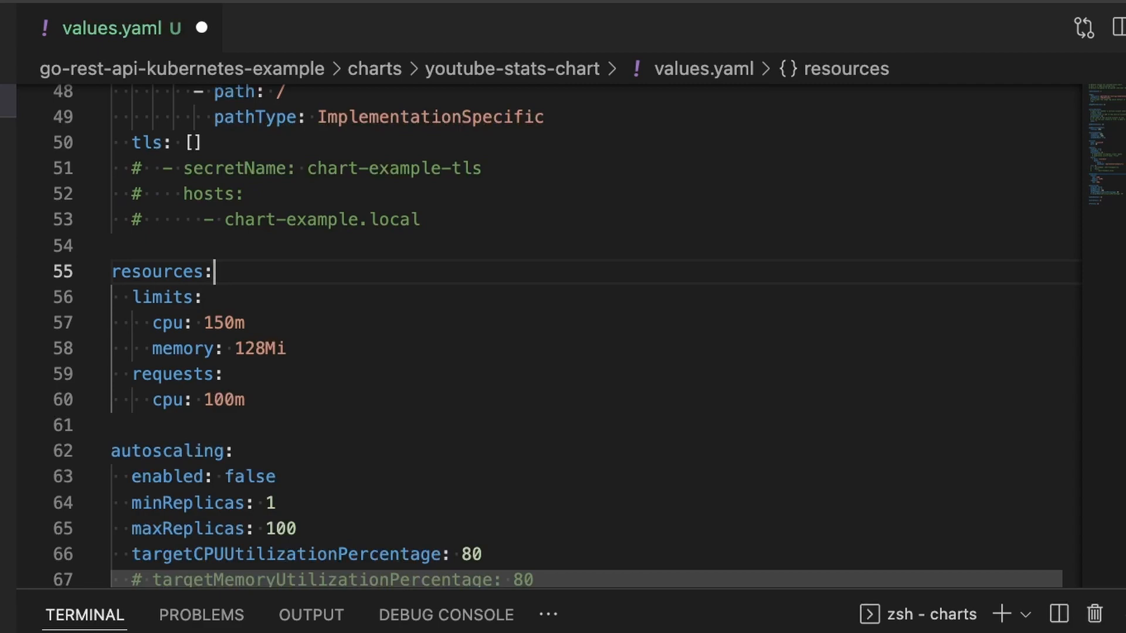
{"action": "mouse_move", "coordinate": [201, 29]}
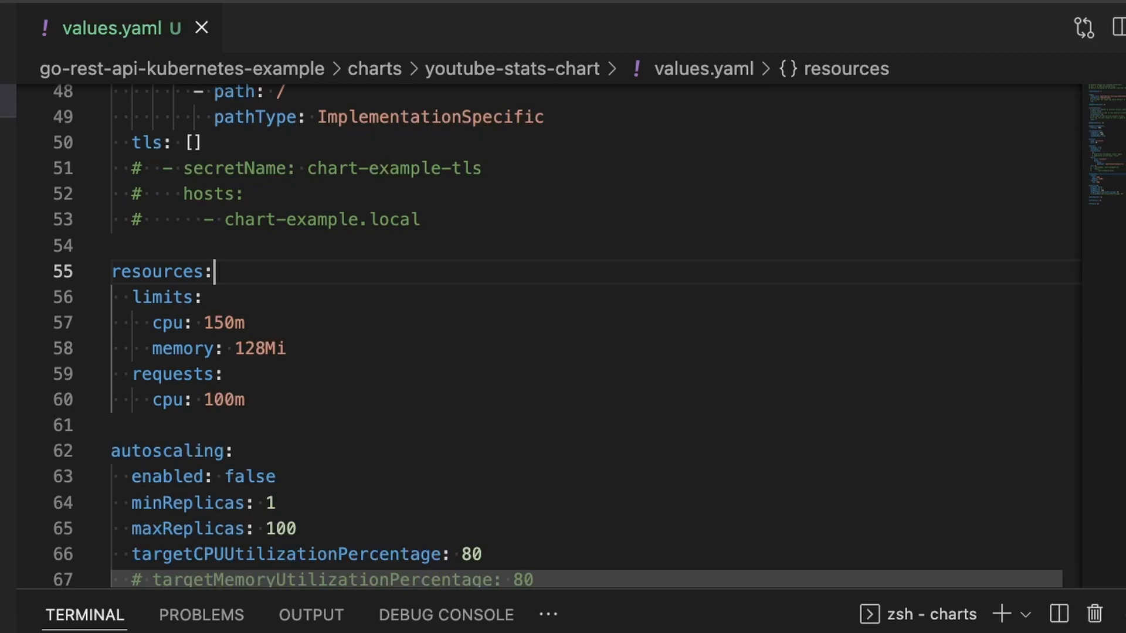
{"action": "scroll", "scroll_direction": "down", "scroll_amount": 3}
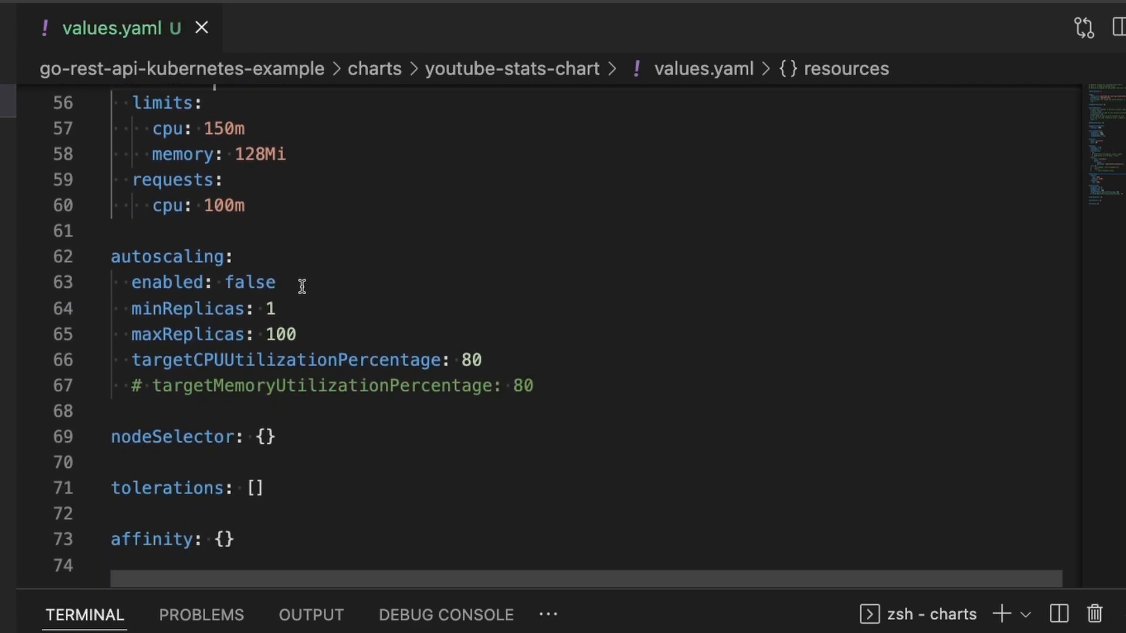
- Set autoscaling enabled to true and maxReplicas to 5 in values.yaml
{"action": "type", "text": "tru"}
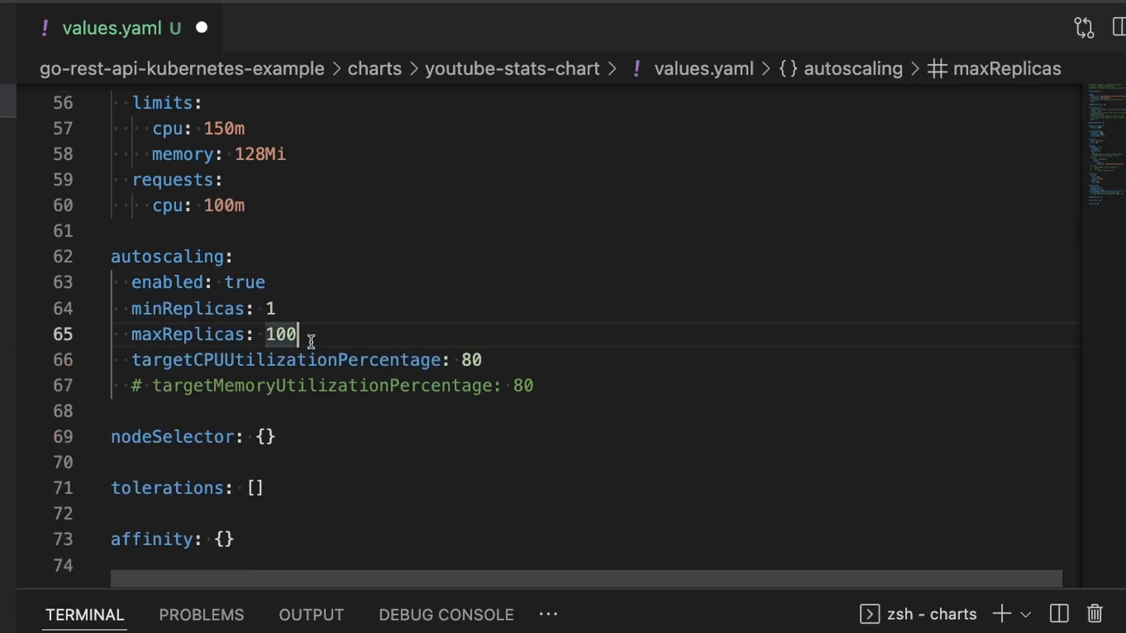
{"action": "type", "text": "5"}
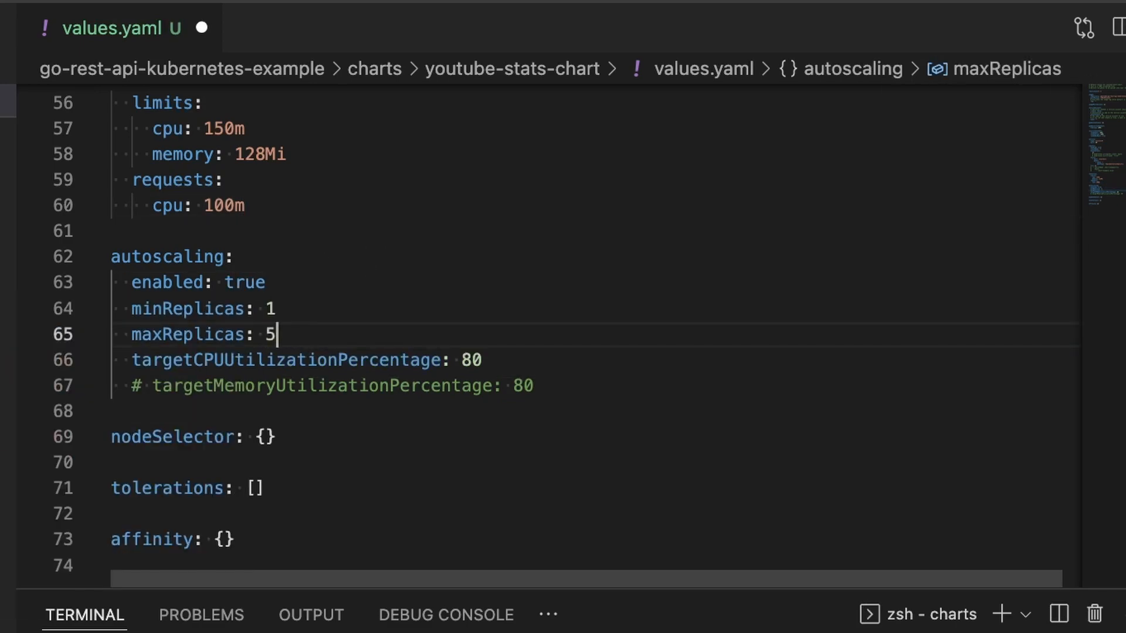
{"action": "double_click", "coordinate": [244, 282]}
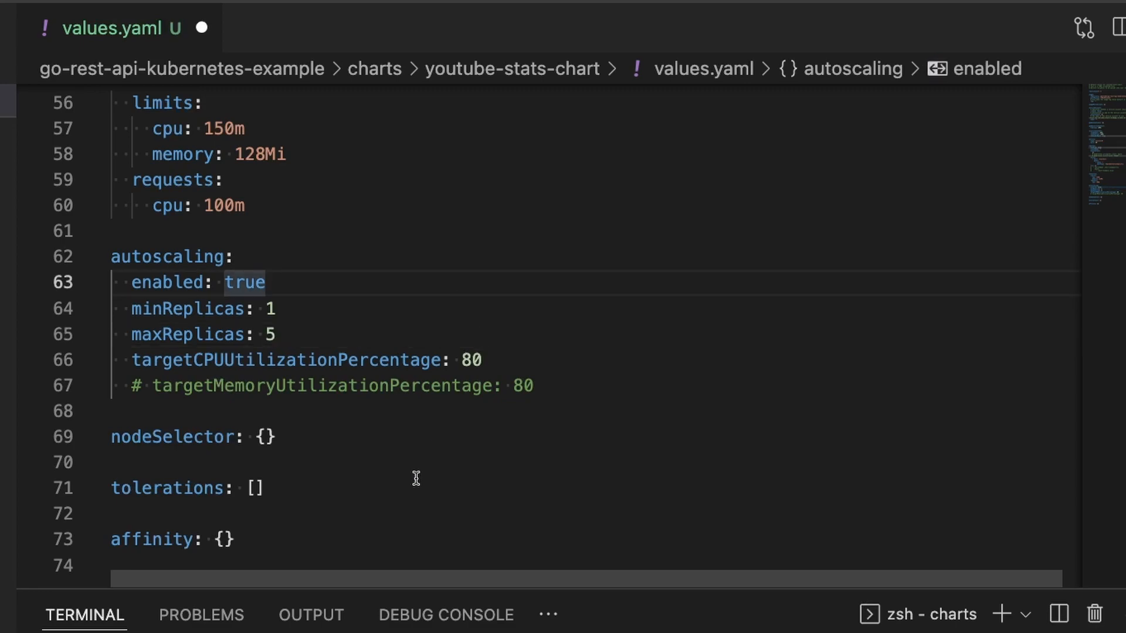
{"action": "mouse_move", "coordinate": [190, 379]}
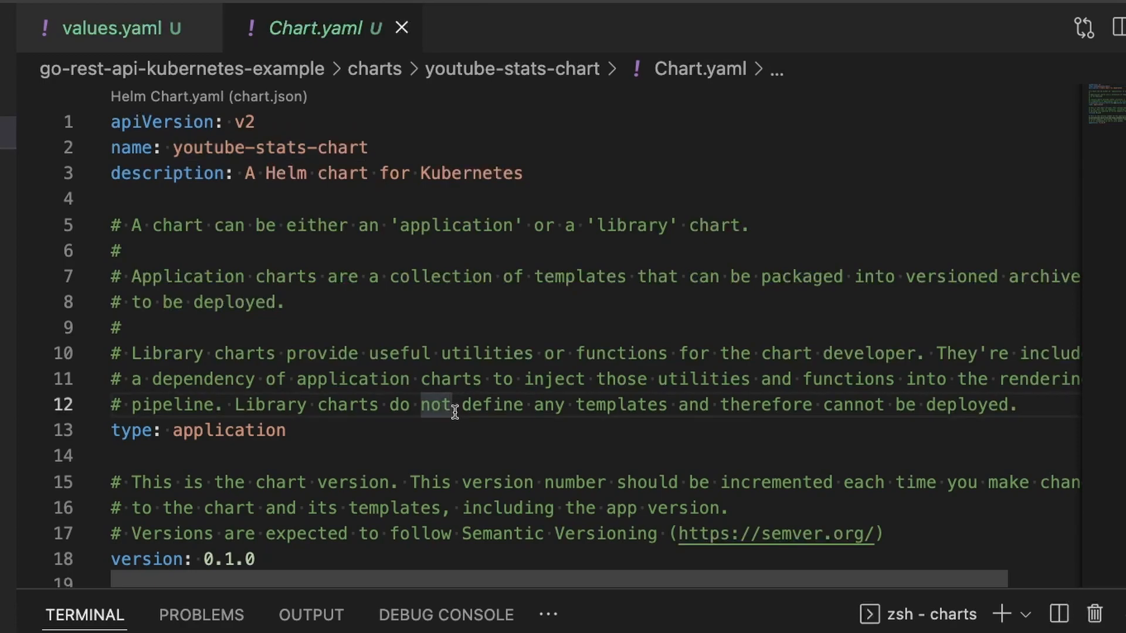
{"action": "mouse_move", "coordinate": [269, 271]}
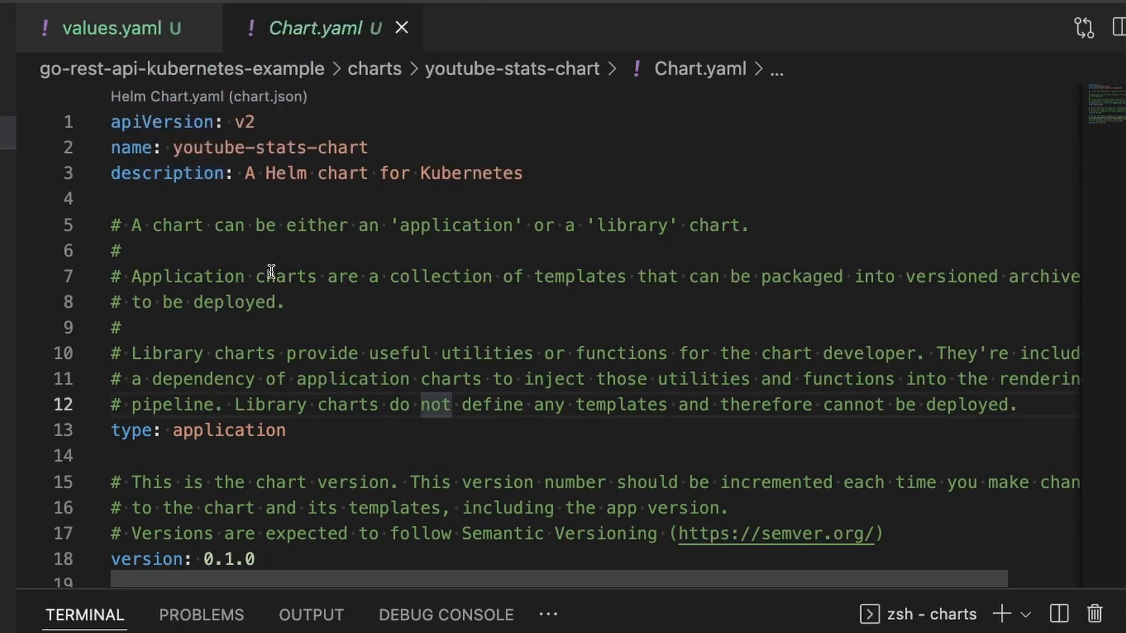
- Replace the Chart.yaml description with 'Youtube stats chart'
{"action": "left_click", "coordinate": [451, 404]}
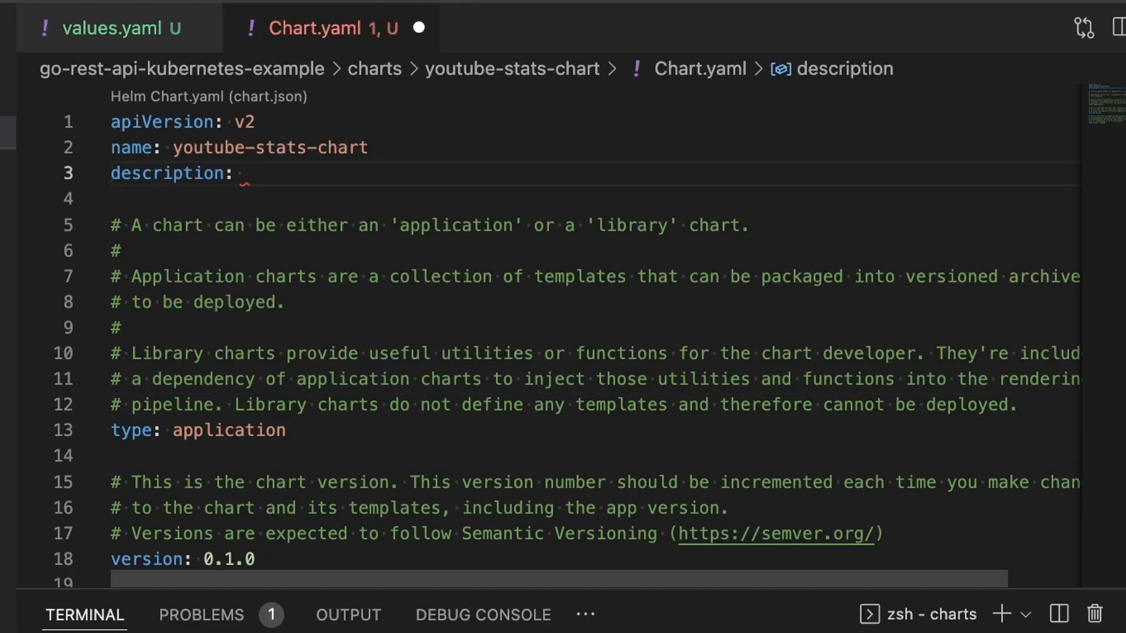
{"action": "type", "text": "Youtube statu"}
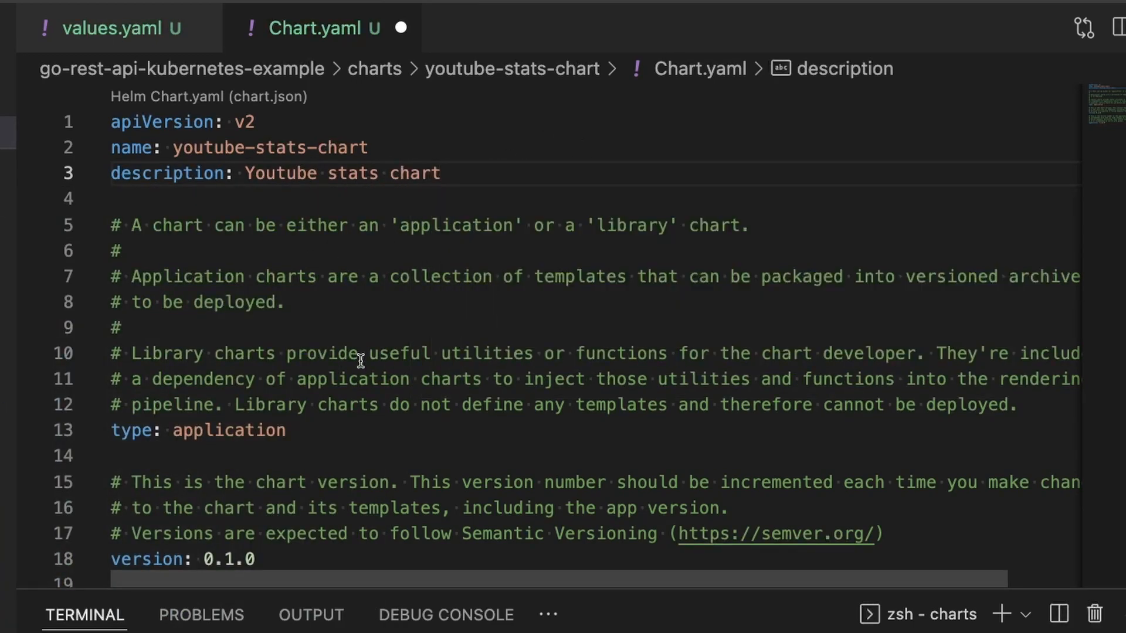
{"action": "scroll", "scroll_direction": "down", "scroll_amount": 3}
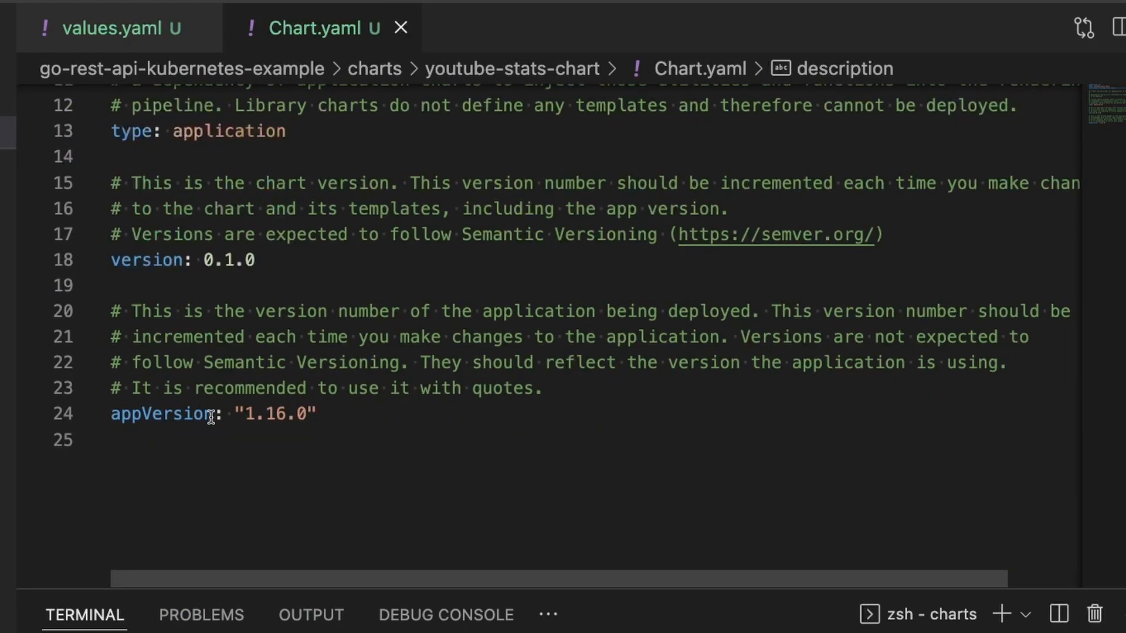
- Change appVersion to 0.1.0 and save Chart.yaml
{"action": "double_click", "coordinate": [252, 413]}
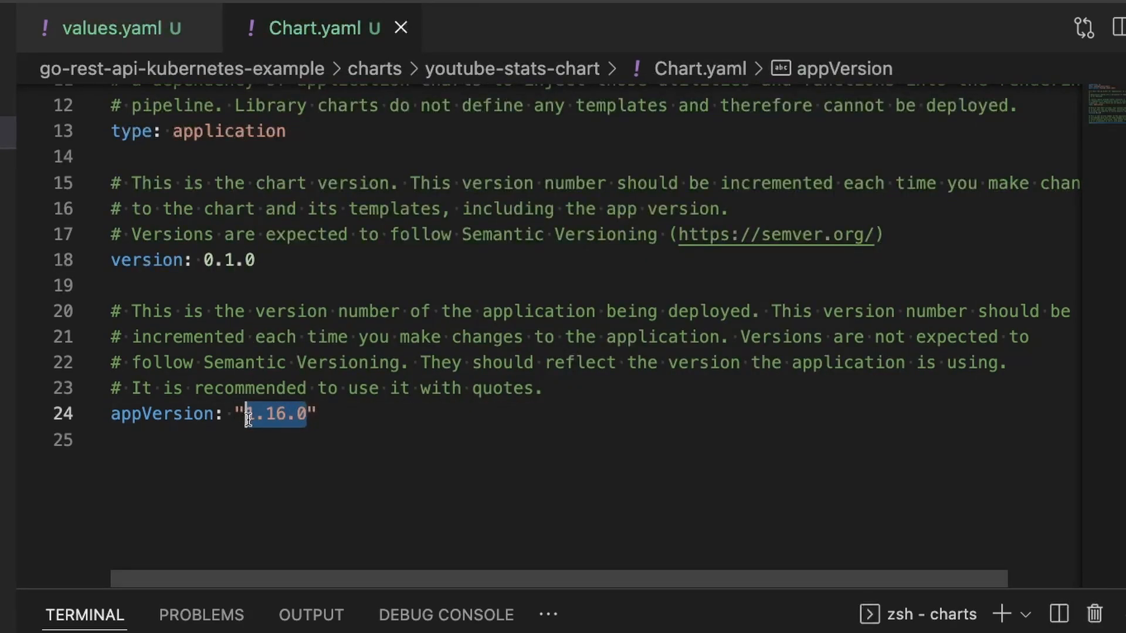
{"action": "type", "text": "0.0"}
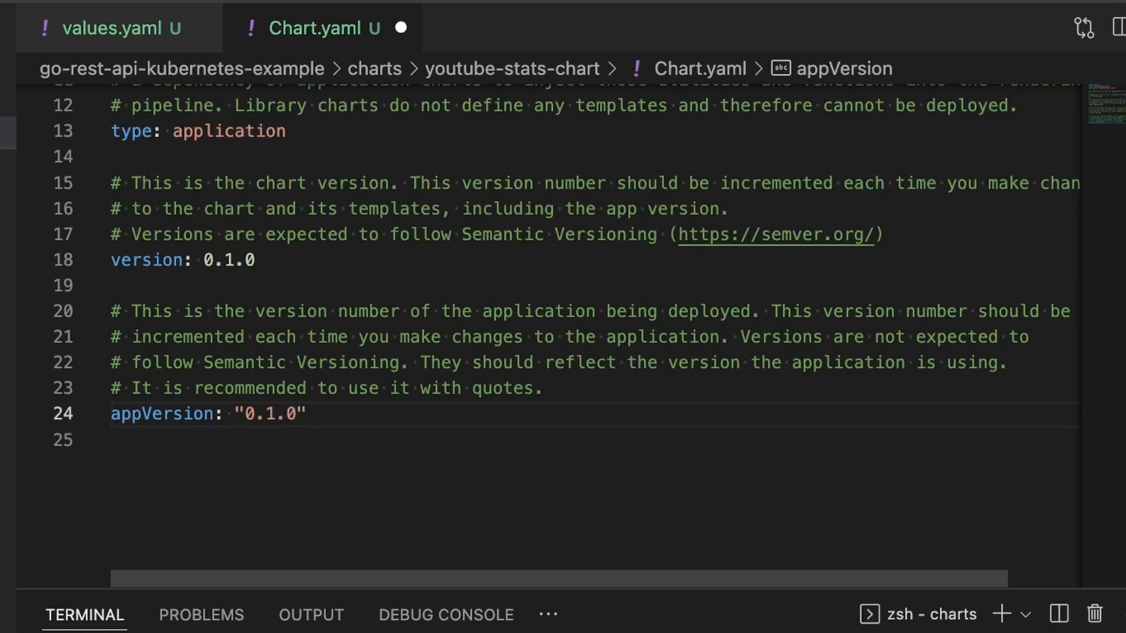
{"action": "left_click", "coordinate": [297, 414]}
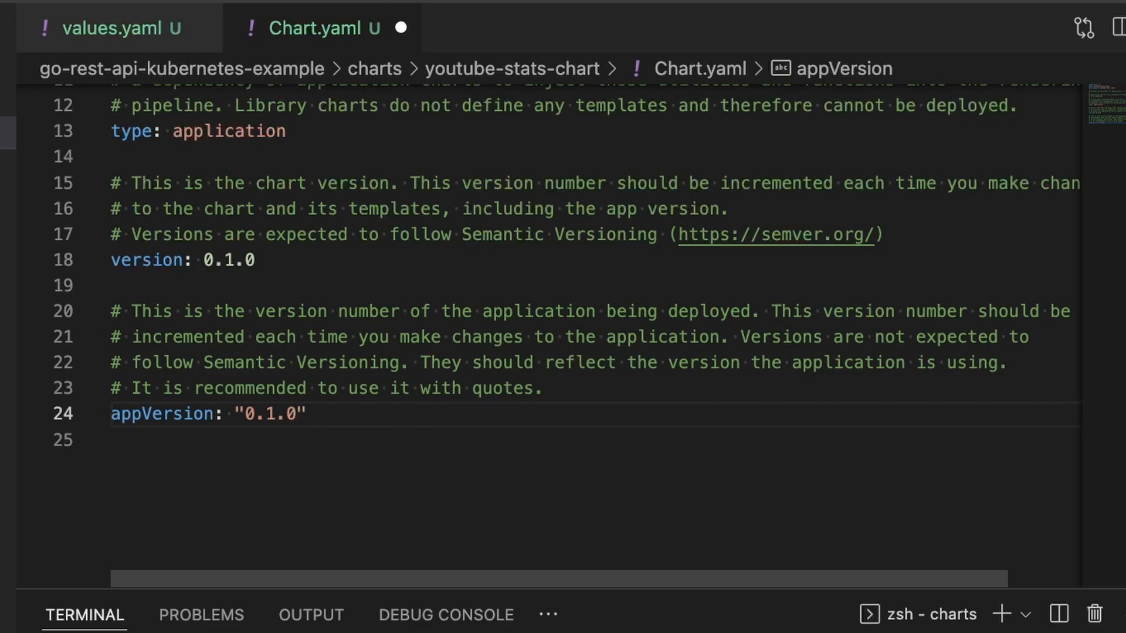
{"action": "left_click", "coordinate": [294, 414]}
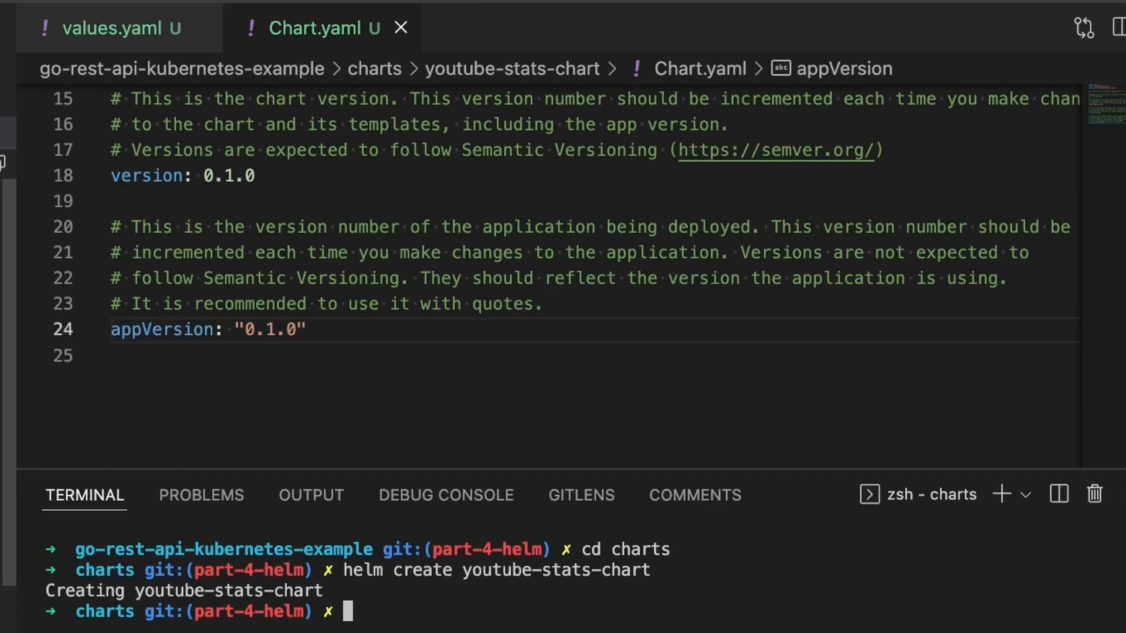
- Review values.yaml before opening the templates/secrets.yaml template
{"action": "left_click", "coordinate": [112, 27]}
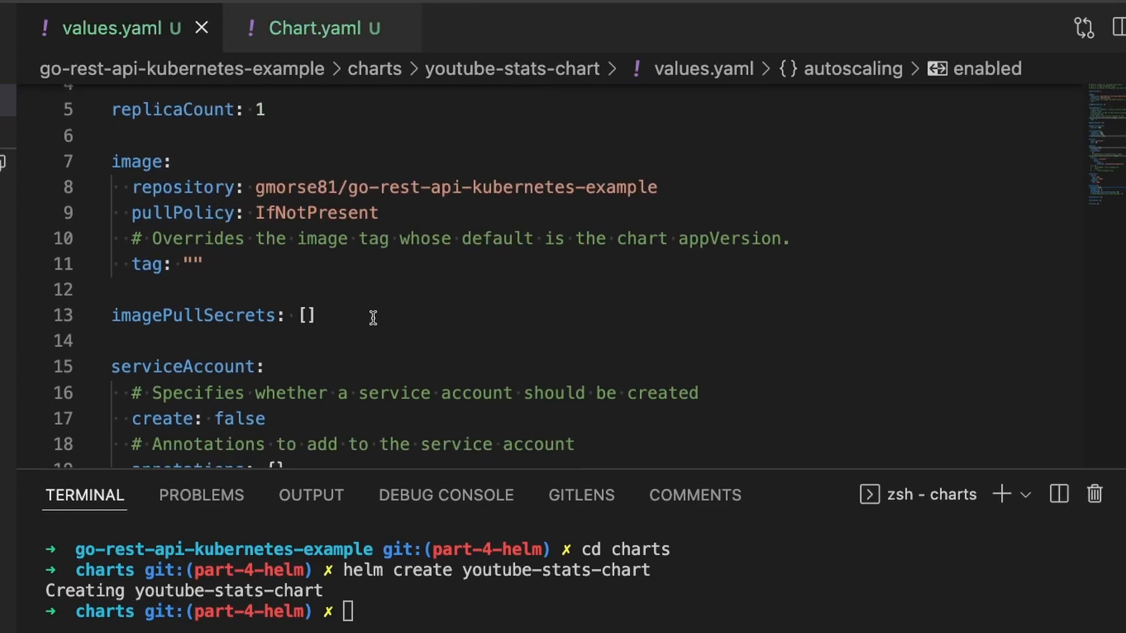
{"action": "scroll", "scroll_direction": "down", "scroll_amount": 3}
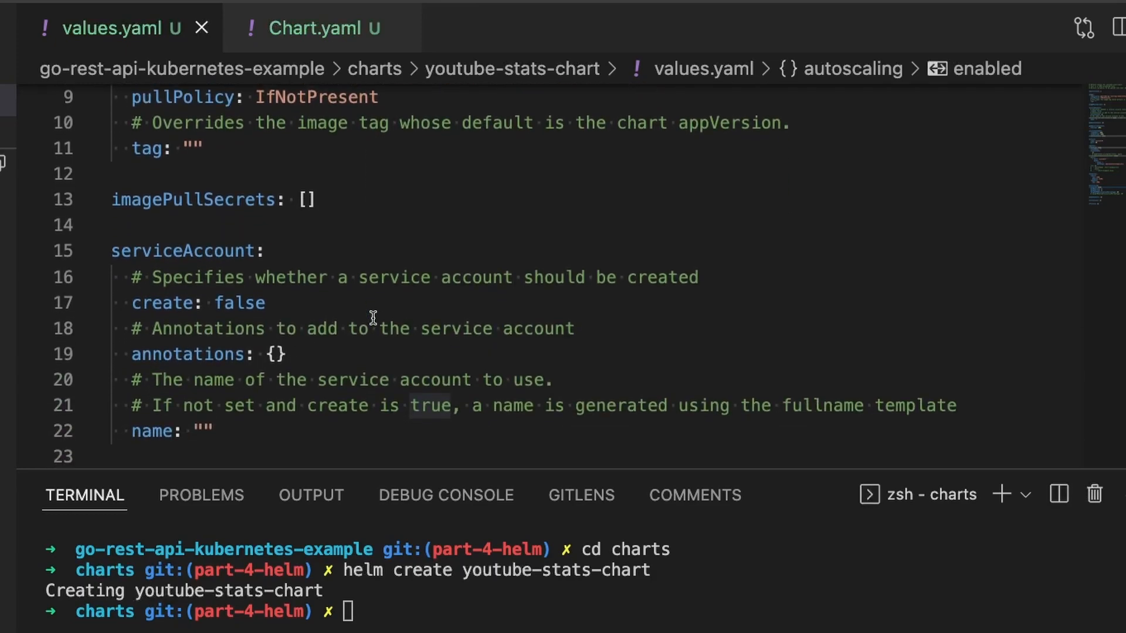
{"action": "scroll", "scroll_direction": "down", "scroll_amount": 3}
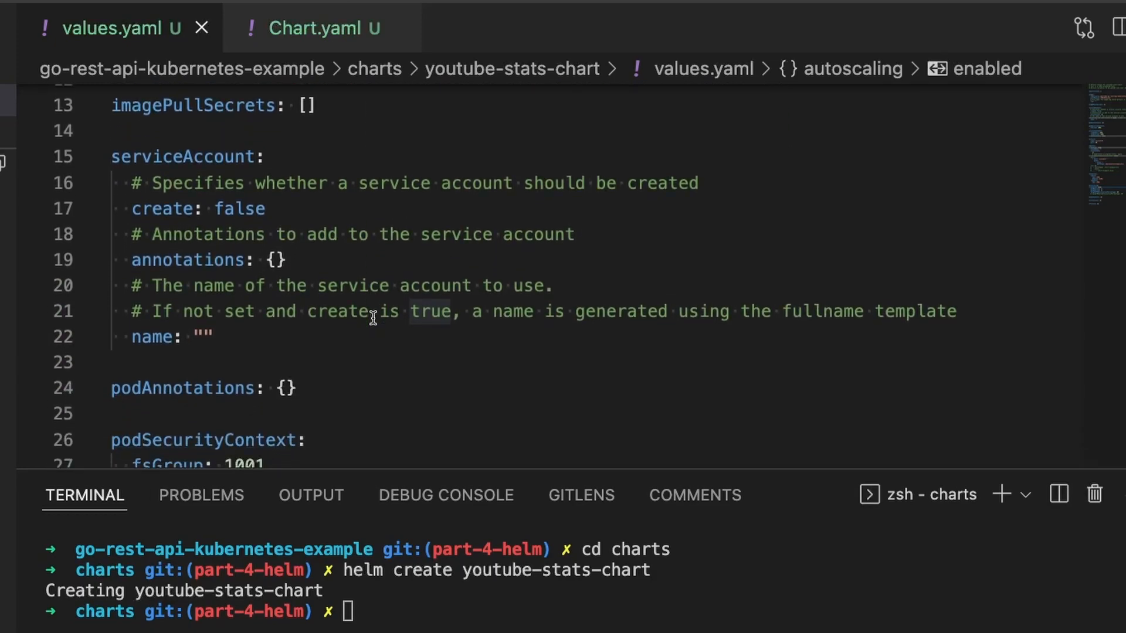
{"action": "scroll", "scroll_direction": "down", "scroll_amount": 3}
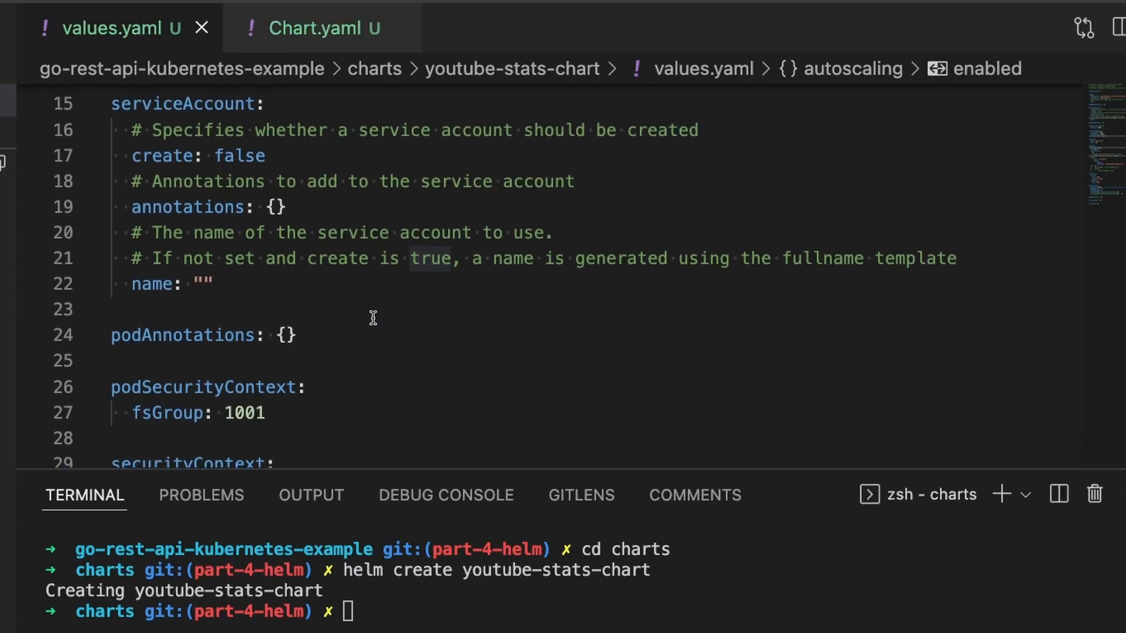
{"action": "scroll", "scroll_direction": "up", "scroll_amount": 3}
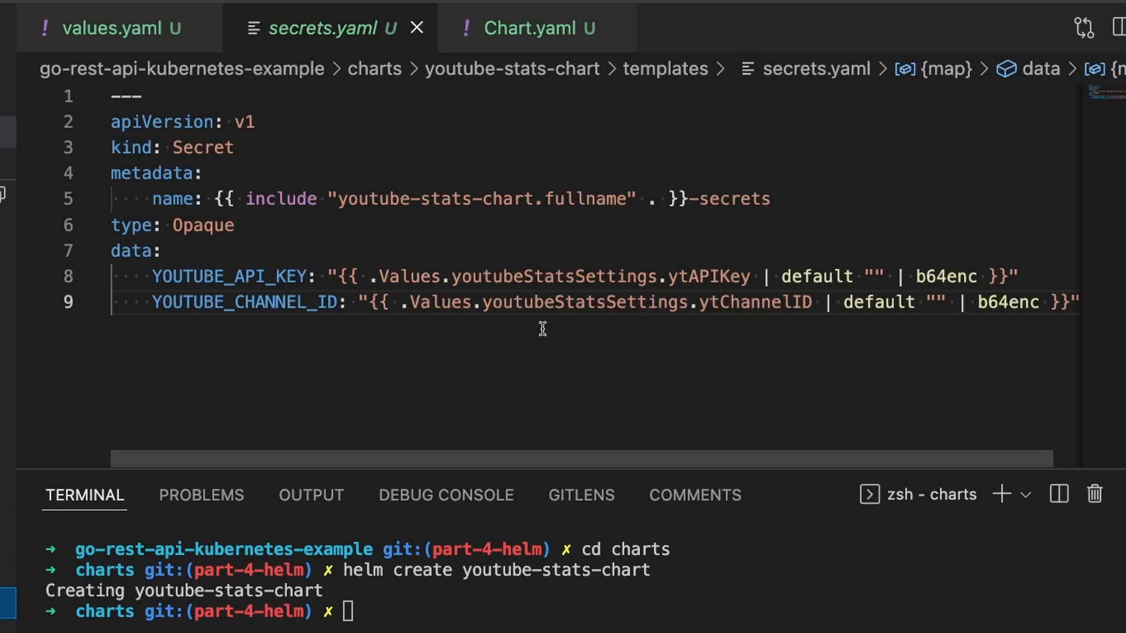
{"action": "mouse_move", "coordinate": [691, 287]}
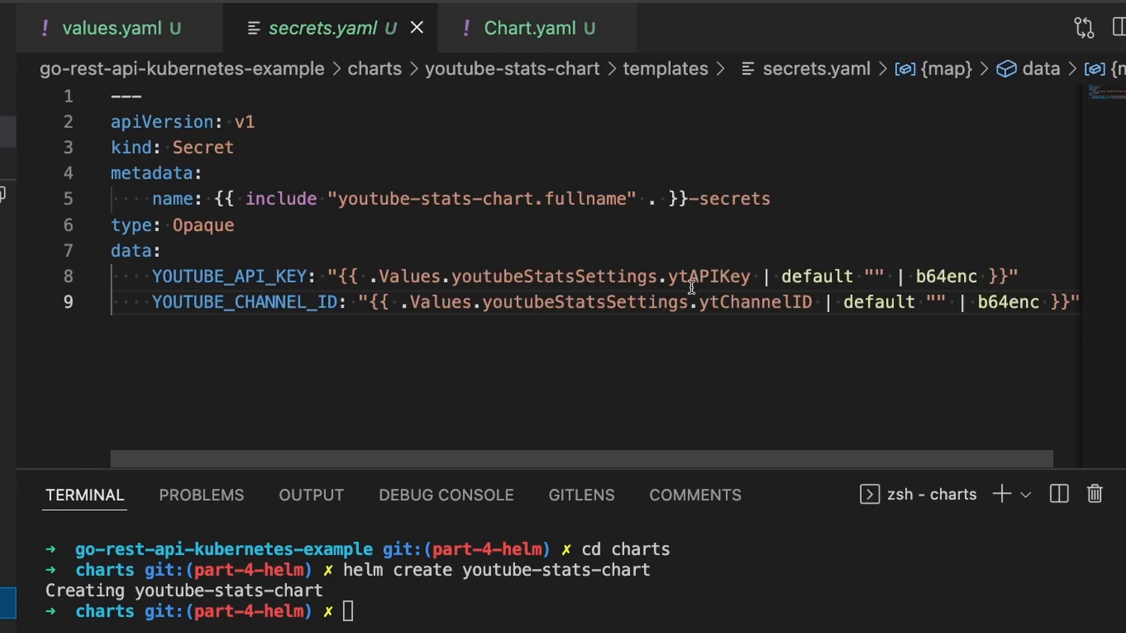
{"action": "mouse_move", "coordinate": [115, 29]}
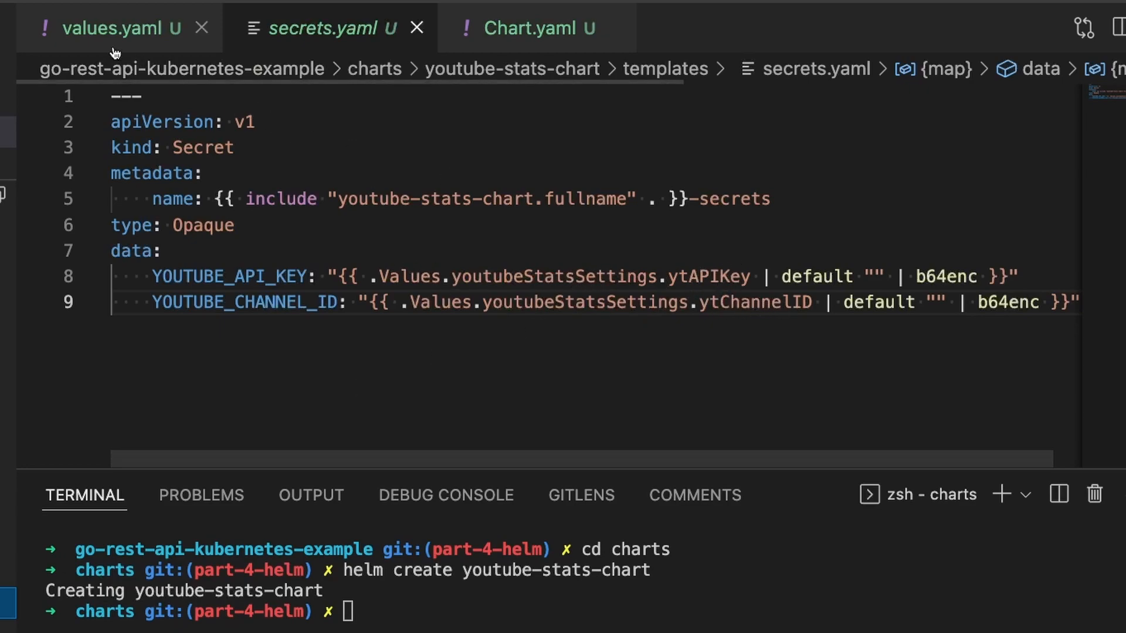
- Add youtubeStatsSettings with empty ytAPIKey and ytChannelID below replicaCount in values.yaml
{"action": "left_click", "coordinate": [104, 28]}
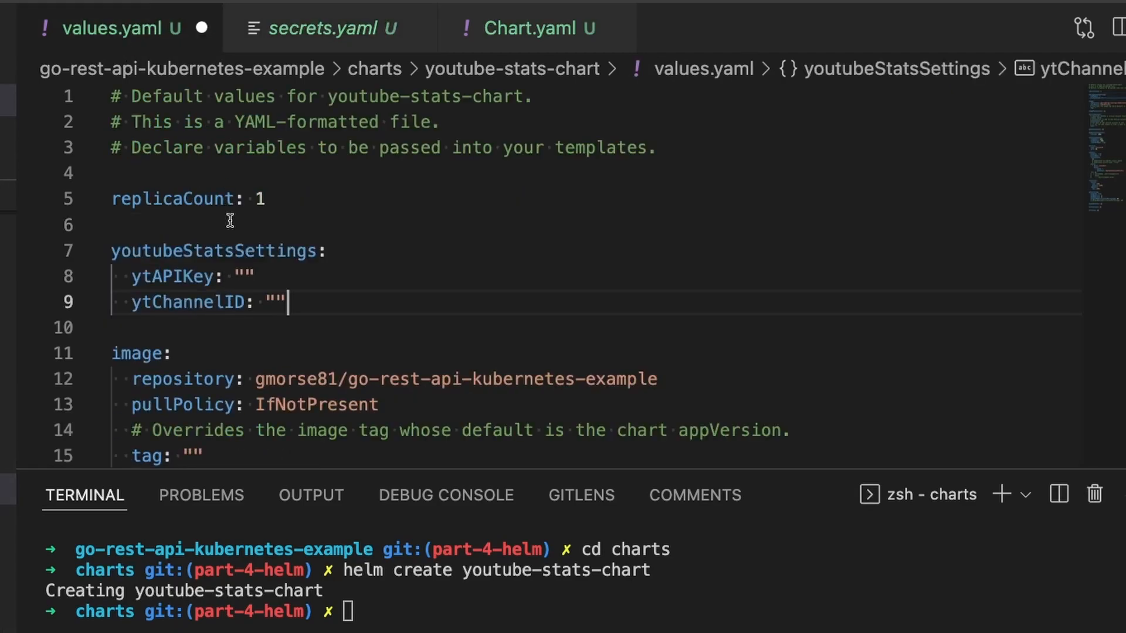
{"action": "mouse_move", "coordinate": [197, 308]}
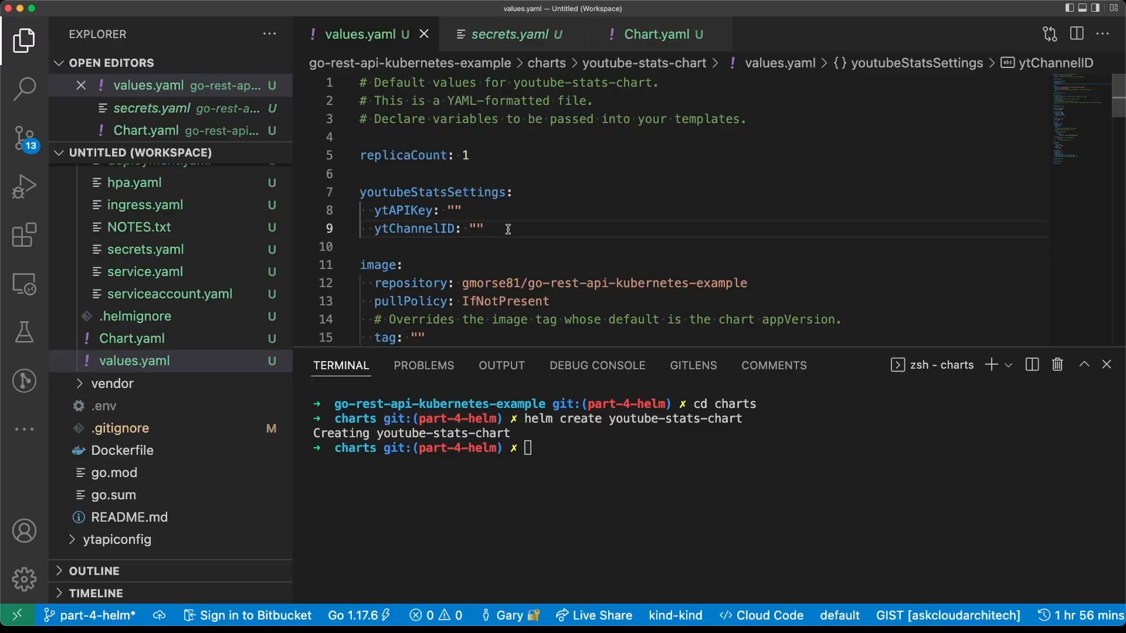
{"action": "mouse_move", "coordinate": [488, 239]}
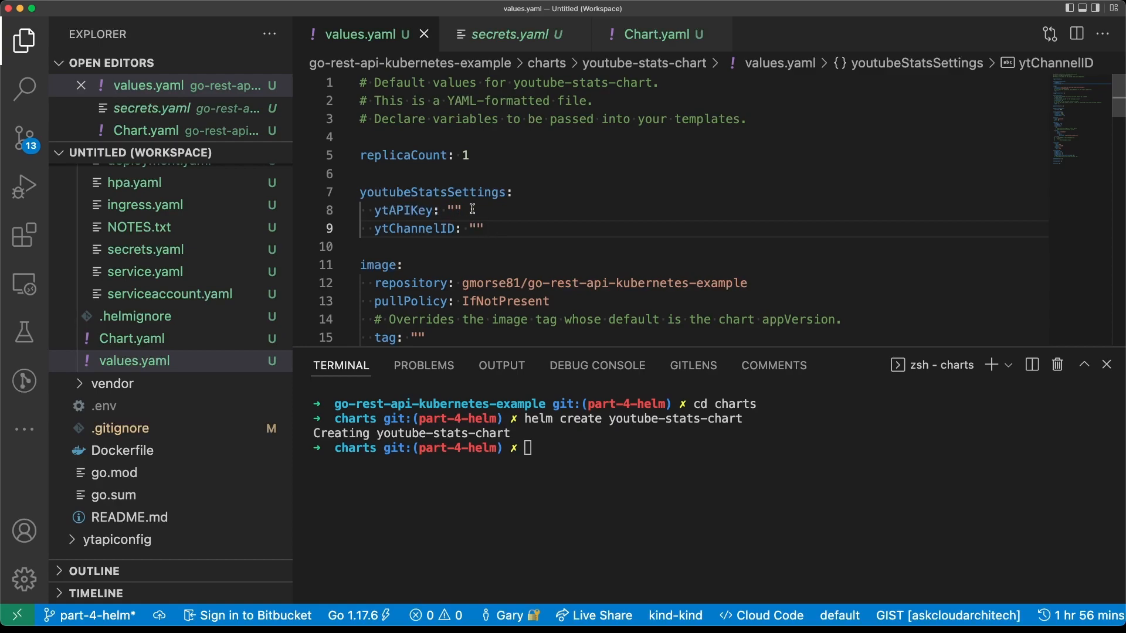
- Check the image tag in values.yaml and expand ytapiconfig to reveal myvalues.yaml
{"action": "scroll", "scroll_direction": "down", "scroll_amount": 3}
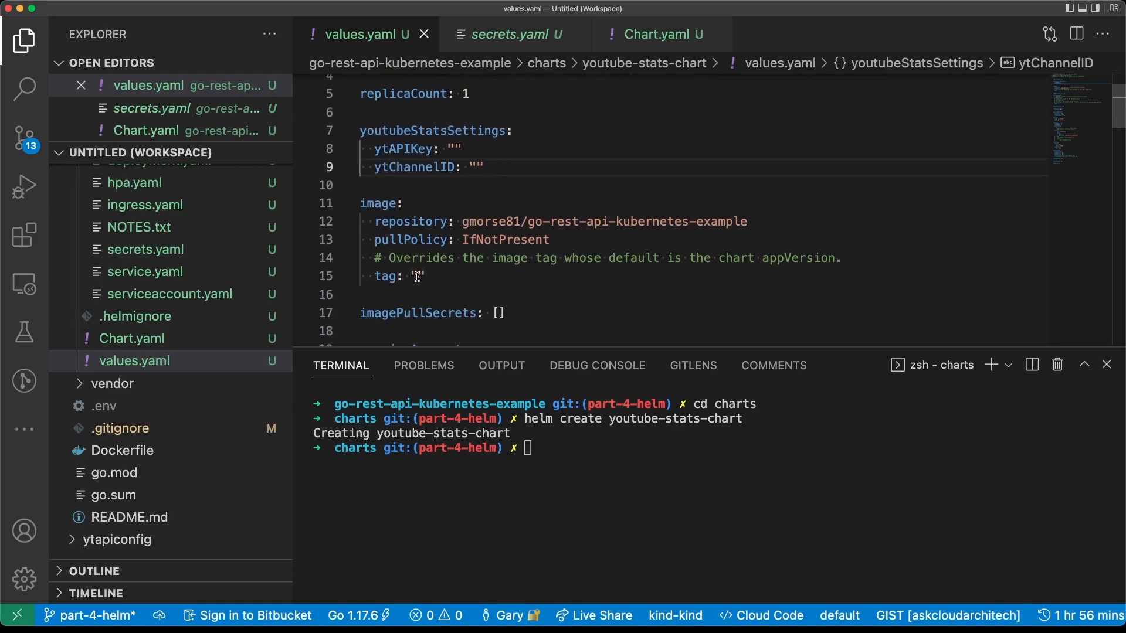
{"action": "left_click", "coordinate": [418, 276]}
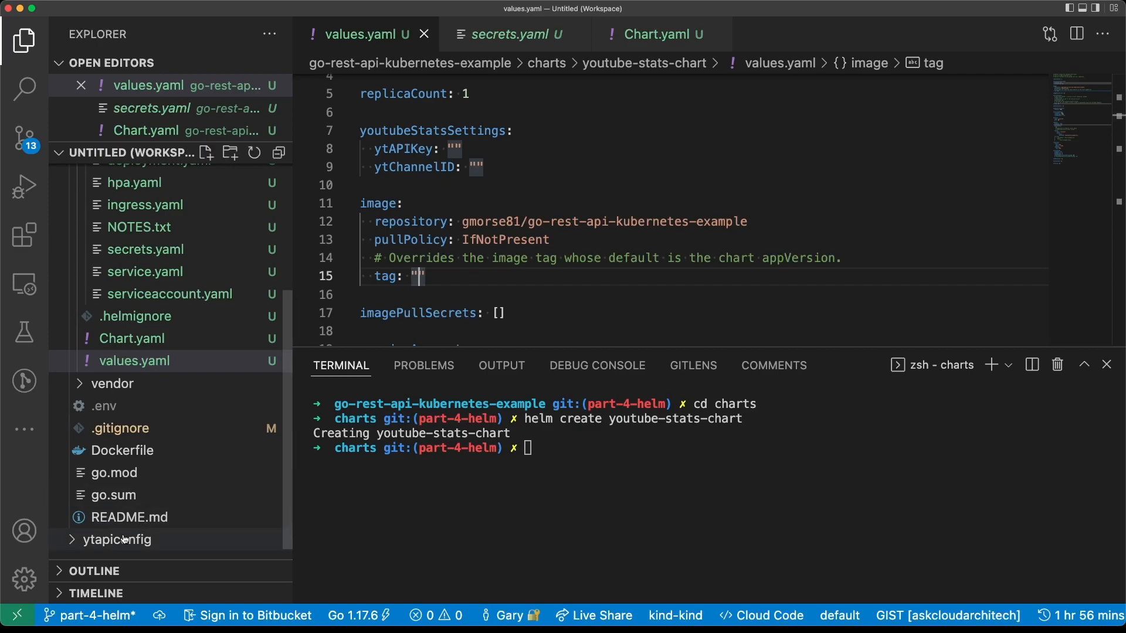
{"action": "mouse_move", "coordinate": [116, 540]}
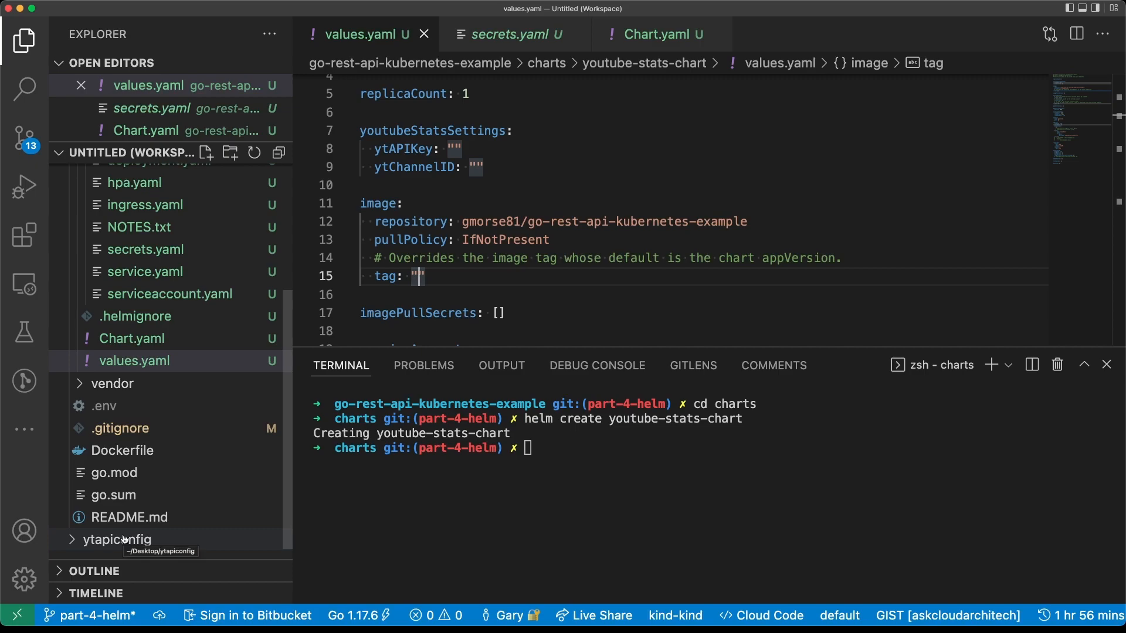
{"action": "left_click", "coordinate": [117, 538]}
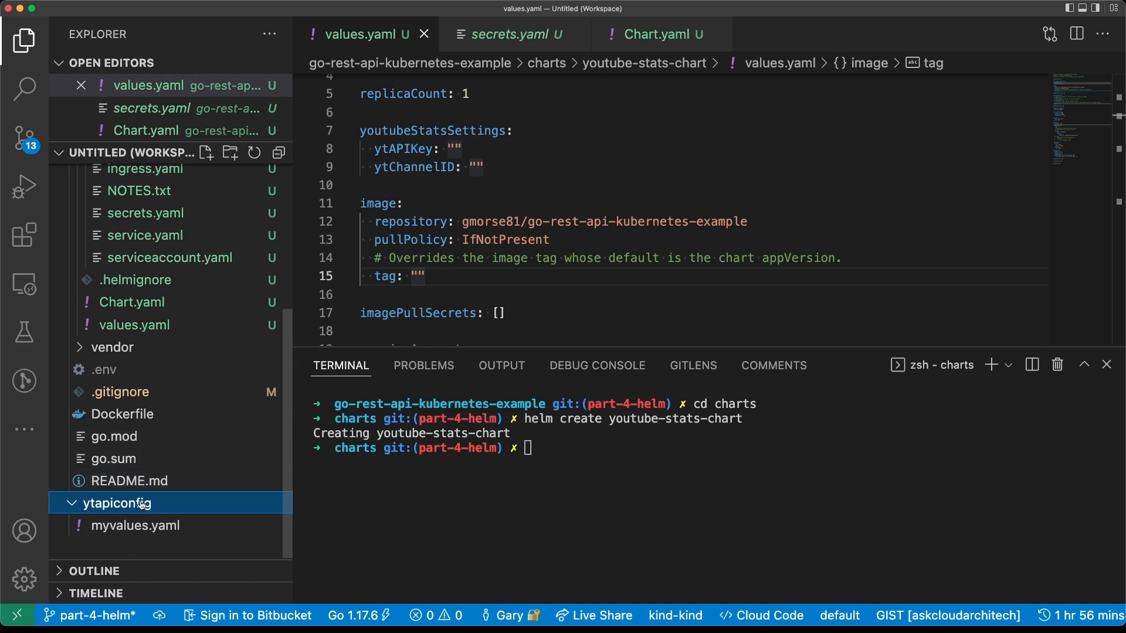
{"action": "mouse_move", "coordinate": [135, 525]}
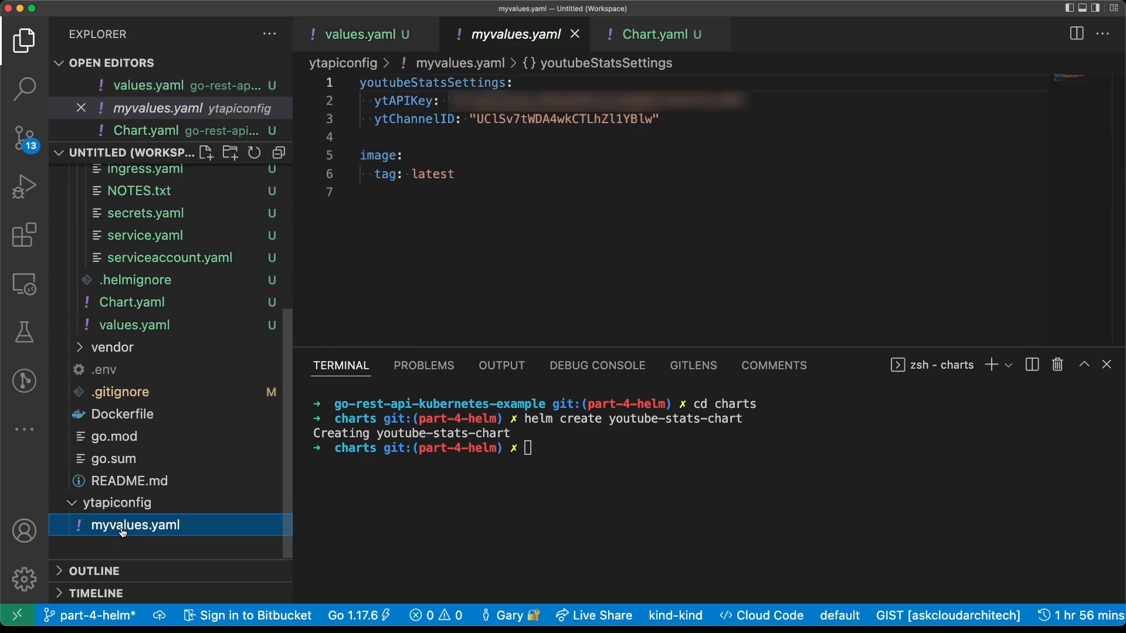
{"action": "mouse_move", "coordinate": [545, 310]}
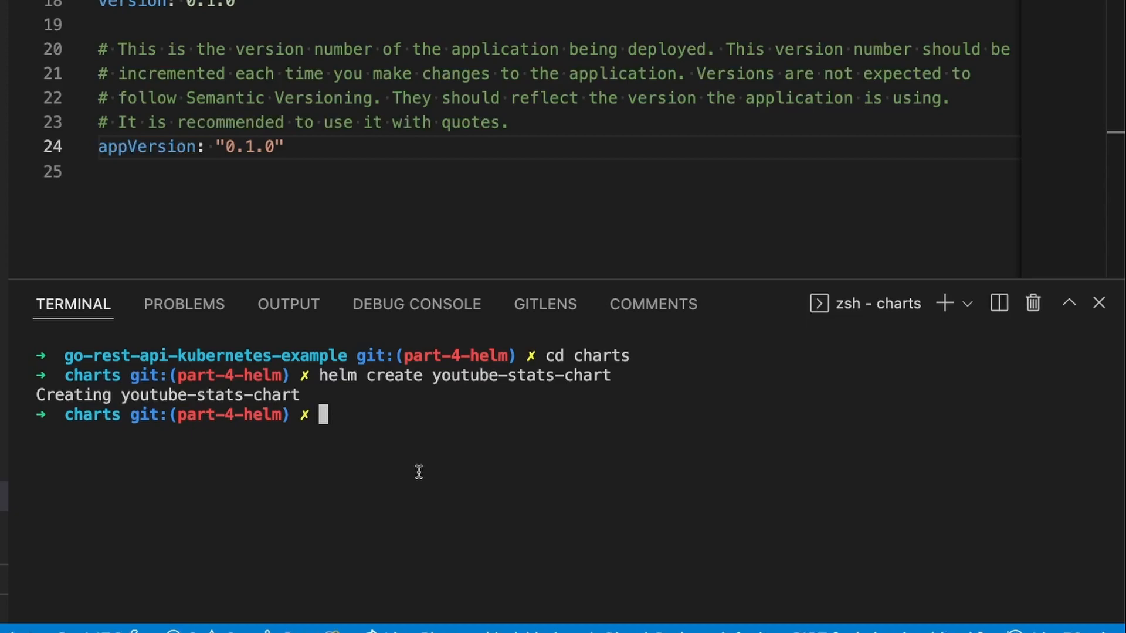
- Run helm install youtube-stats -f ~/Desktop/ytapiconfig/myvalues.yaml ./youtube-stats-chart/ in the terminal
{"action": "scroll", "scroll_direction": "up", "scroll_amount": 3}
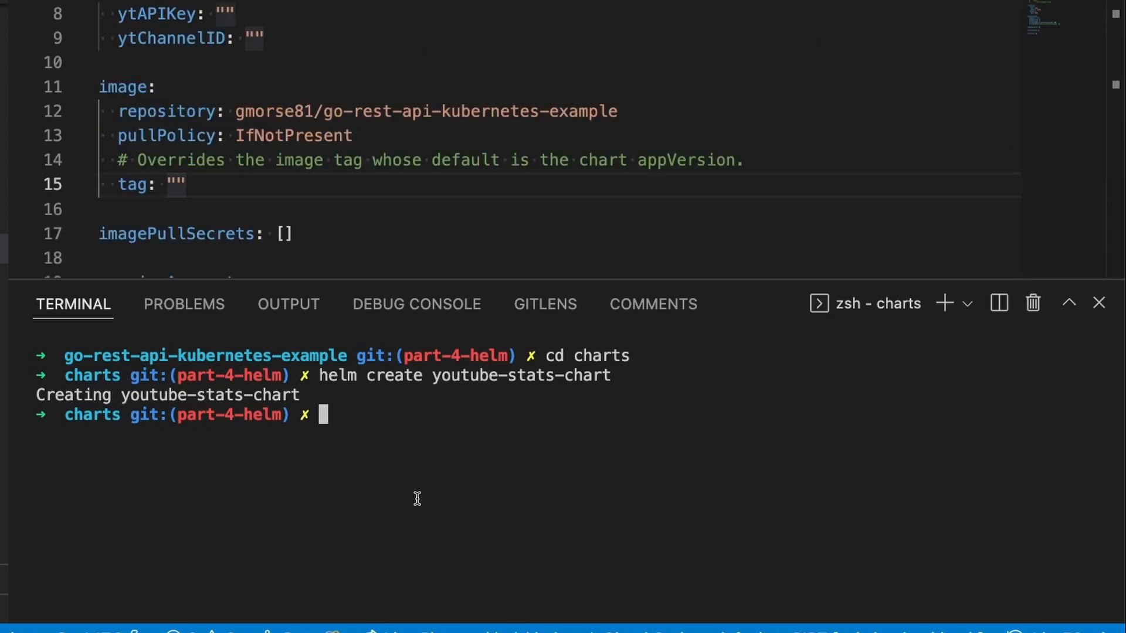
{"action": "type", "text": "helm install youtube"}
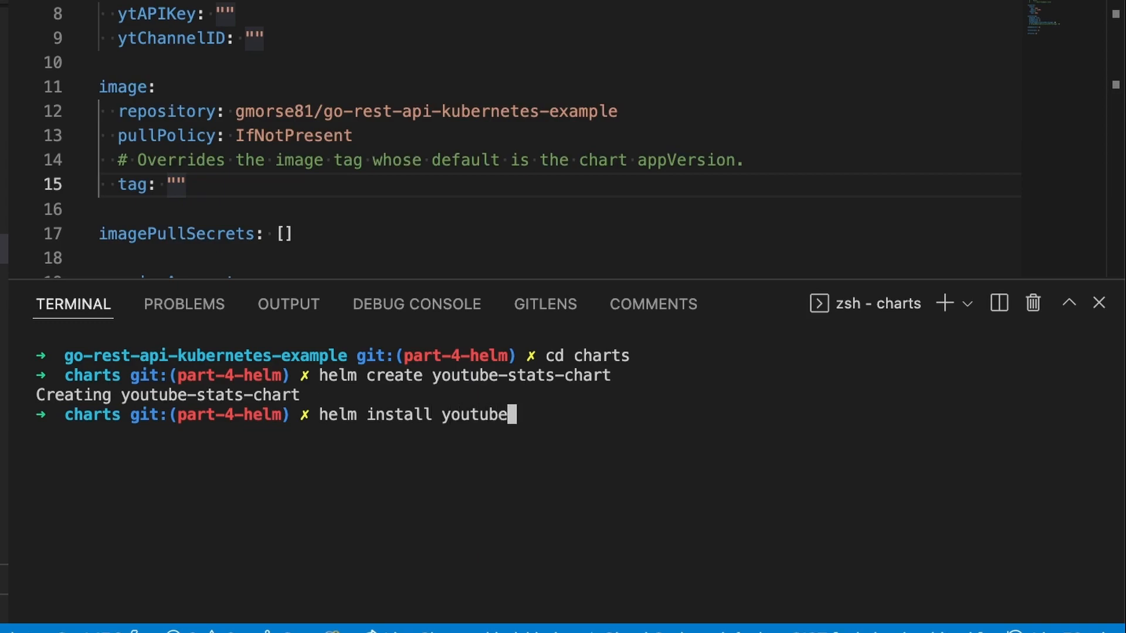
{"action": "type", "text": "-stats"}
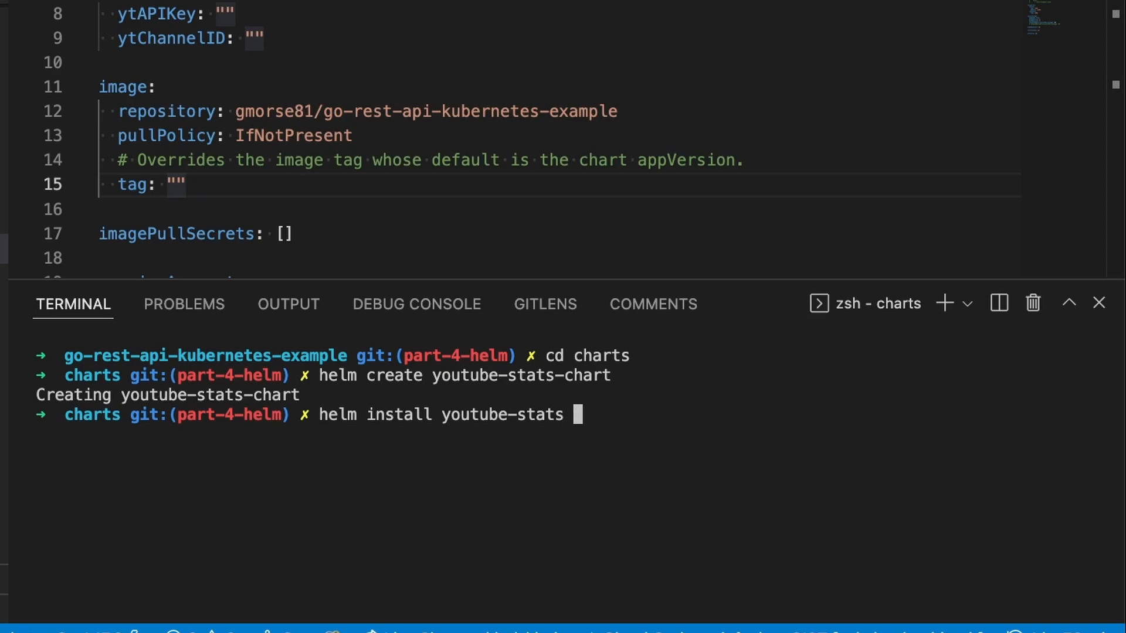
{"action": "type", "text": "-f"}
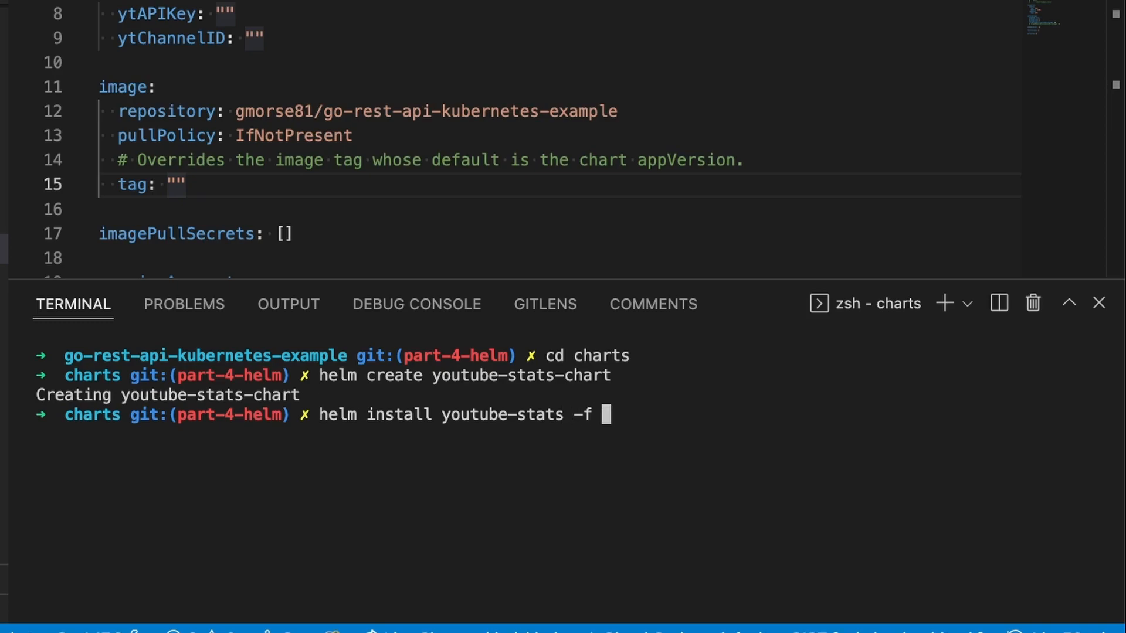
{"action": "type", "text": "~"}
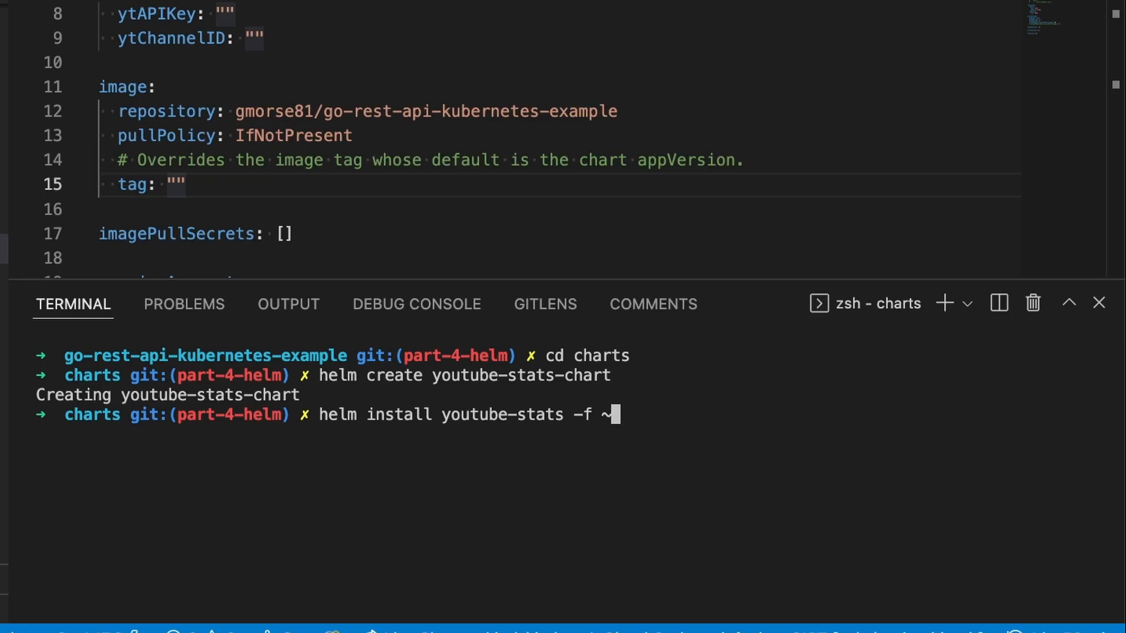
{"action": "type", "text": "/De"}
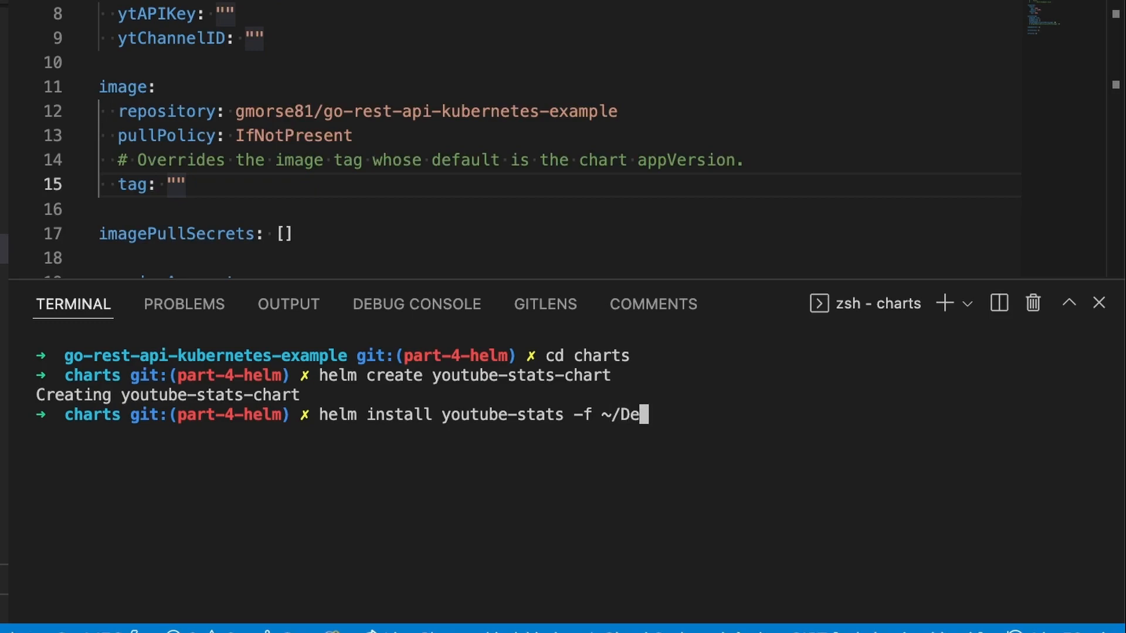
{"action": "type", "text": "sktop/"}
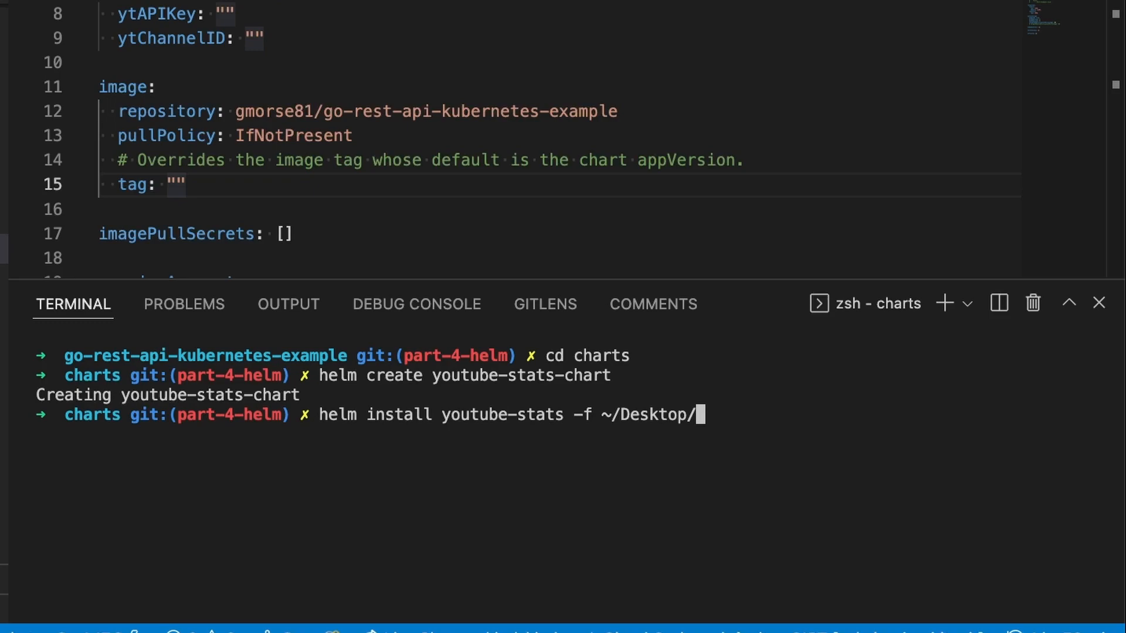
{"action": "type", "text": "ytapiconfig/"}
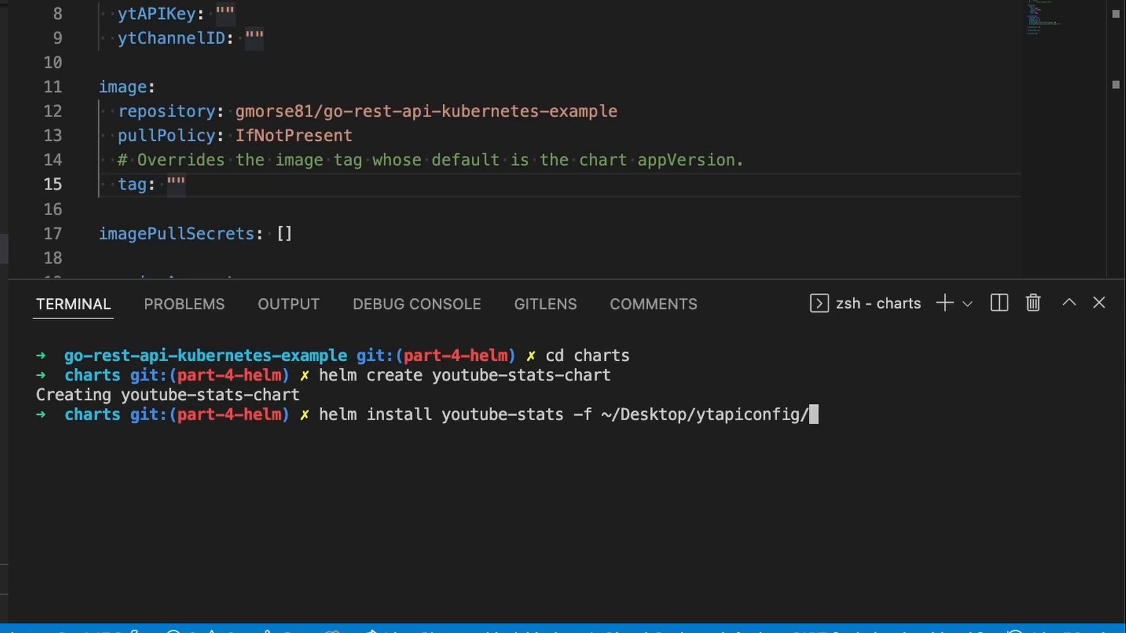
{"action": "type", "text": "myvalues.yaml"}
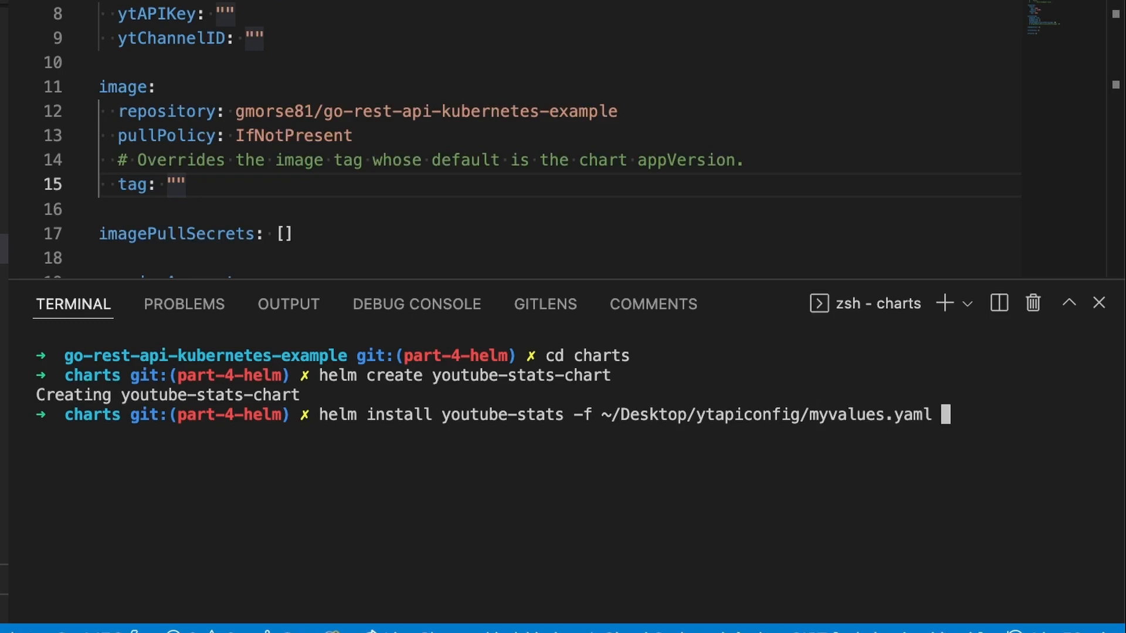
{"action": "type", "text": "."}
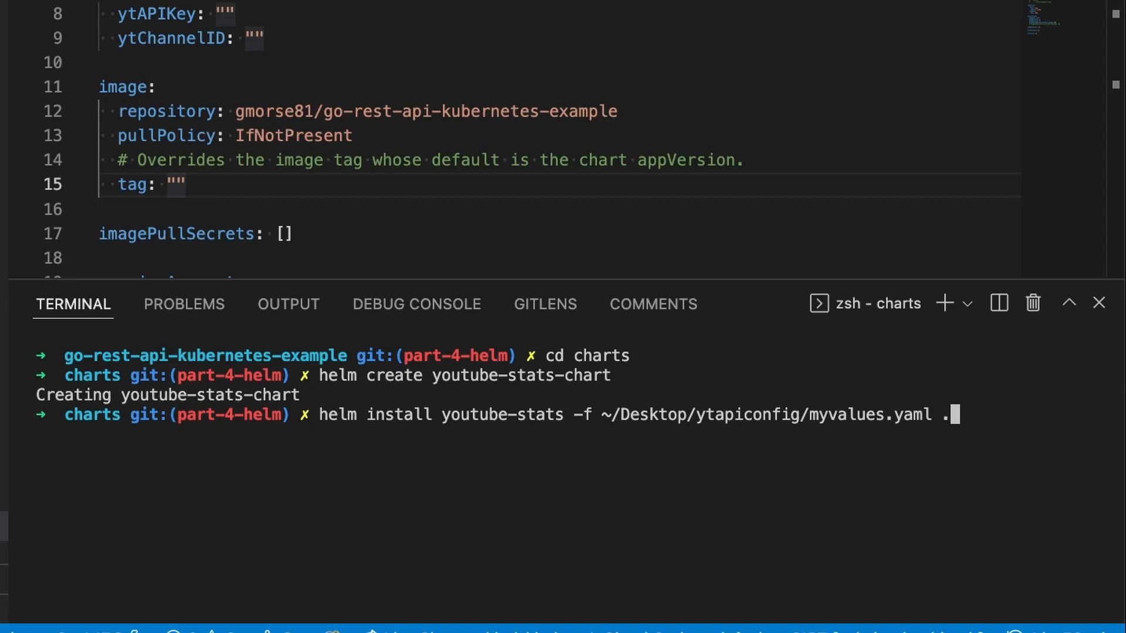
{"action": "type", "text": "/"}
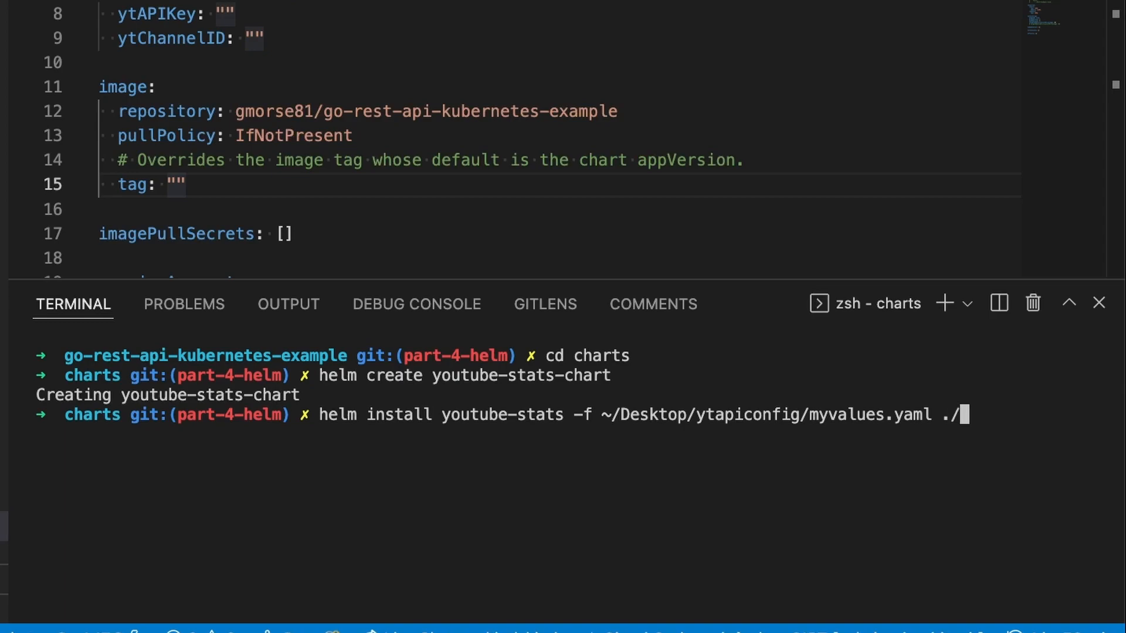
{"action": "type", "text": "youtube-stats-chart/"}
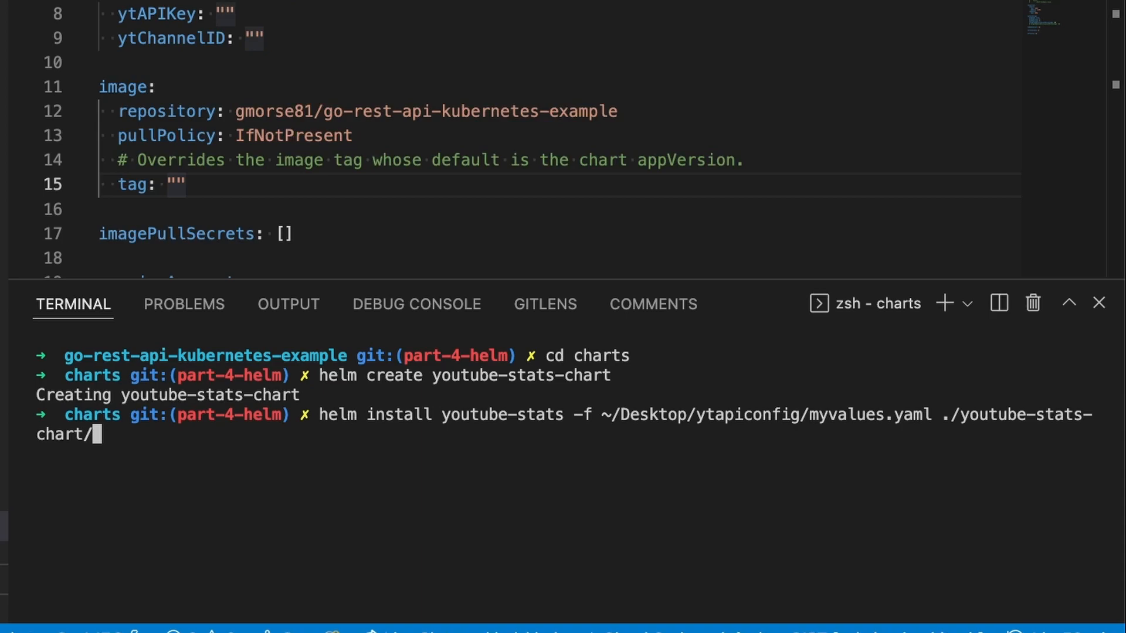
{"action": "key", "text": "Return"}
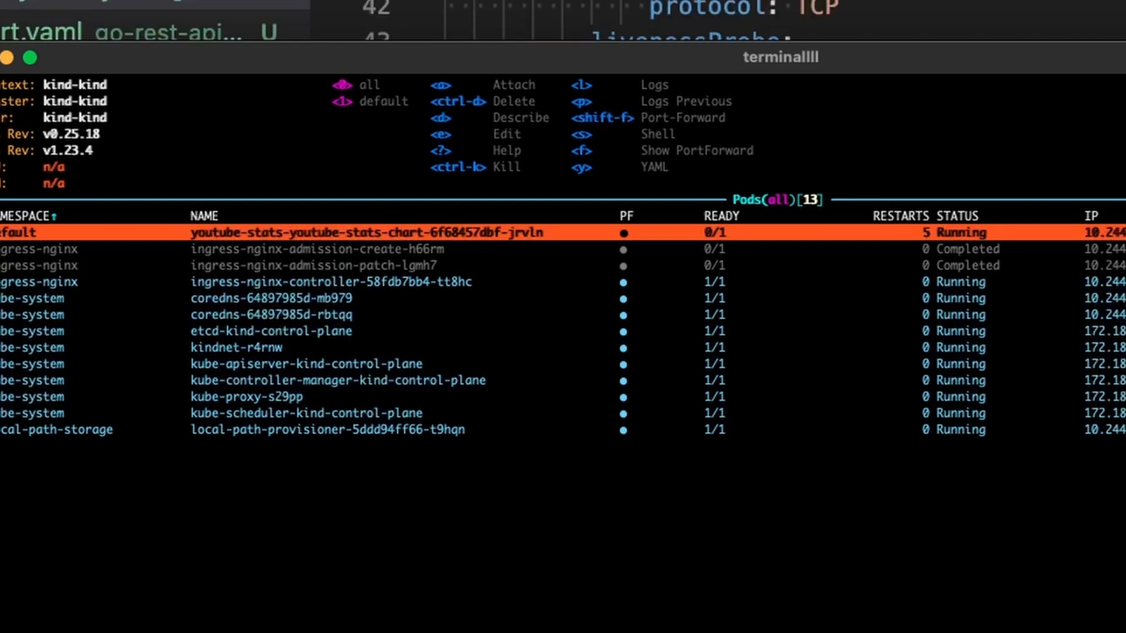
{"action": "mouse_move", "coordinate": [800, 482]}
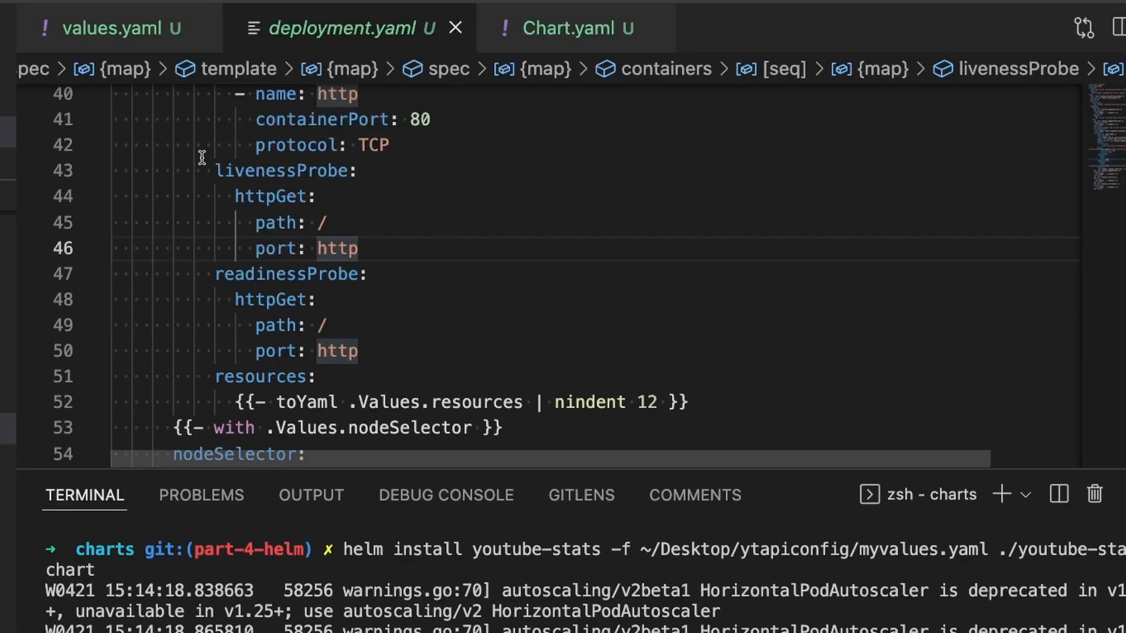
{"action": "mouse_move", "coordinate": [355, 317]}
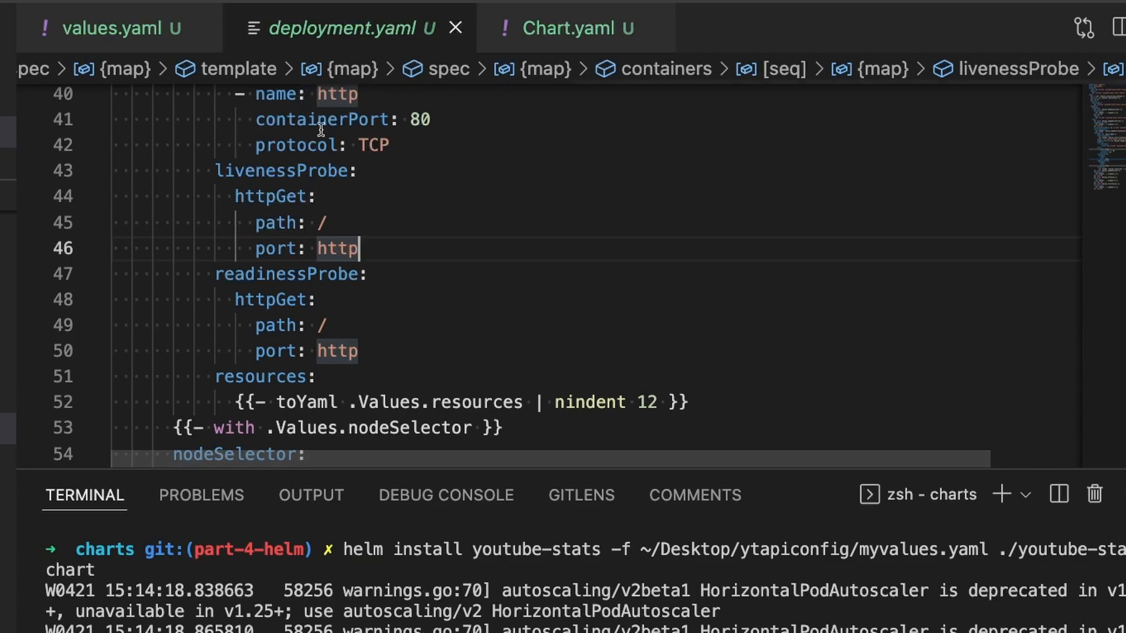
{"action": "mouse_move", "coordinate": [339, 204]}
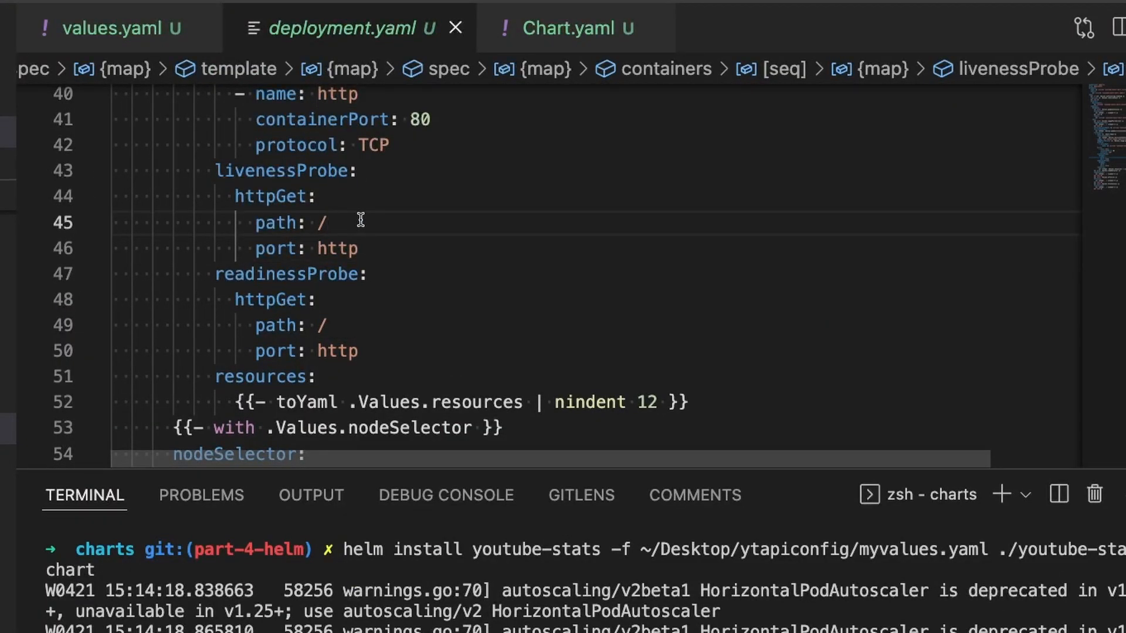
- Set livenessProbe and readinessProbe paths to /youtube/channel/stats in deployment.yaml
{"action": "type", "text": "youtube/channel/stats"}
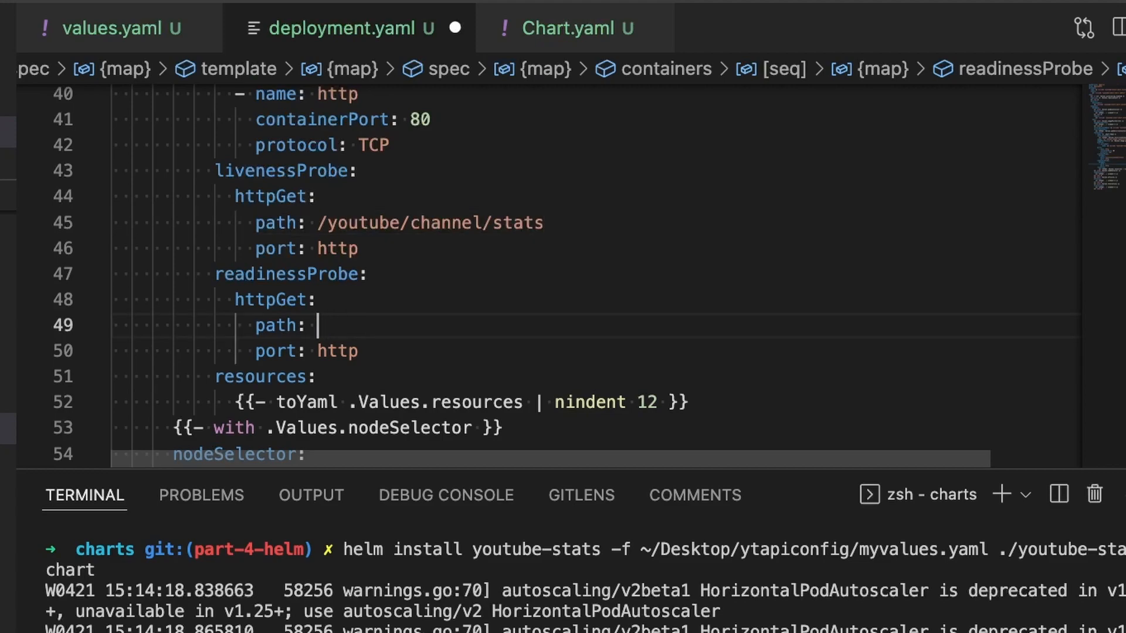
{"action": "type", "text": "/youtube/channel/stats"}
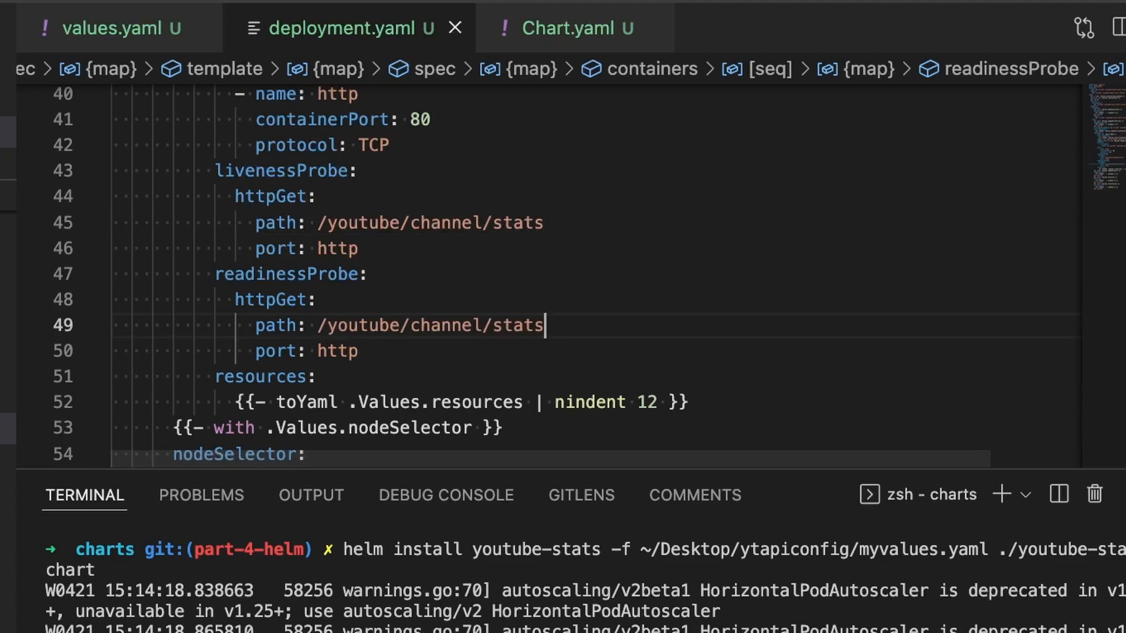
{"action": "left_click", "coordinate": [25, 40]}
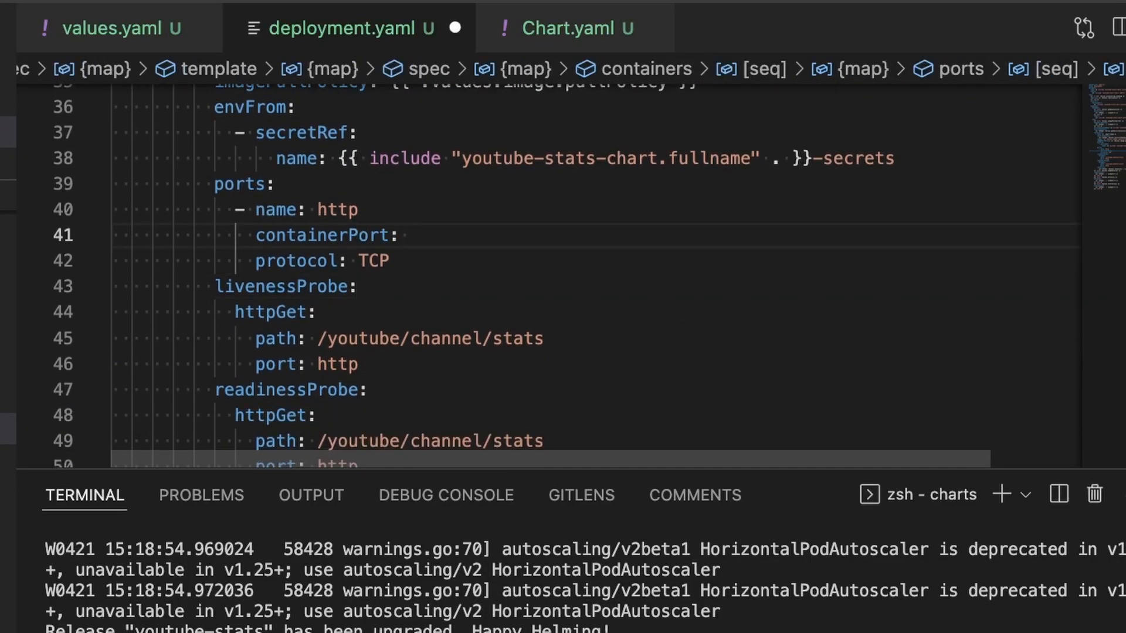
- Edit the containerPort value and upgrade the youtube-stats release
{"action": "type", "text": "101"}
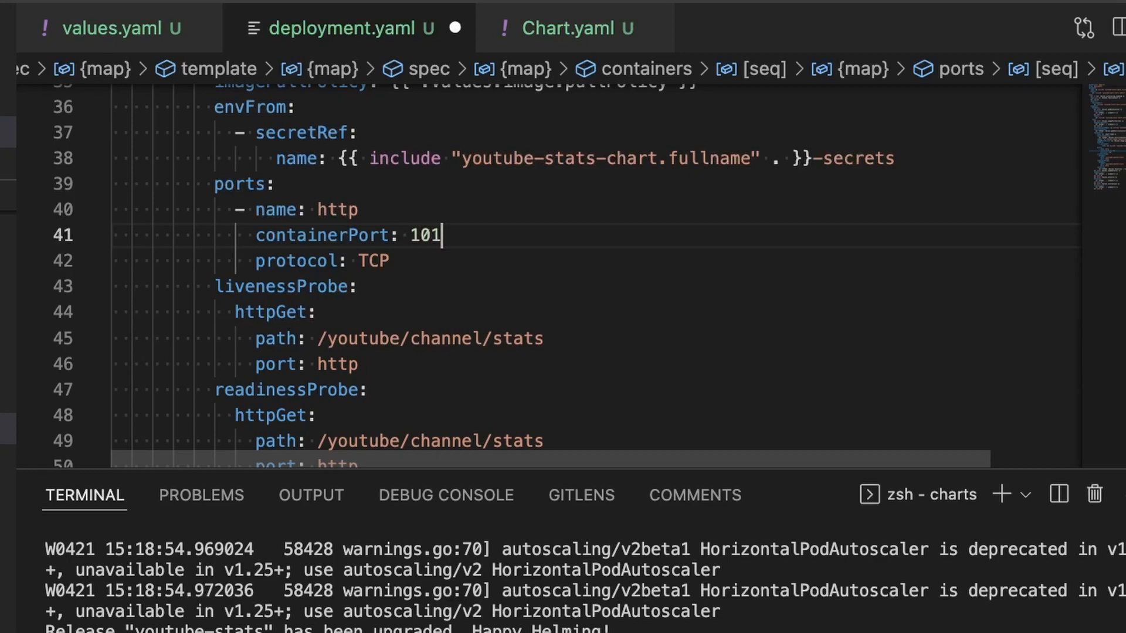
{"action": "type", "text": "10"}
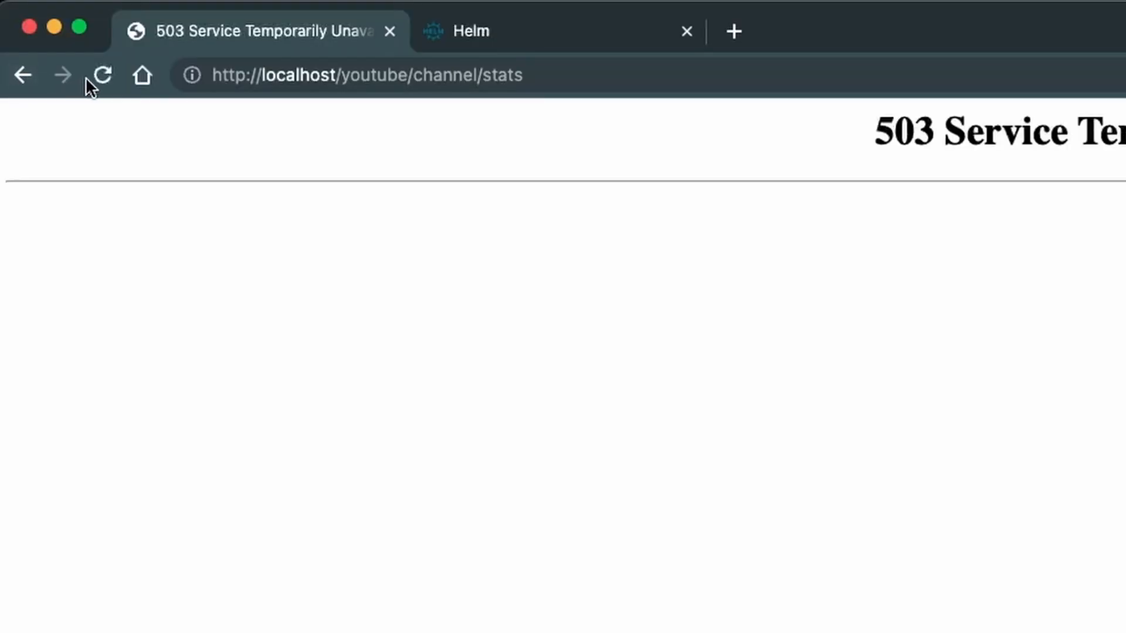
- Reload localhost/youtube/channel/stats to get channel stats JSON instead of 503
{"action": "left_click", "coordinate": [100, 75]}
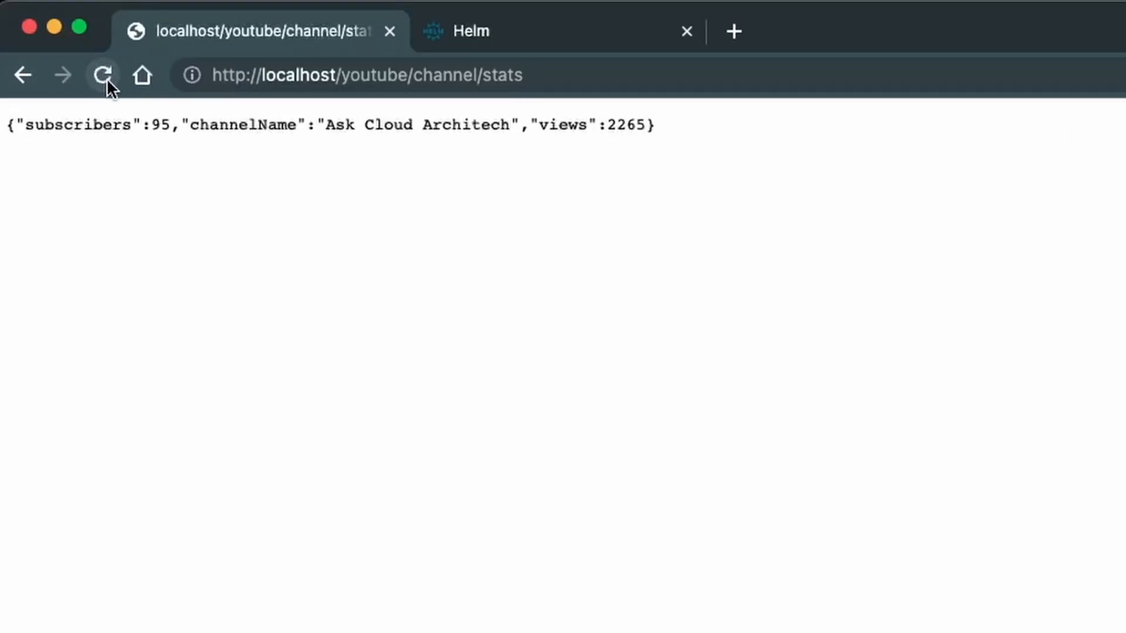